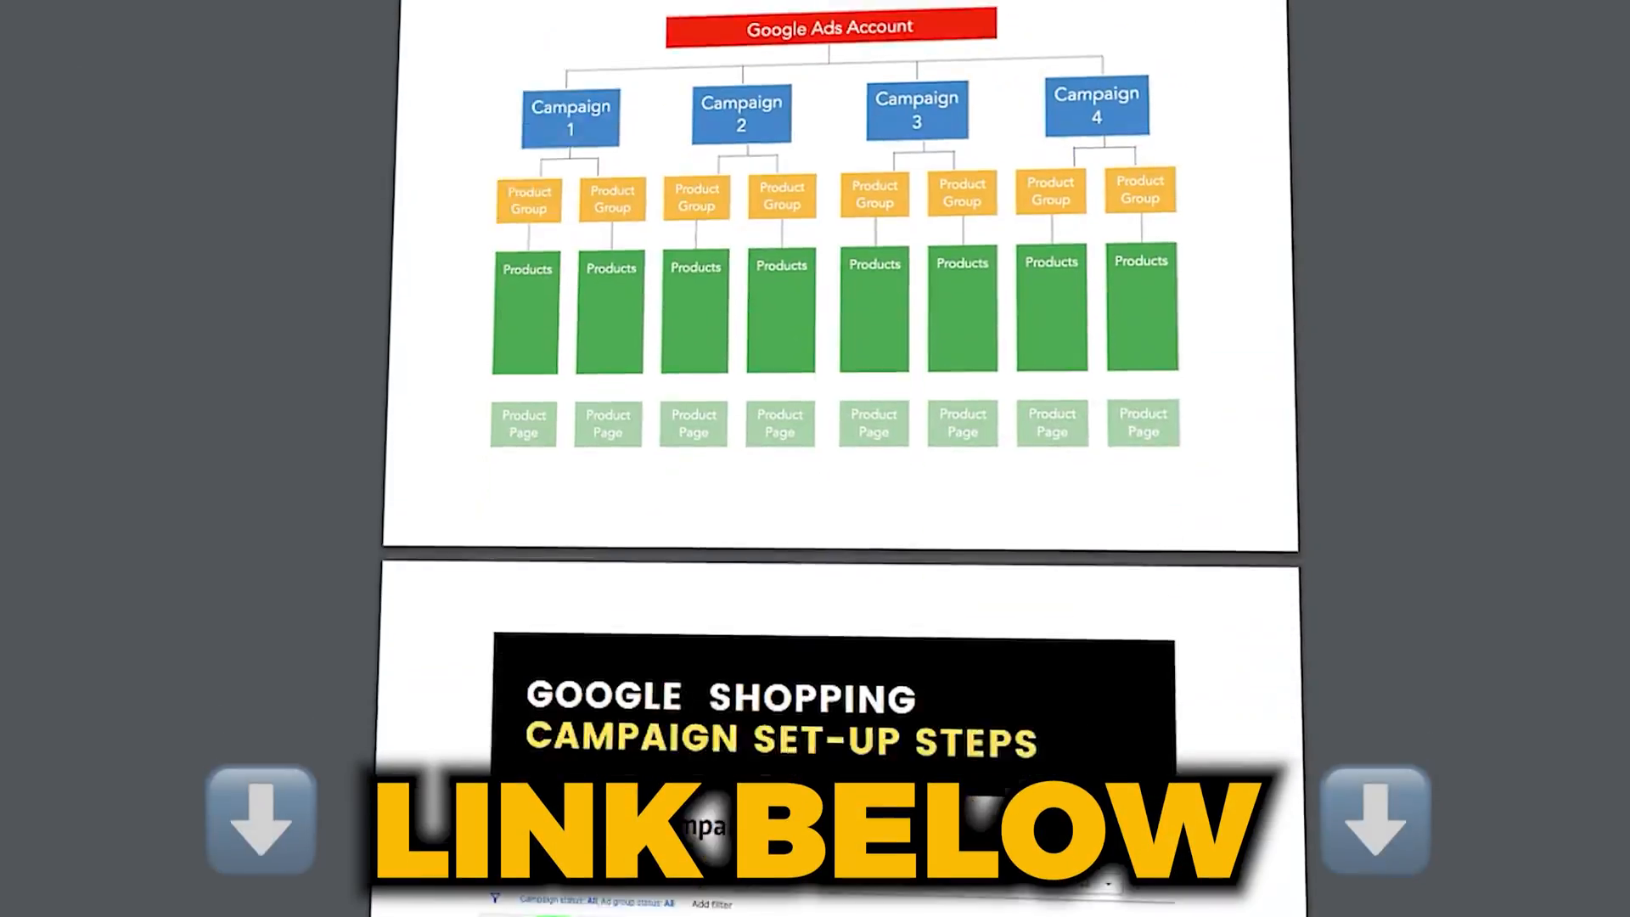
Step: Create a new campaign with the Sales objective and remove the Phone call leads goal
scroll("down", 3)
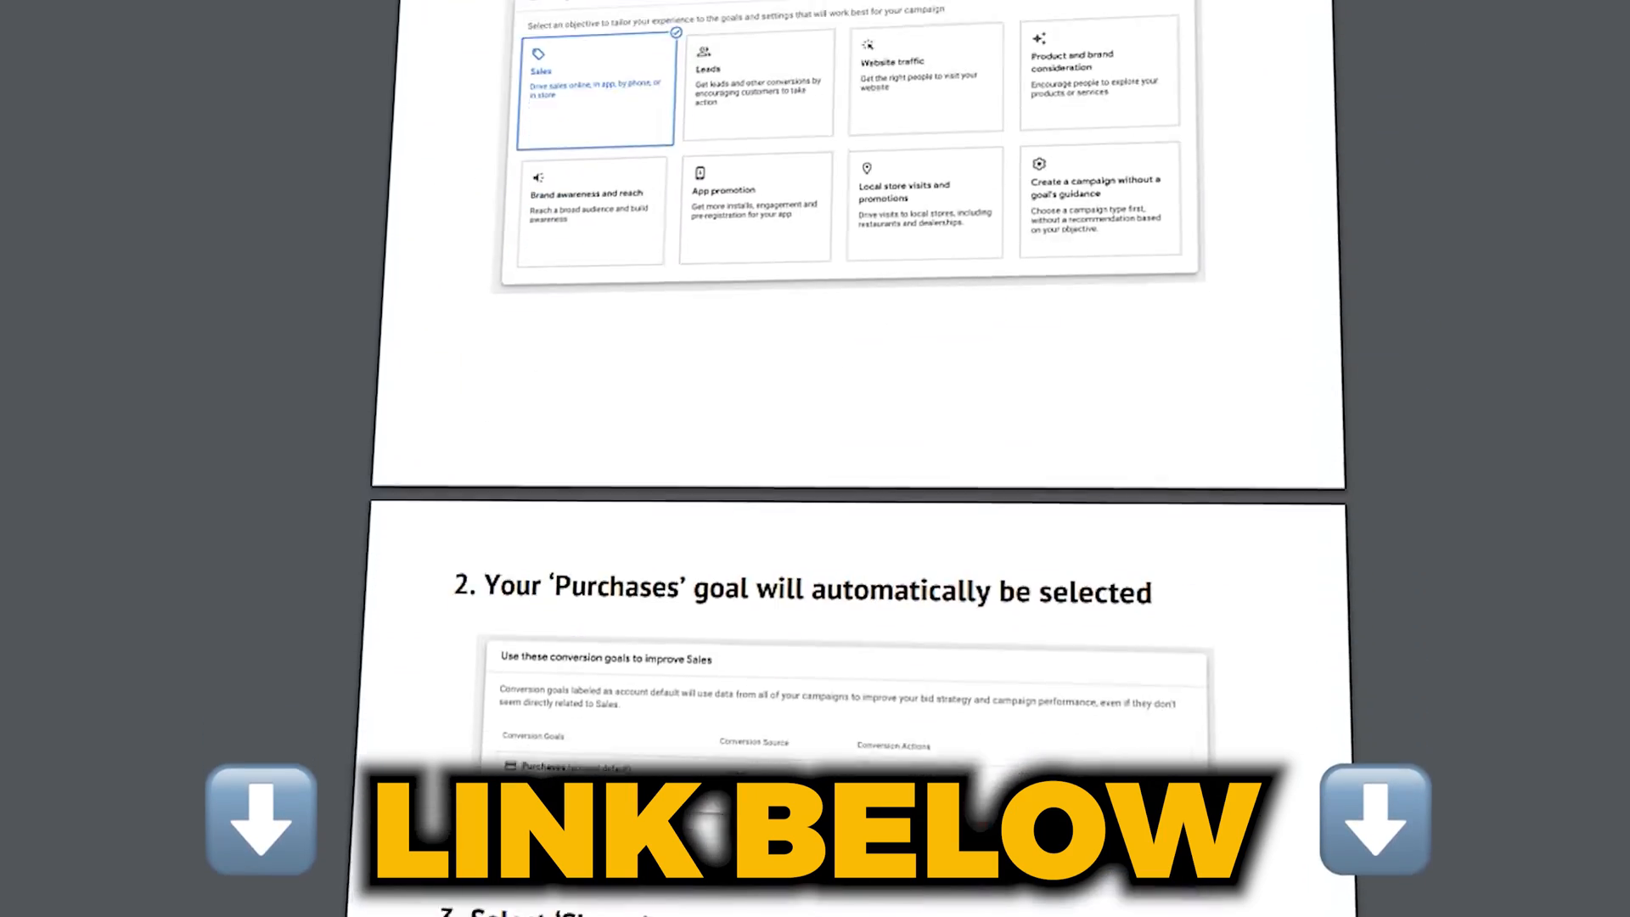
scroll("down", 3)
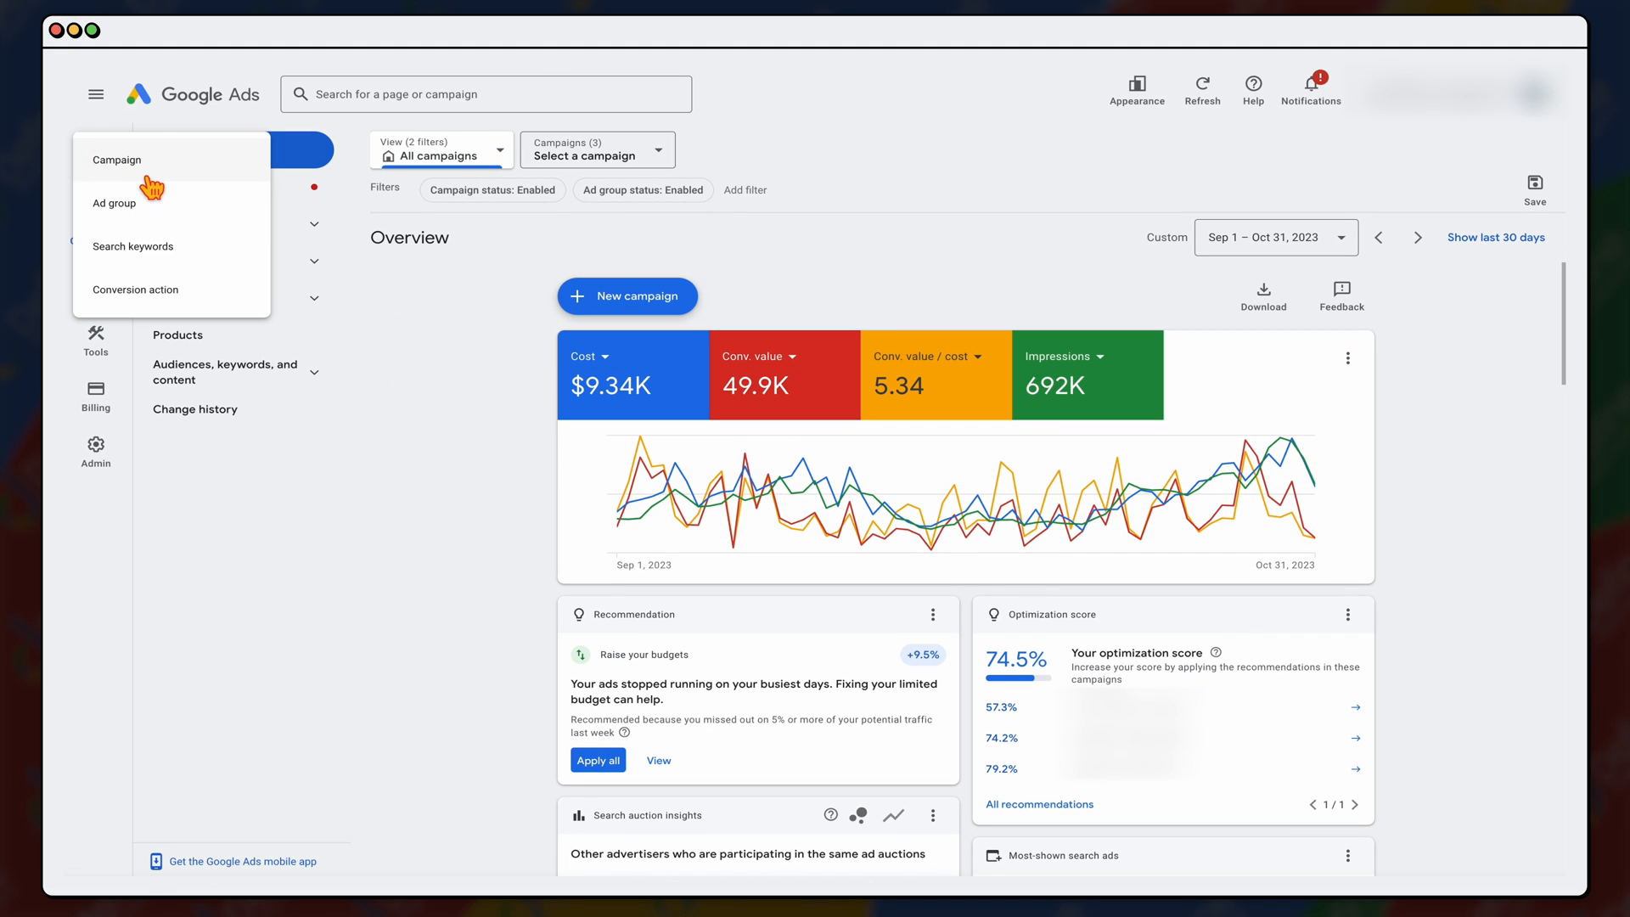
left_click(628, 296)
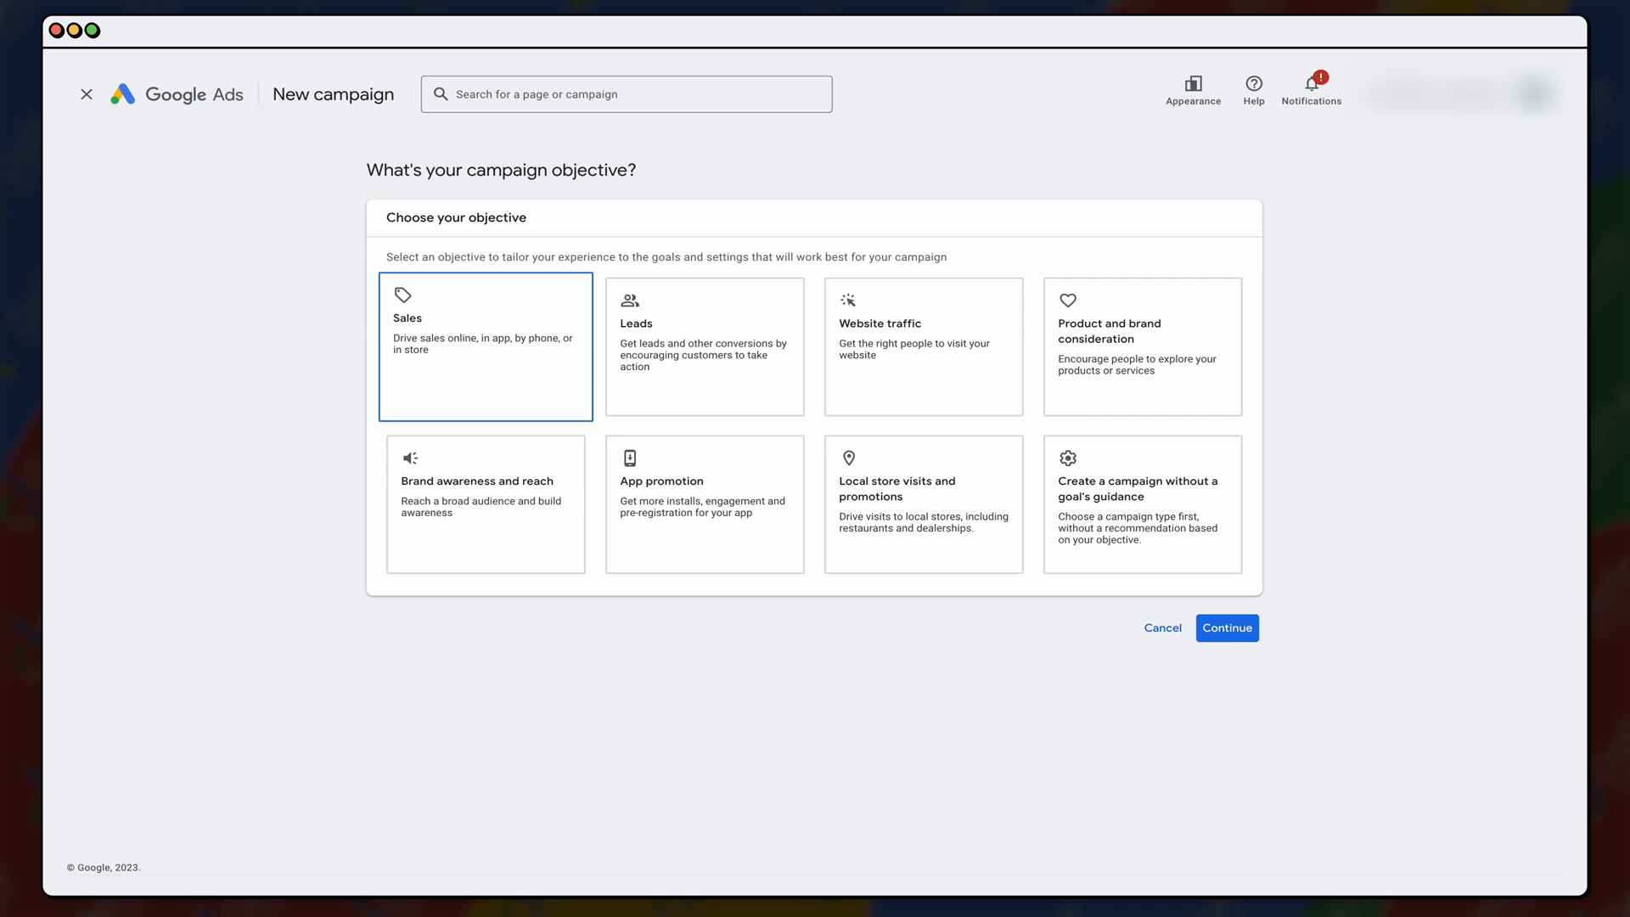
left_click(484, 343)
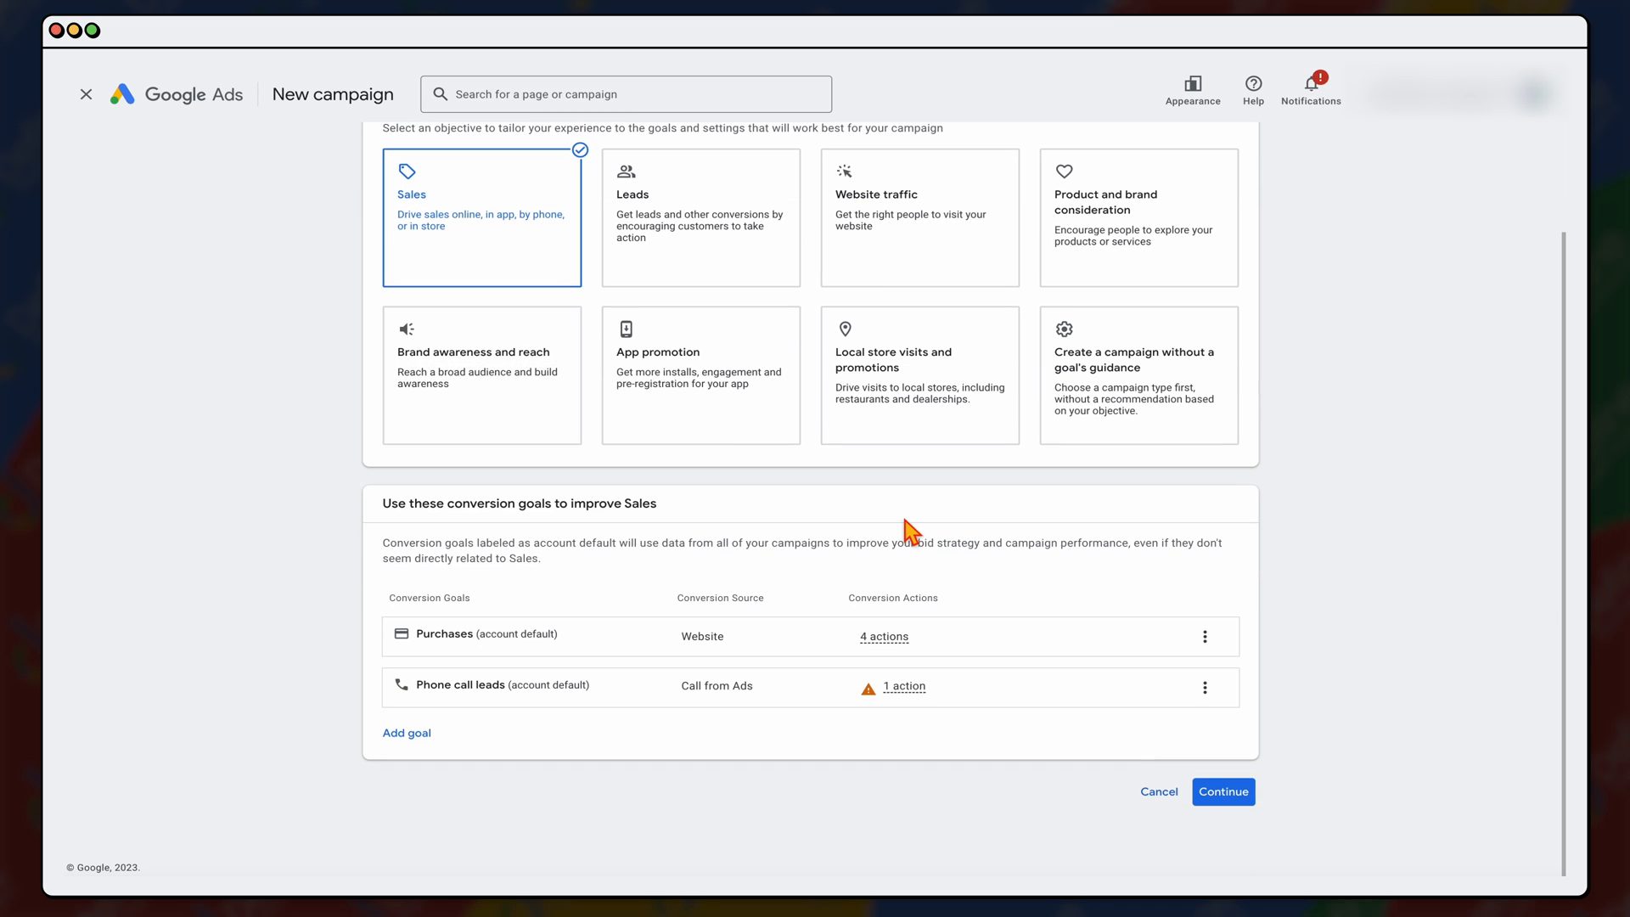
mouse_move(906, 523)
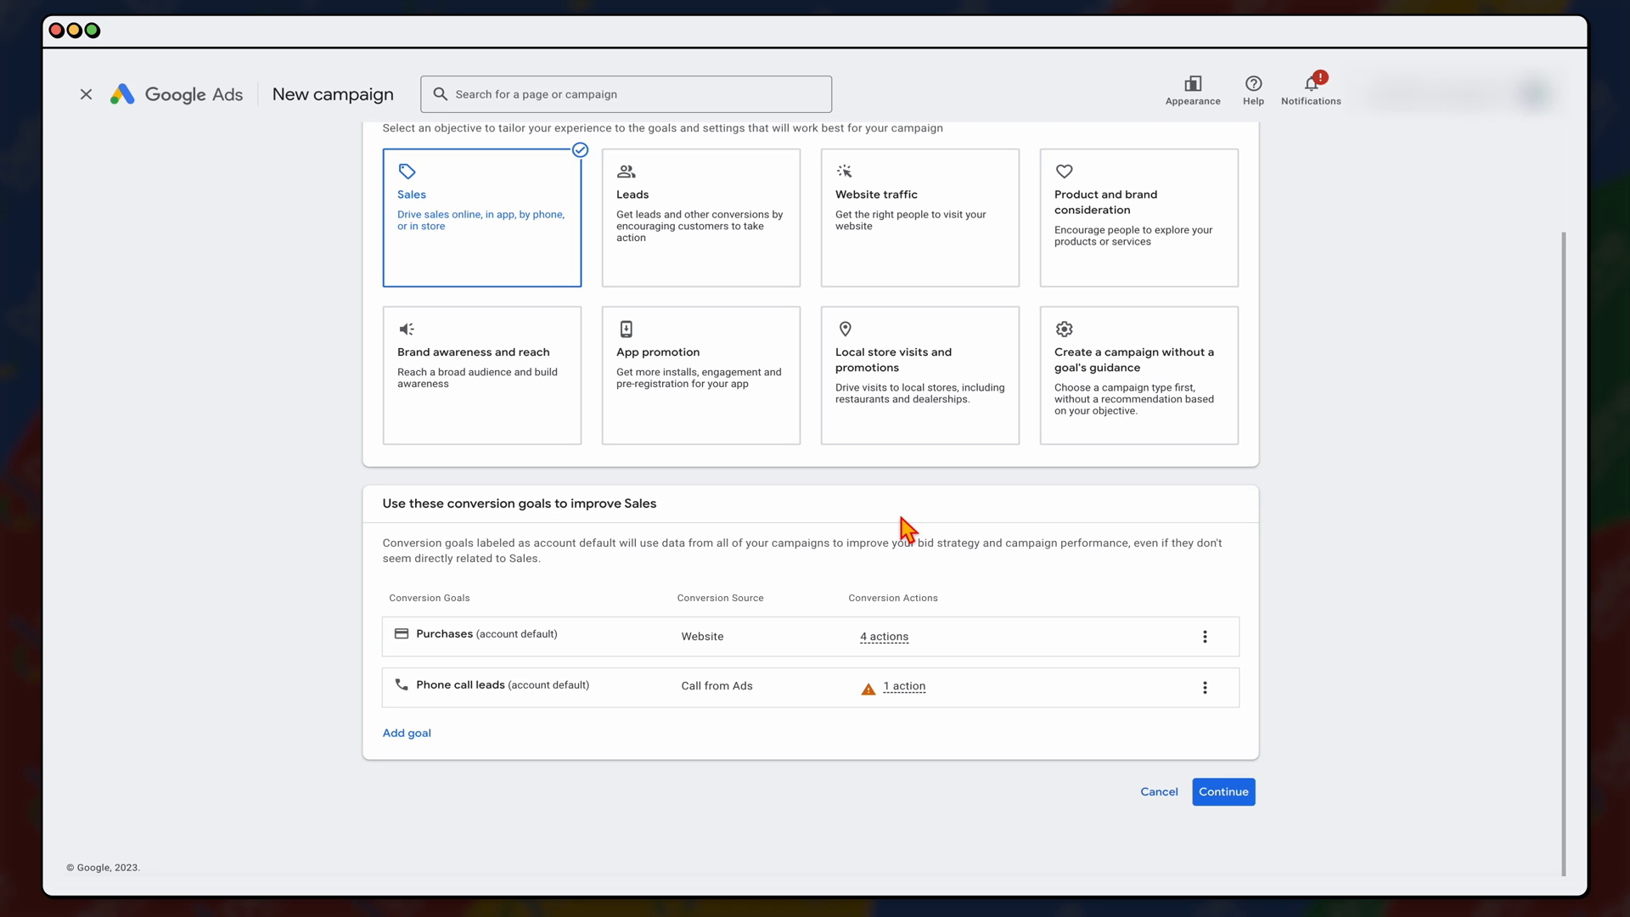
mouse_move(1113, 683)
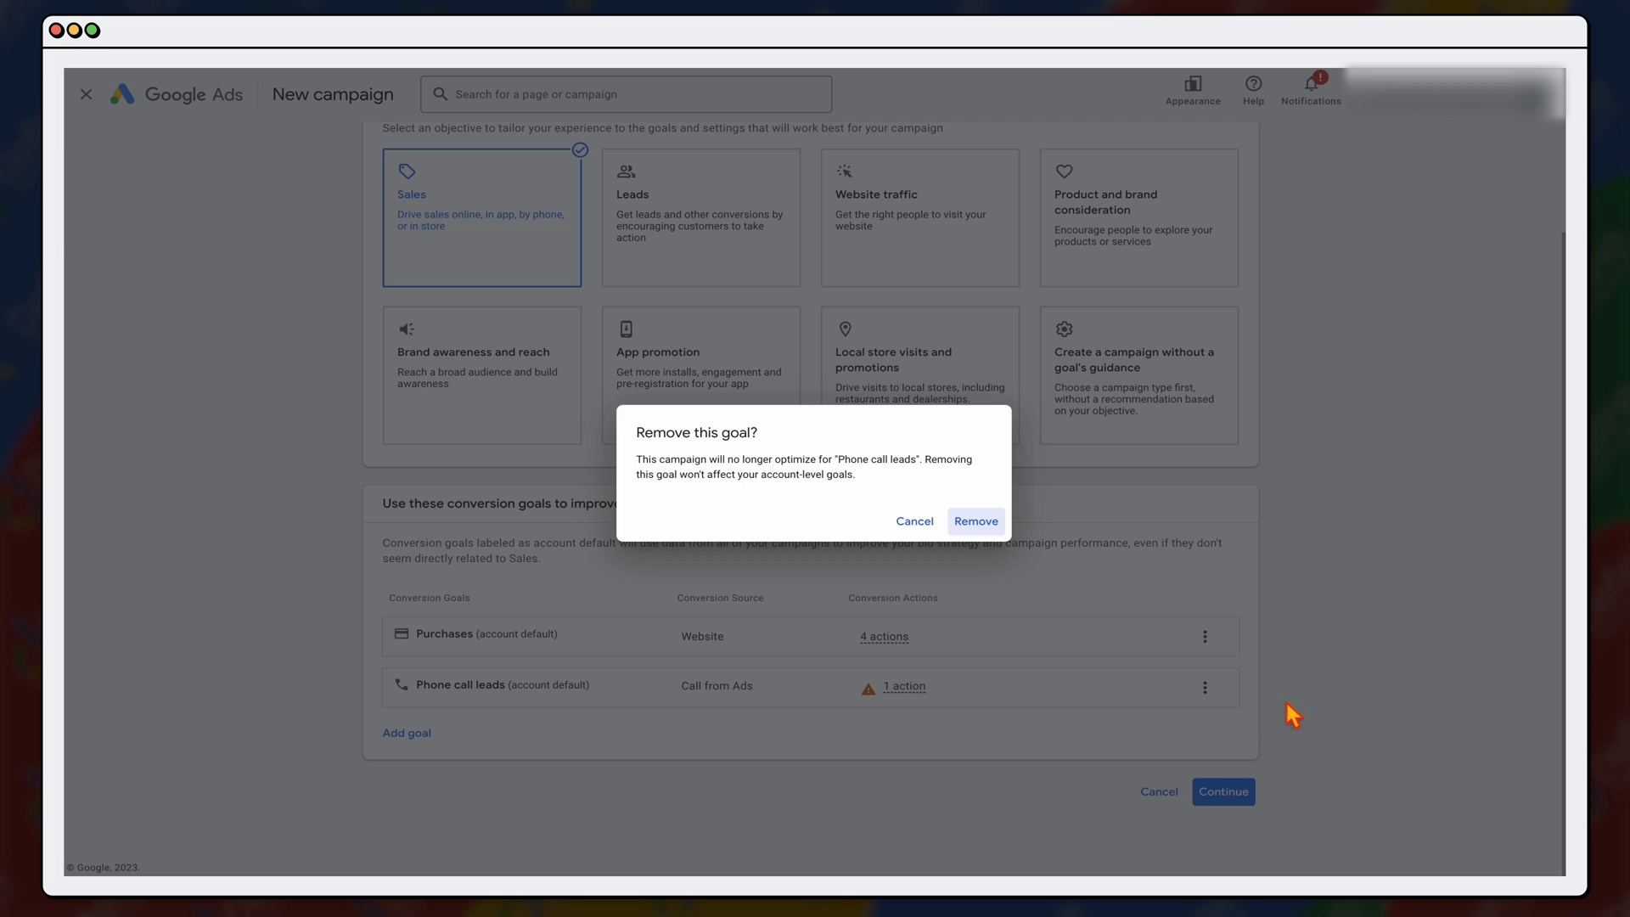
left_click(975, 521)
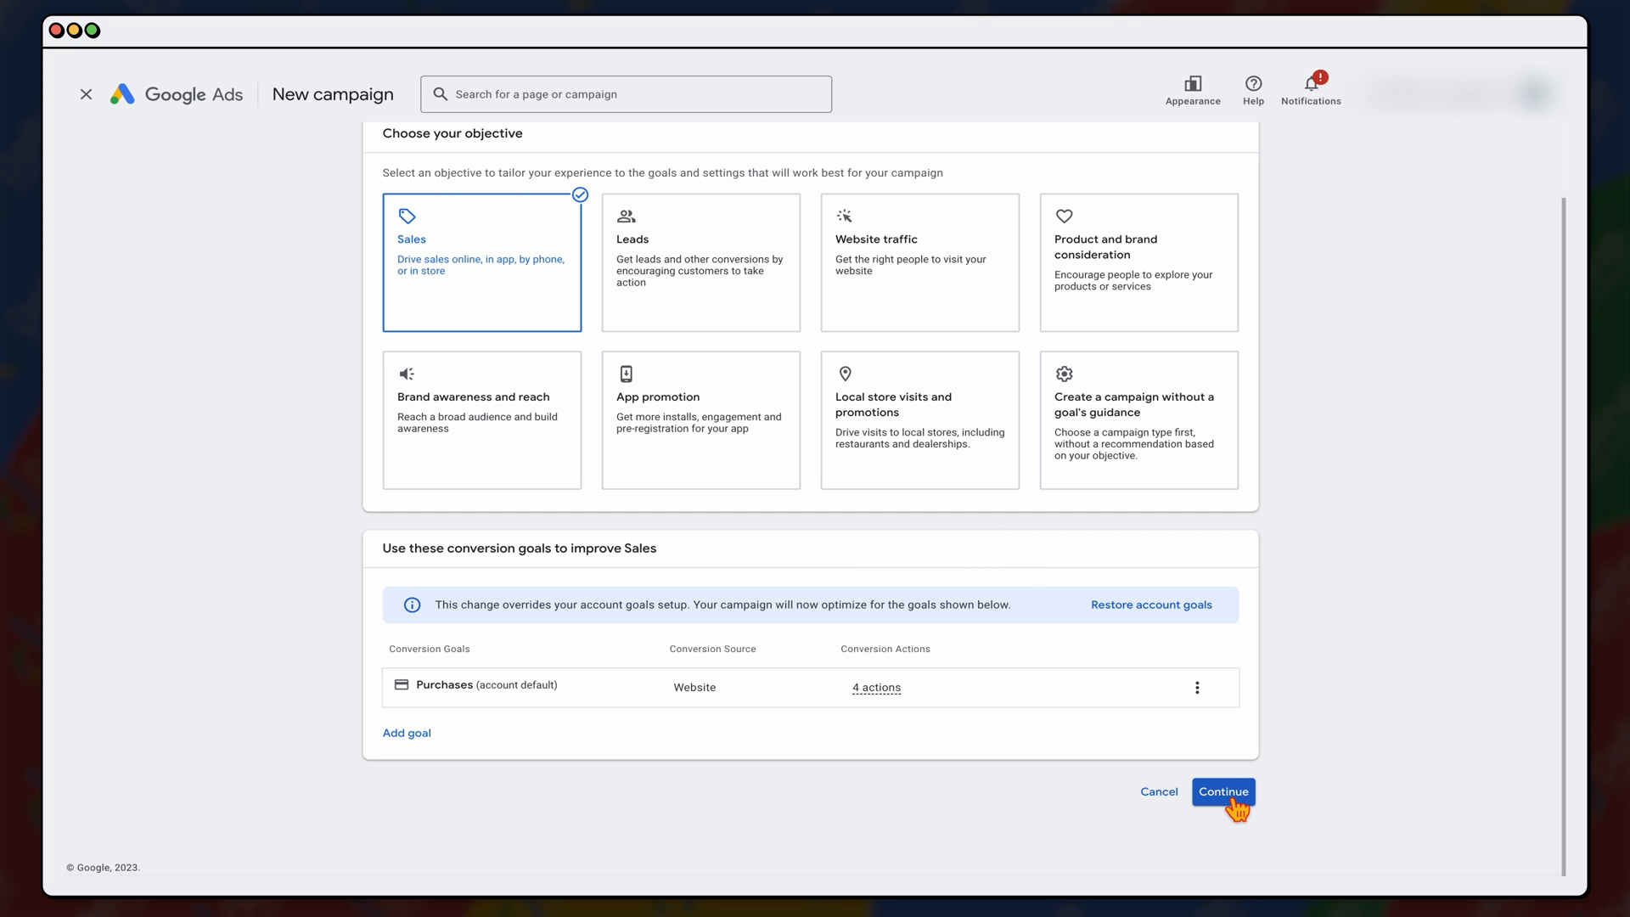
Step: Choose the Shopping campaign type and select the linked Merchant Center account
left_click(1224, 791)
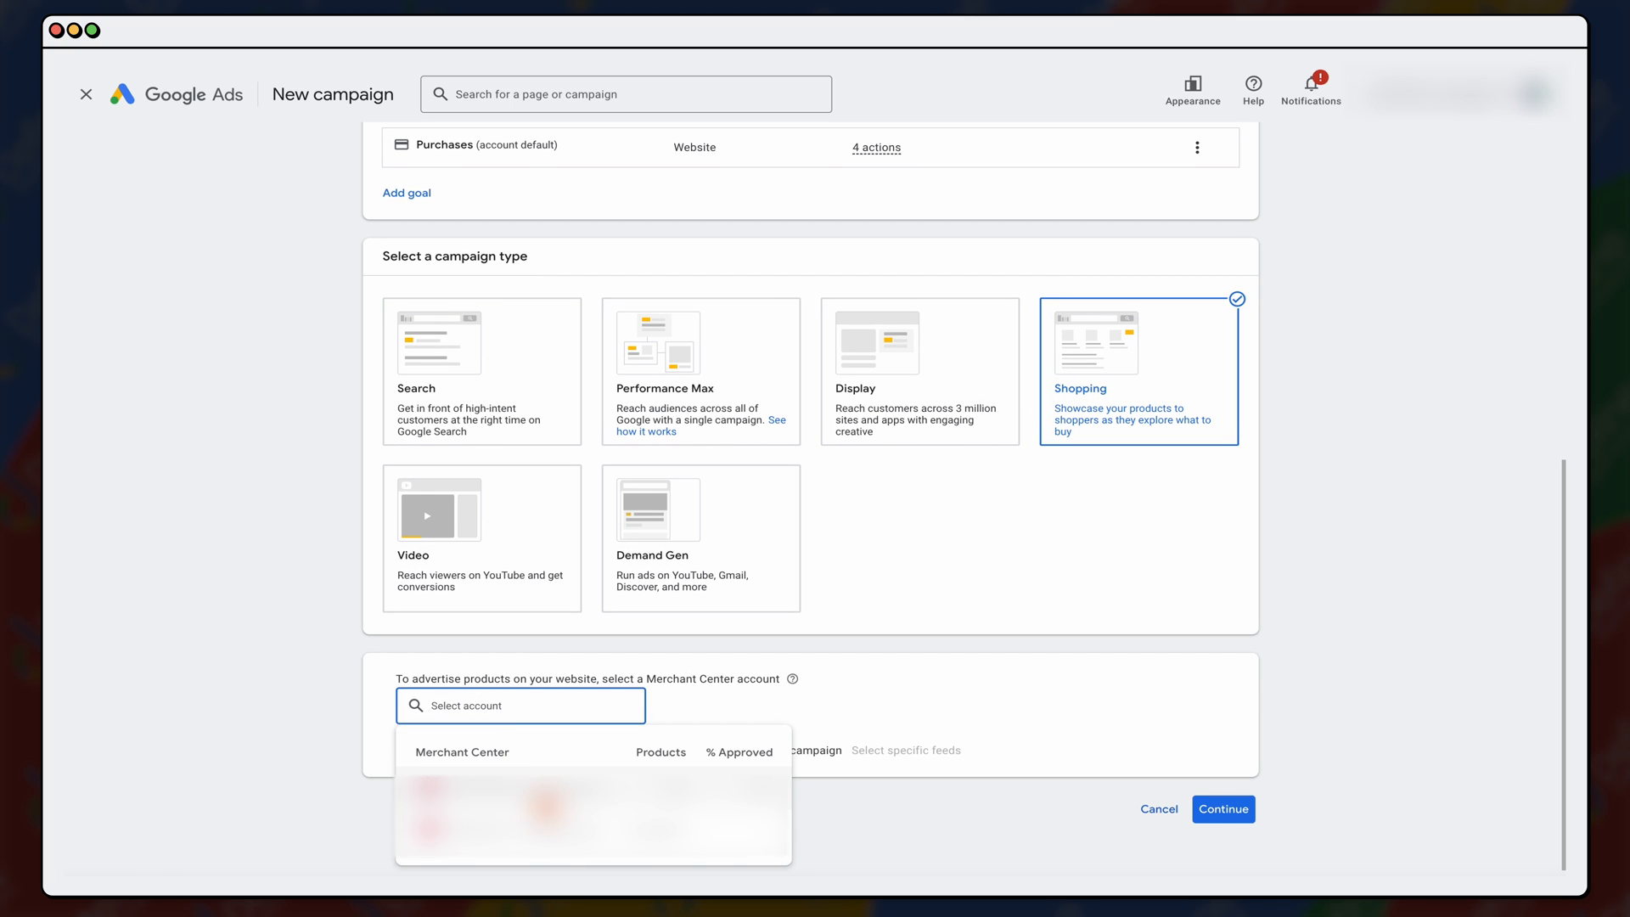
mouse_move(982, 729)
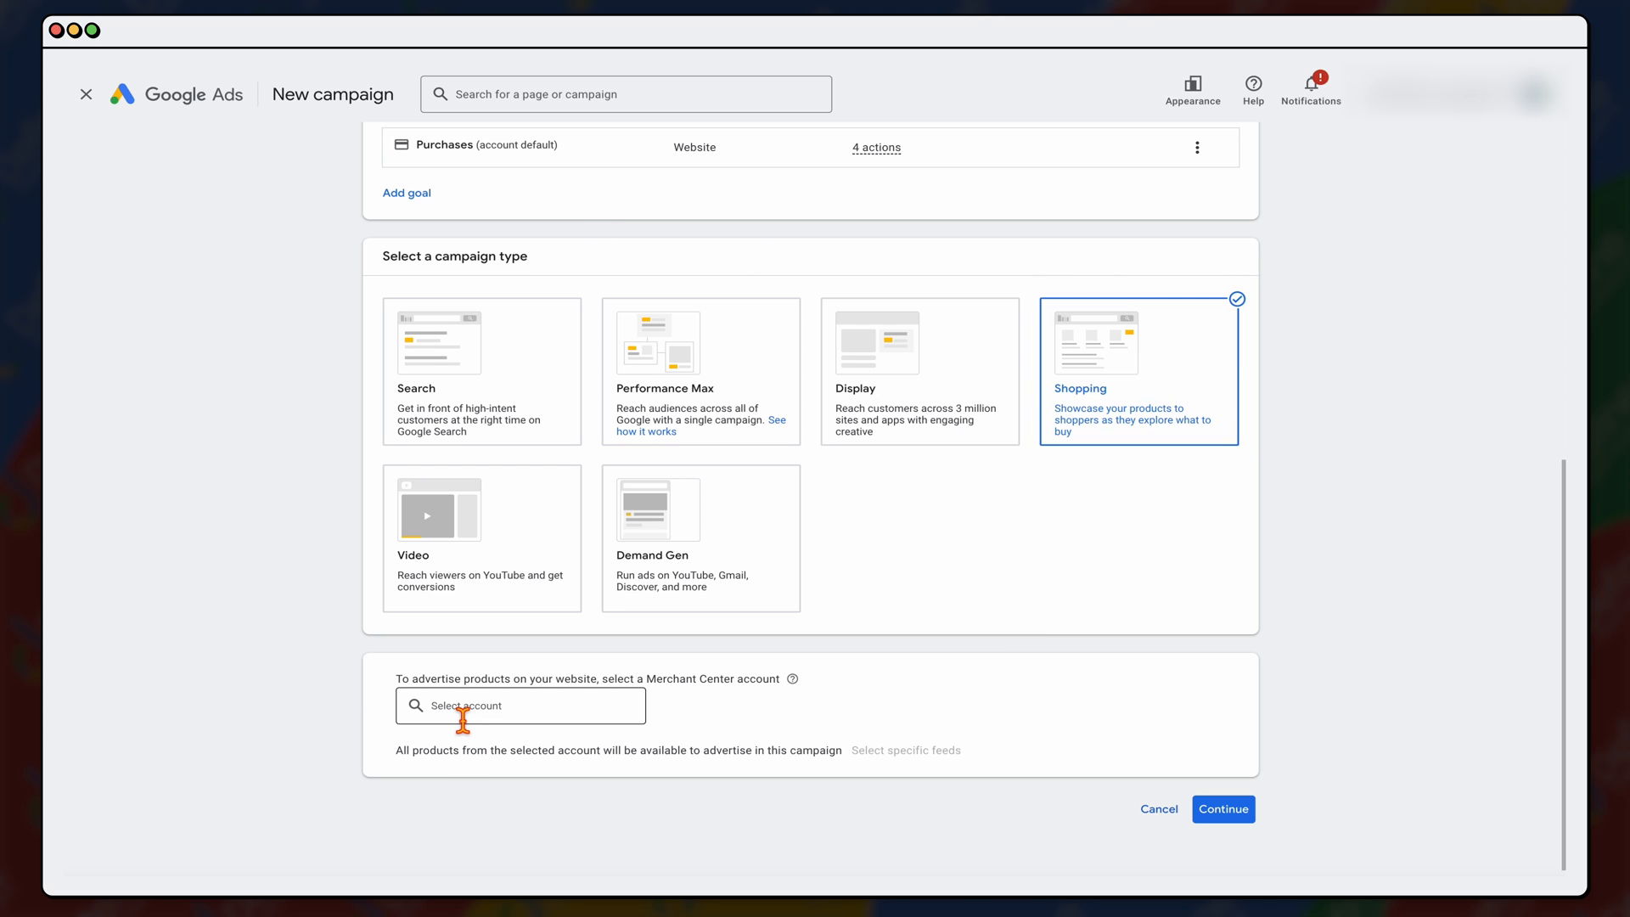
left_click(519, 706)
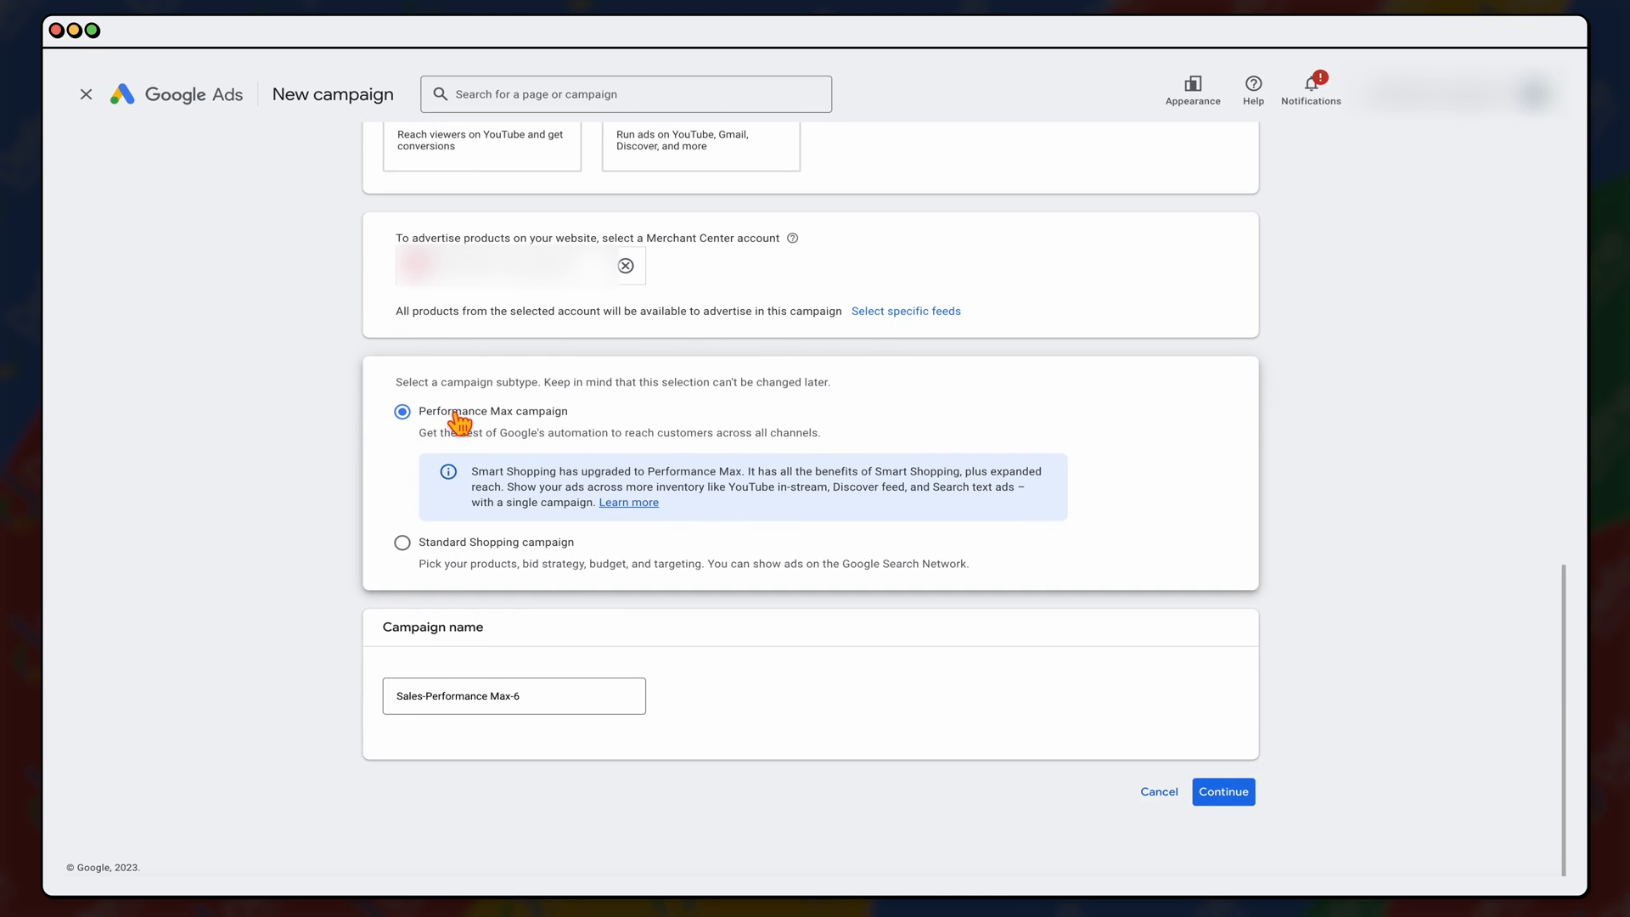
mouse_move(426, 539)
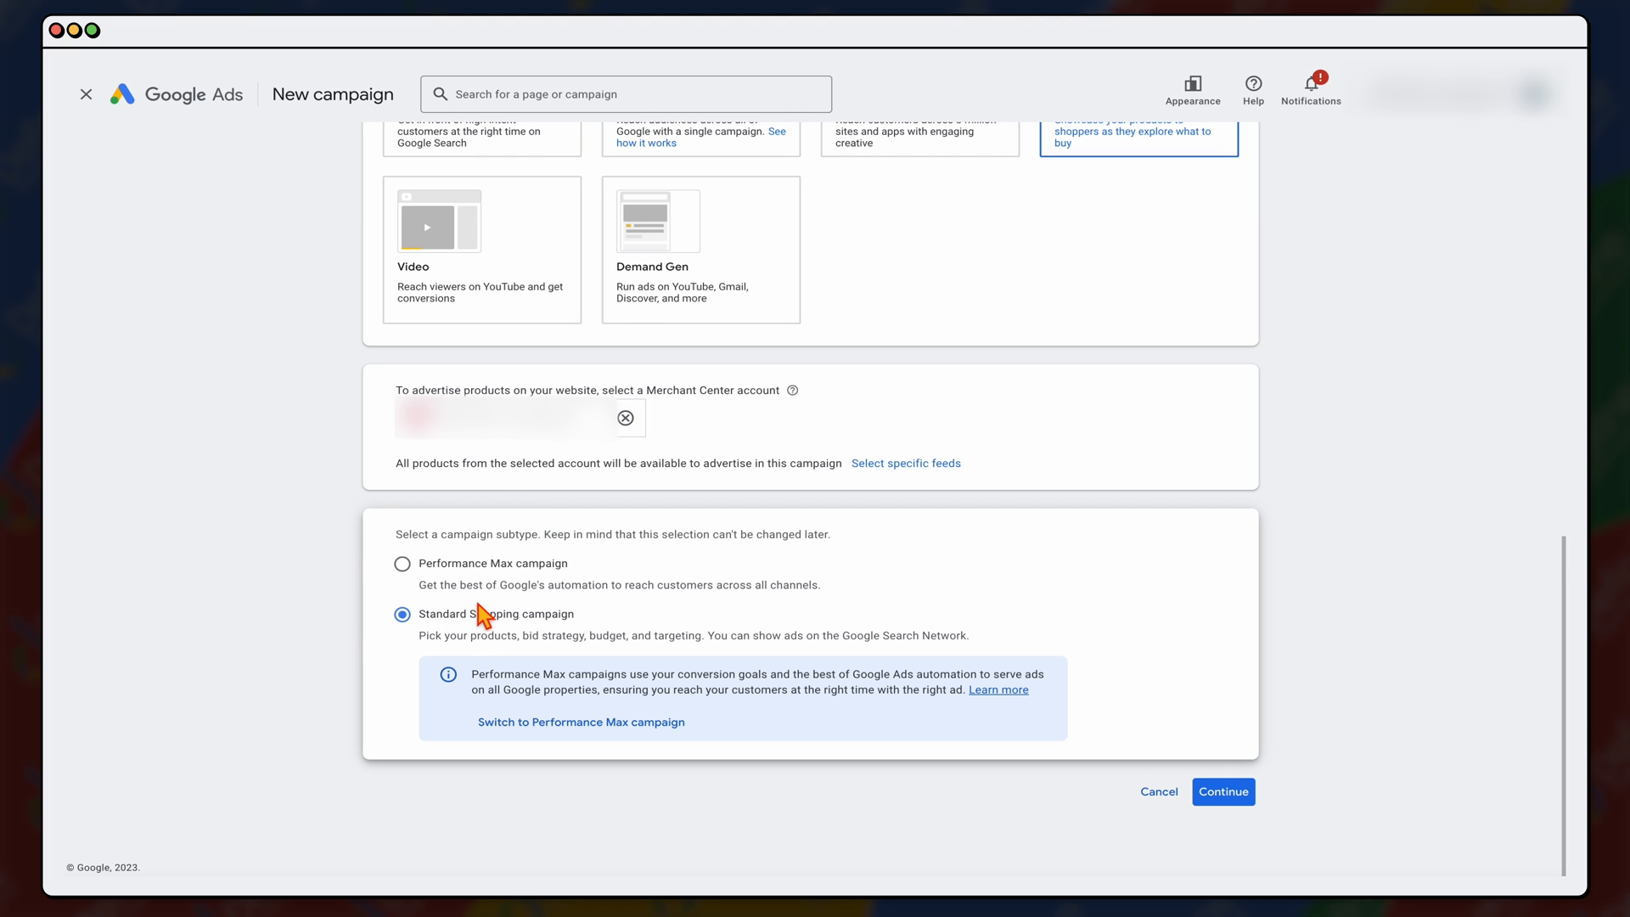
mouse_move(559, 742)
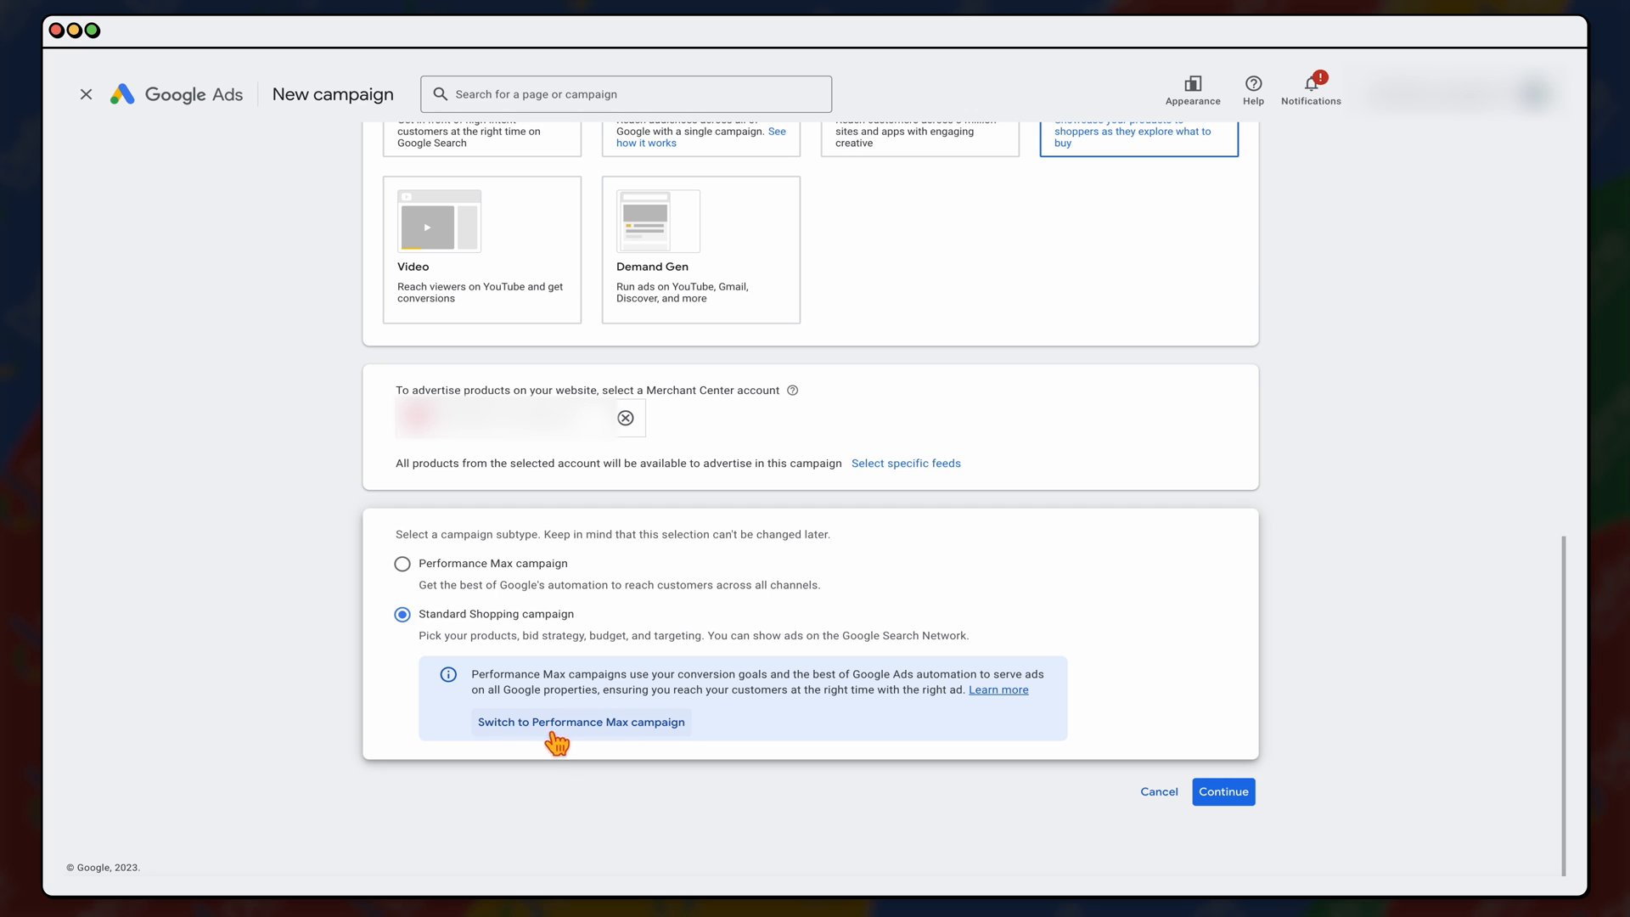
mouse_move(586, 736)
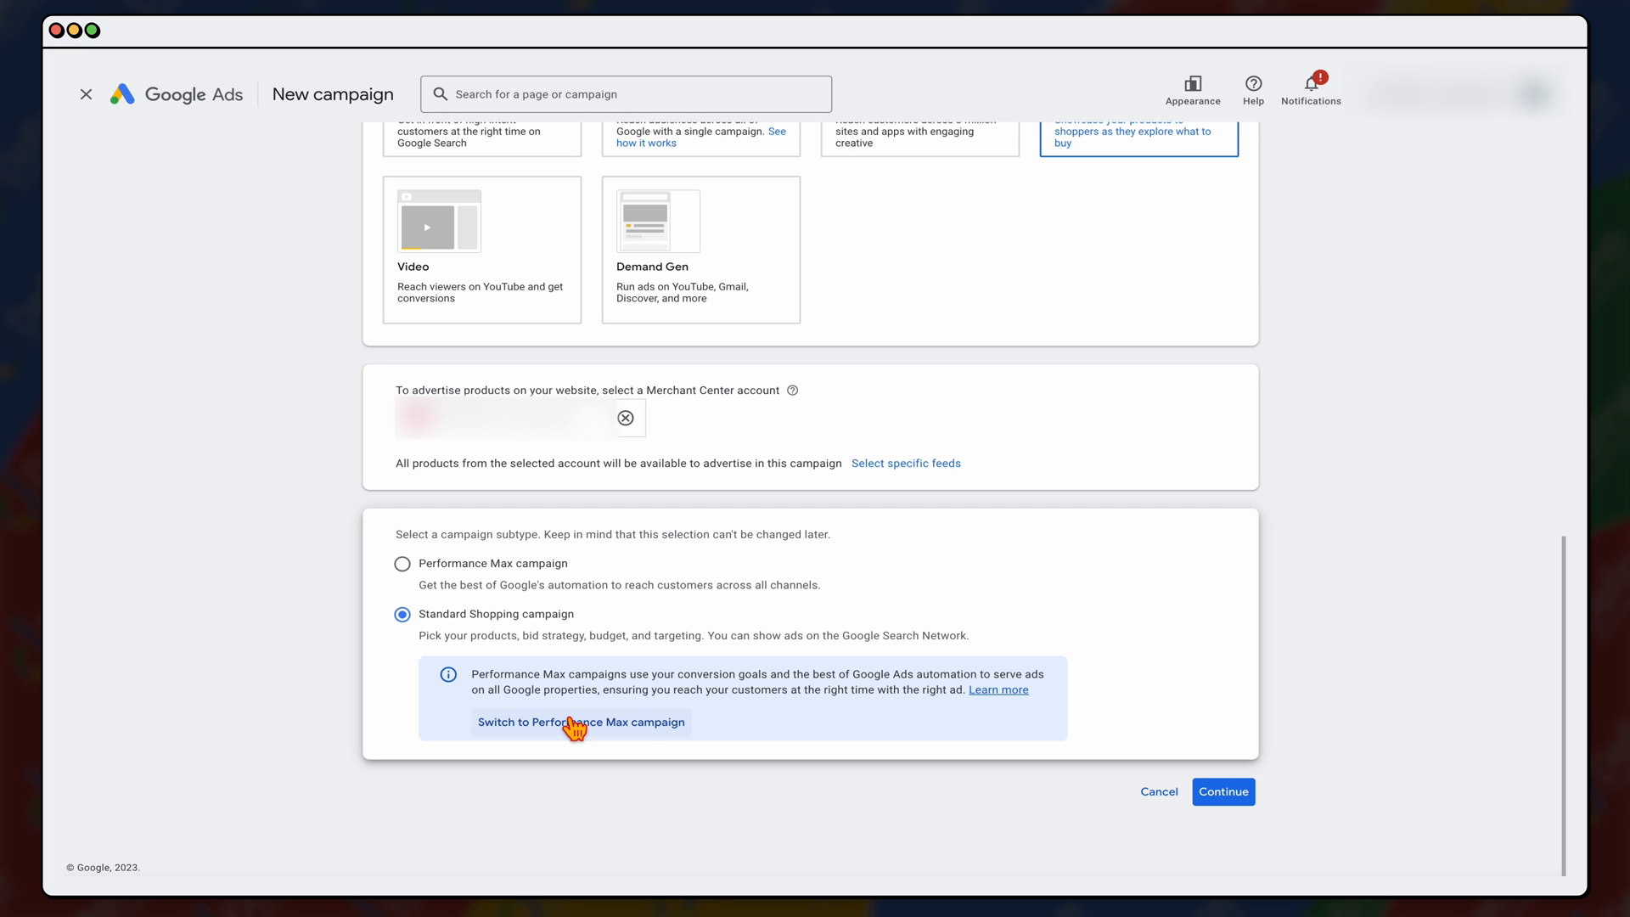
mouse_move(1000, 725)
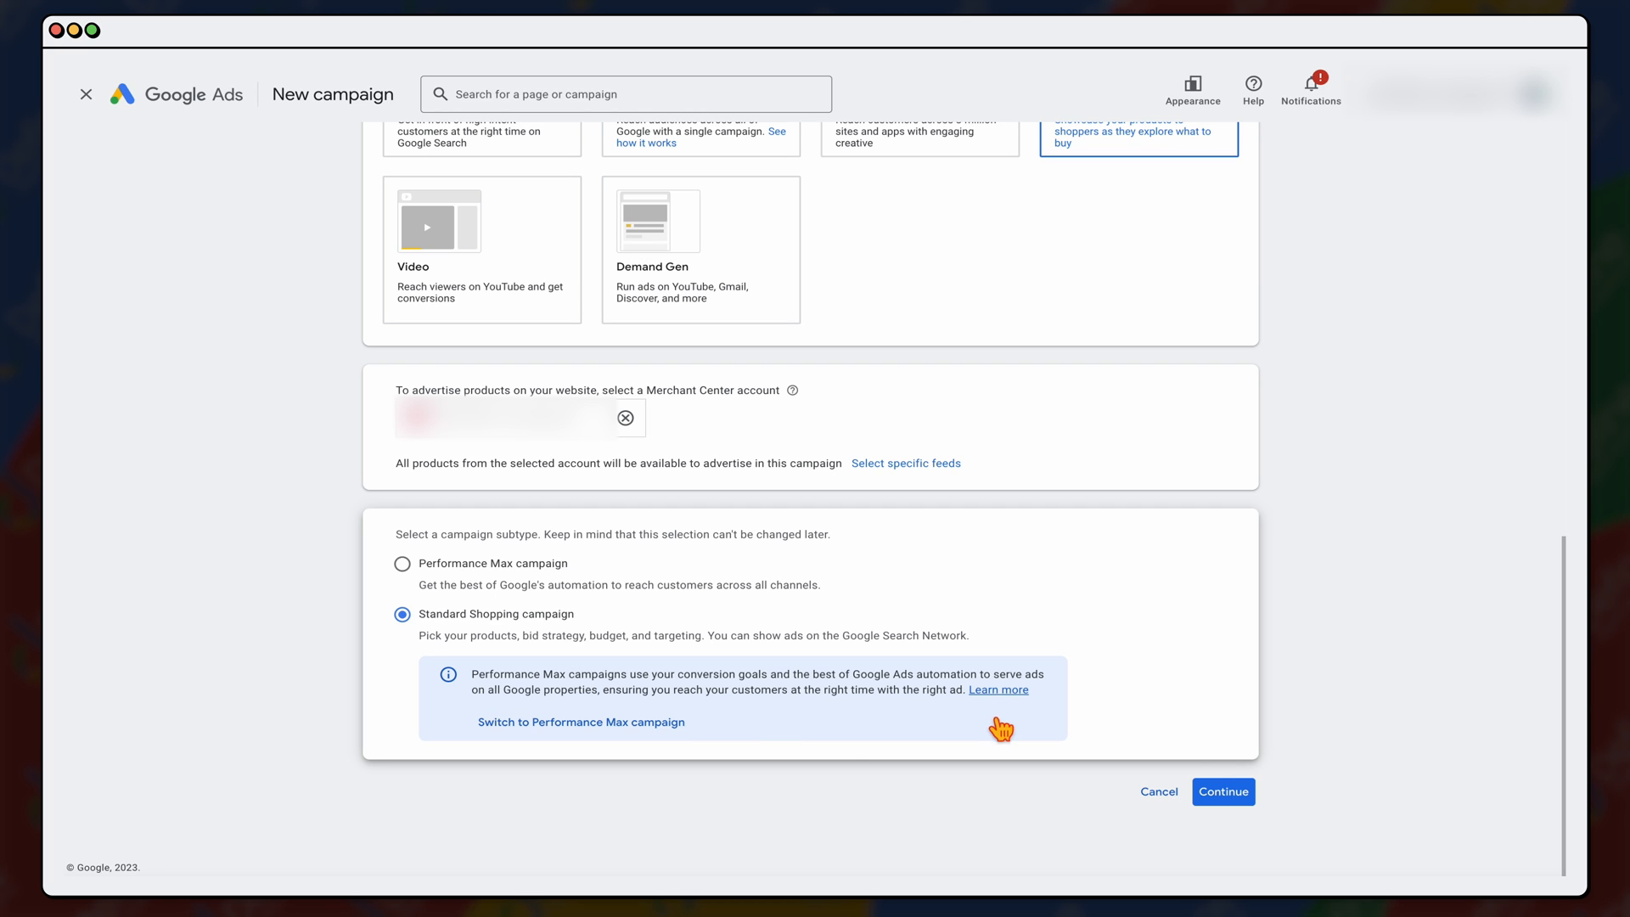
Step: Continue to campaign settings and name the campaign 'Sales [USA]'
left_click(1223, 791)
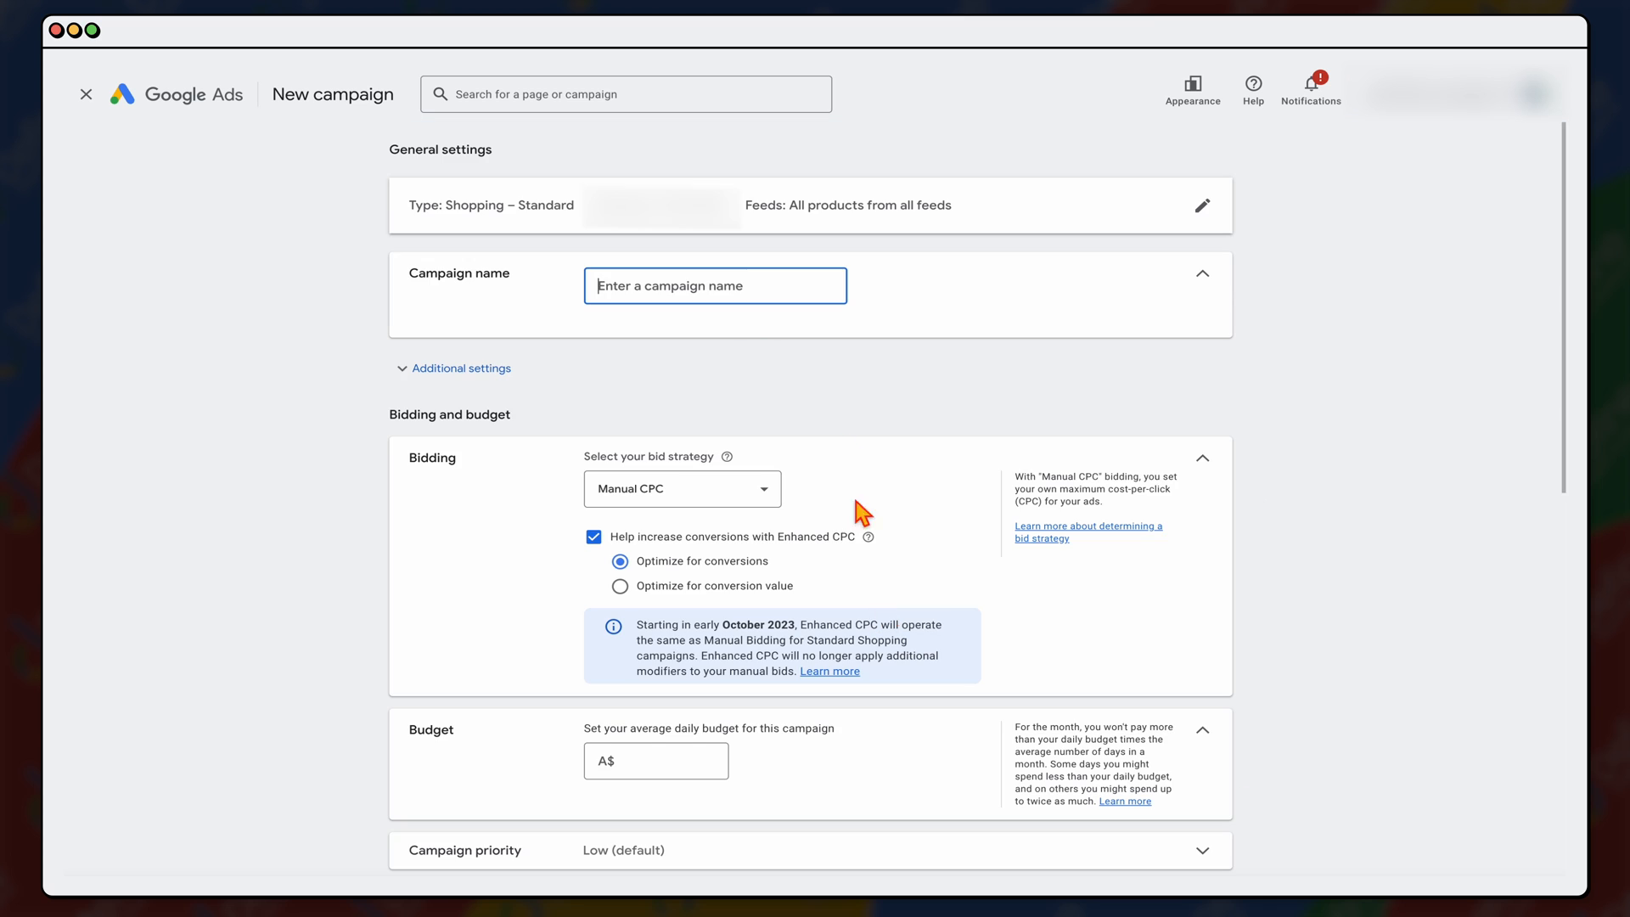
mouse_move(762, 337)
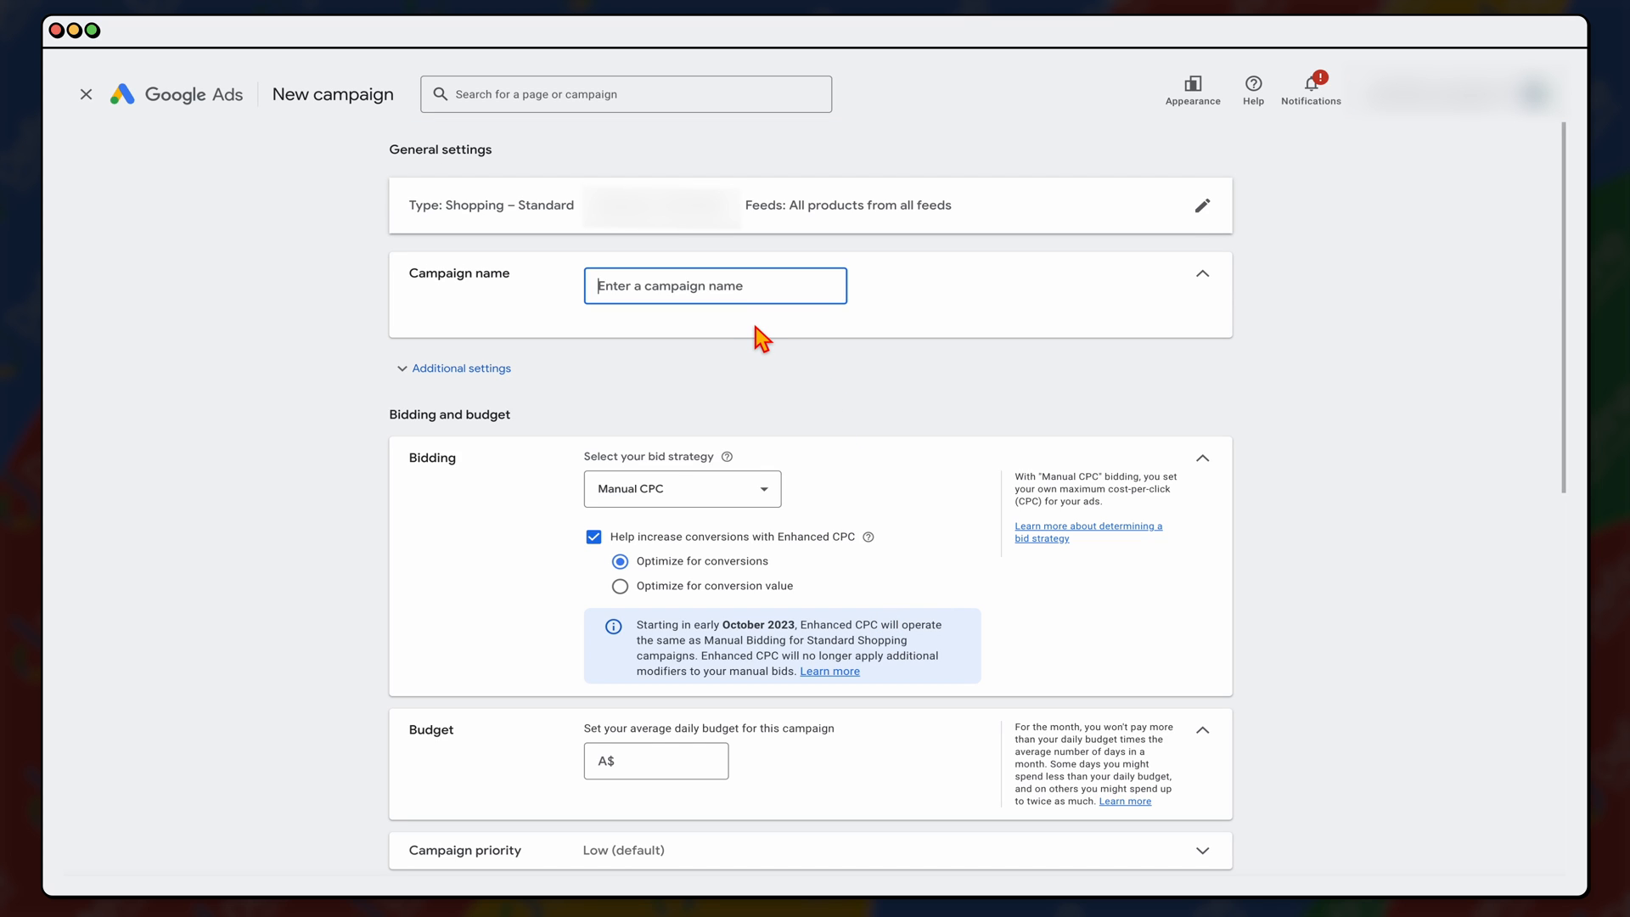
type("Sales")
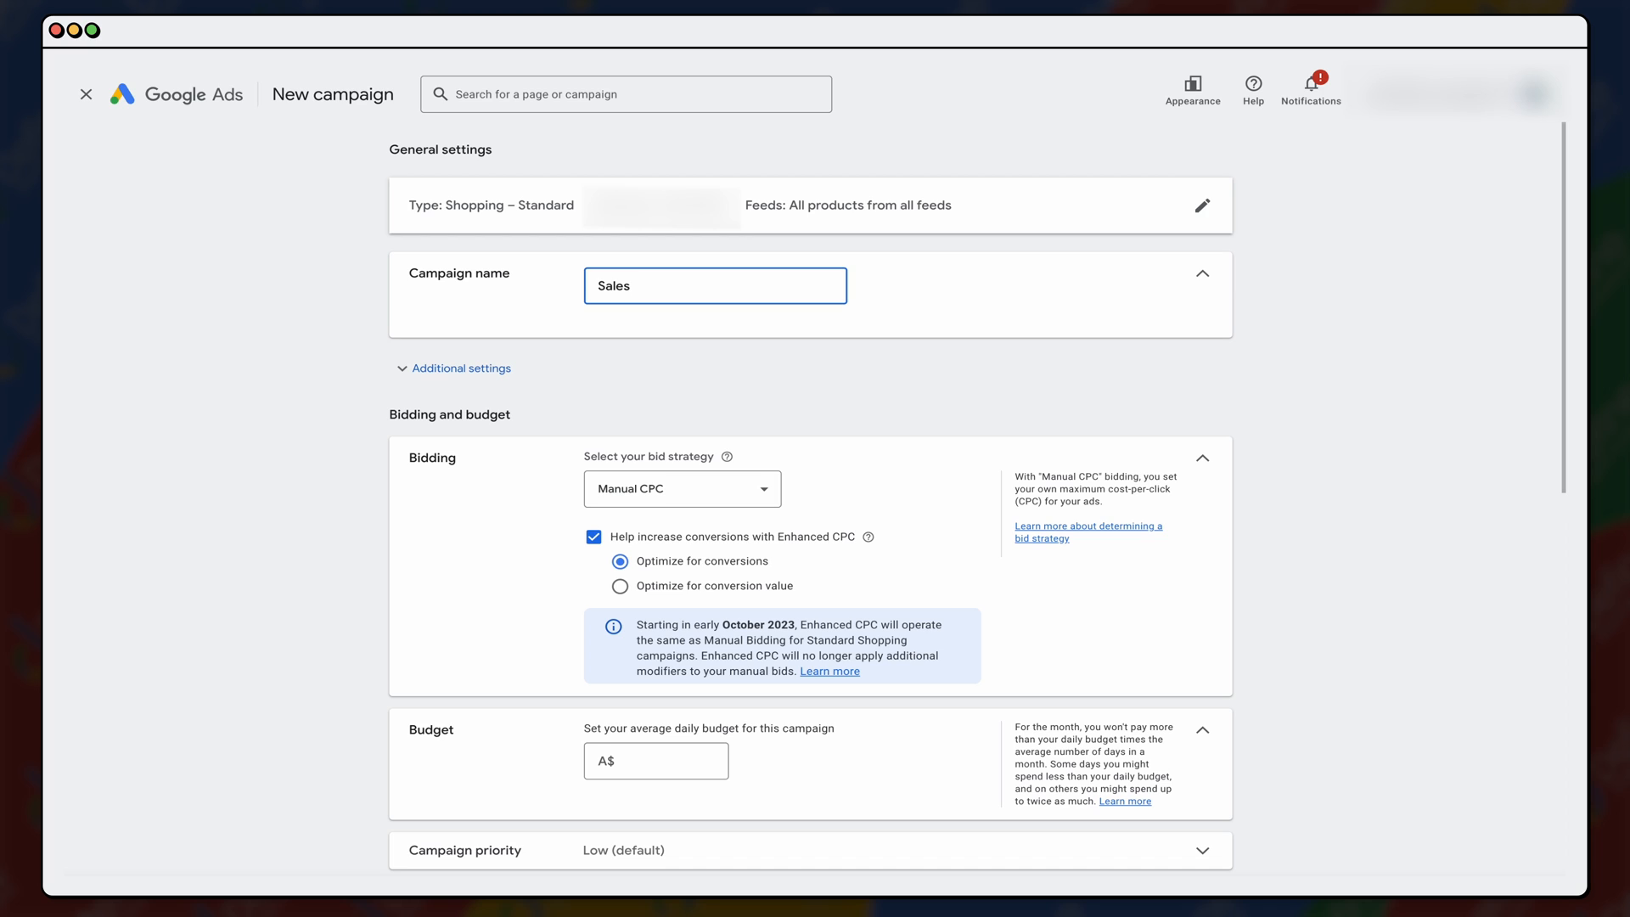
type("[USA]")
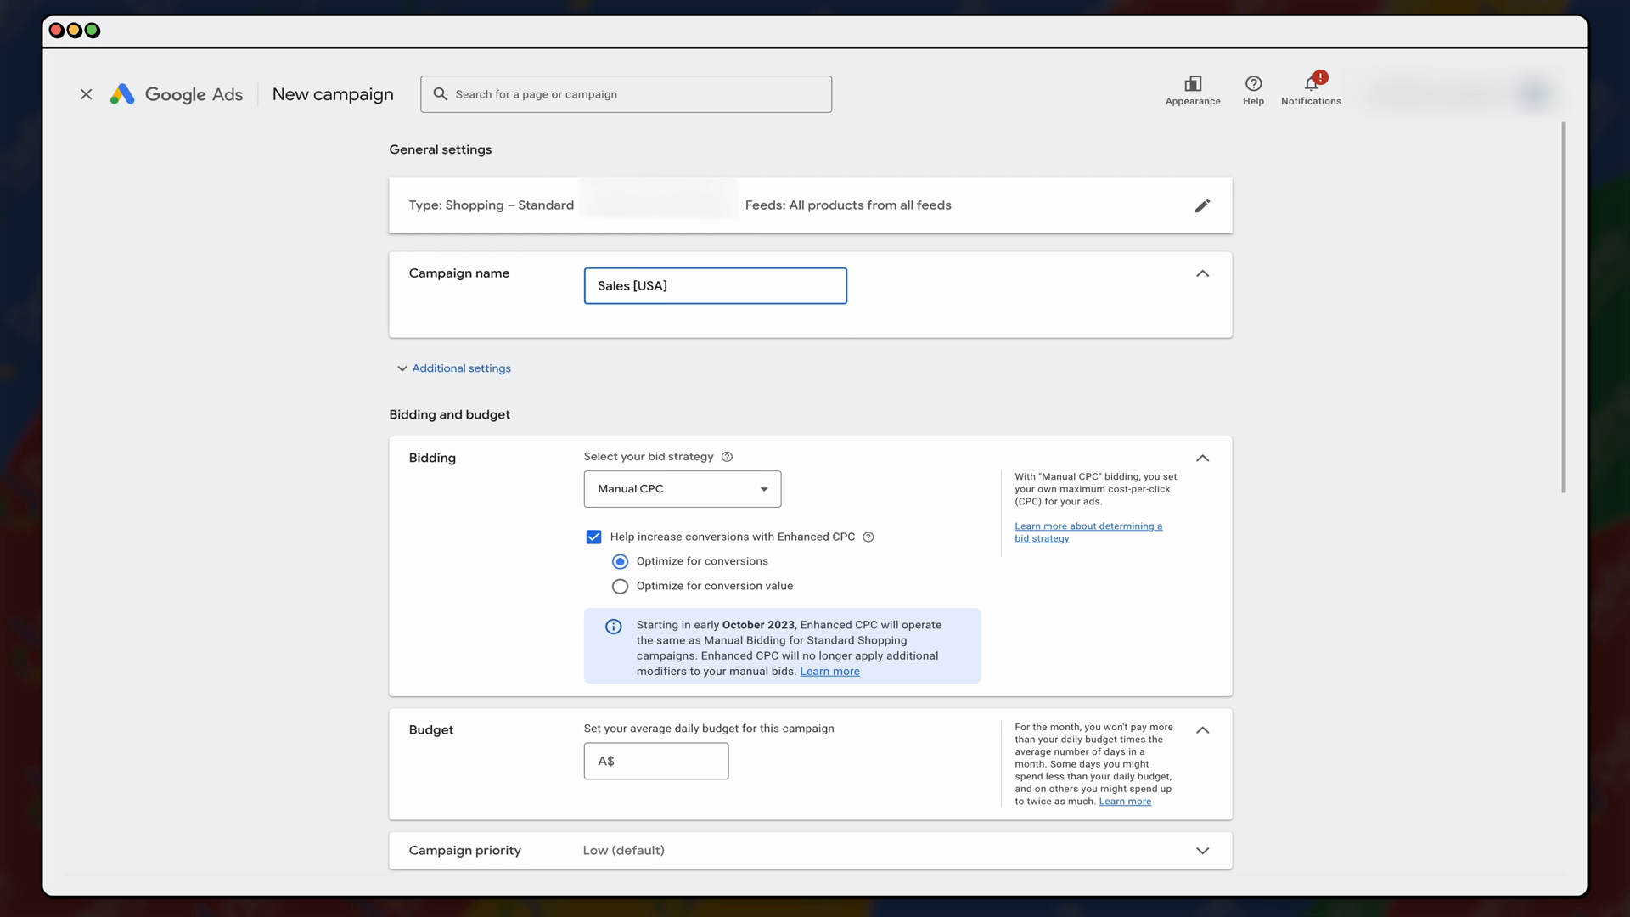
mouse_move(821, 354)
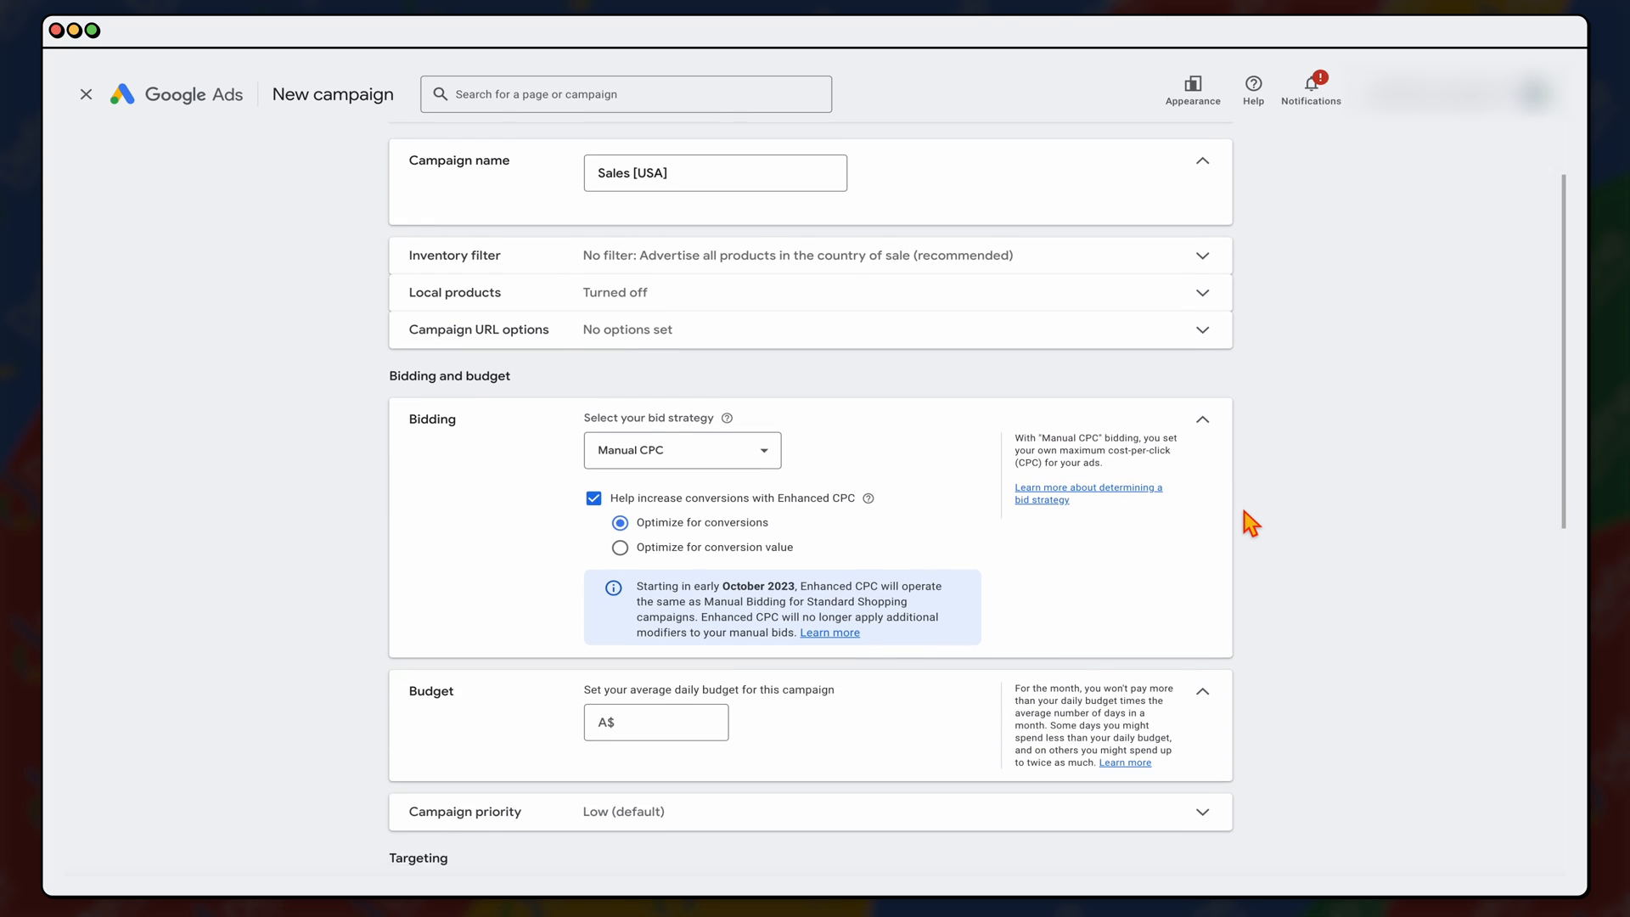
Step: Keep Manual CPC bidding with Enhanced CPC optimizing for conversion value
scroll("down", 3)
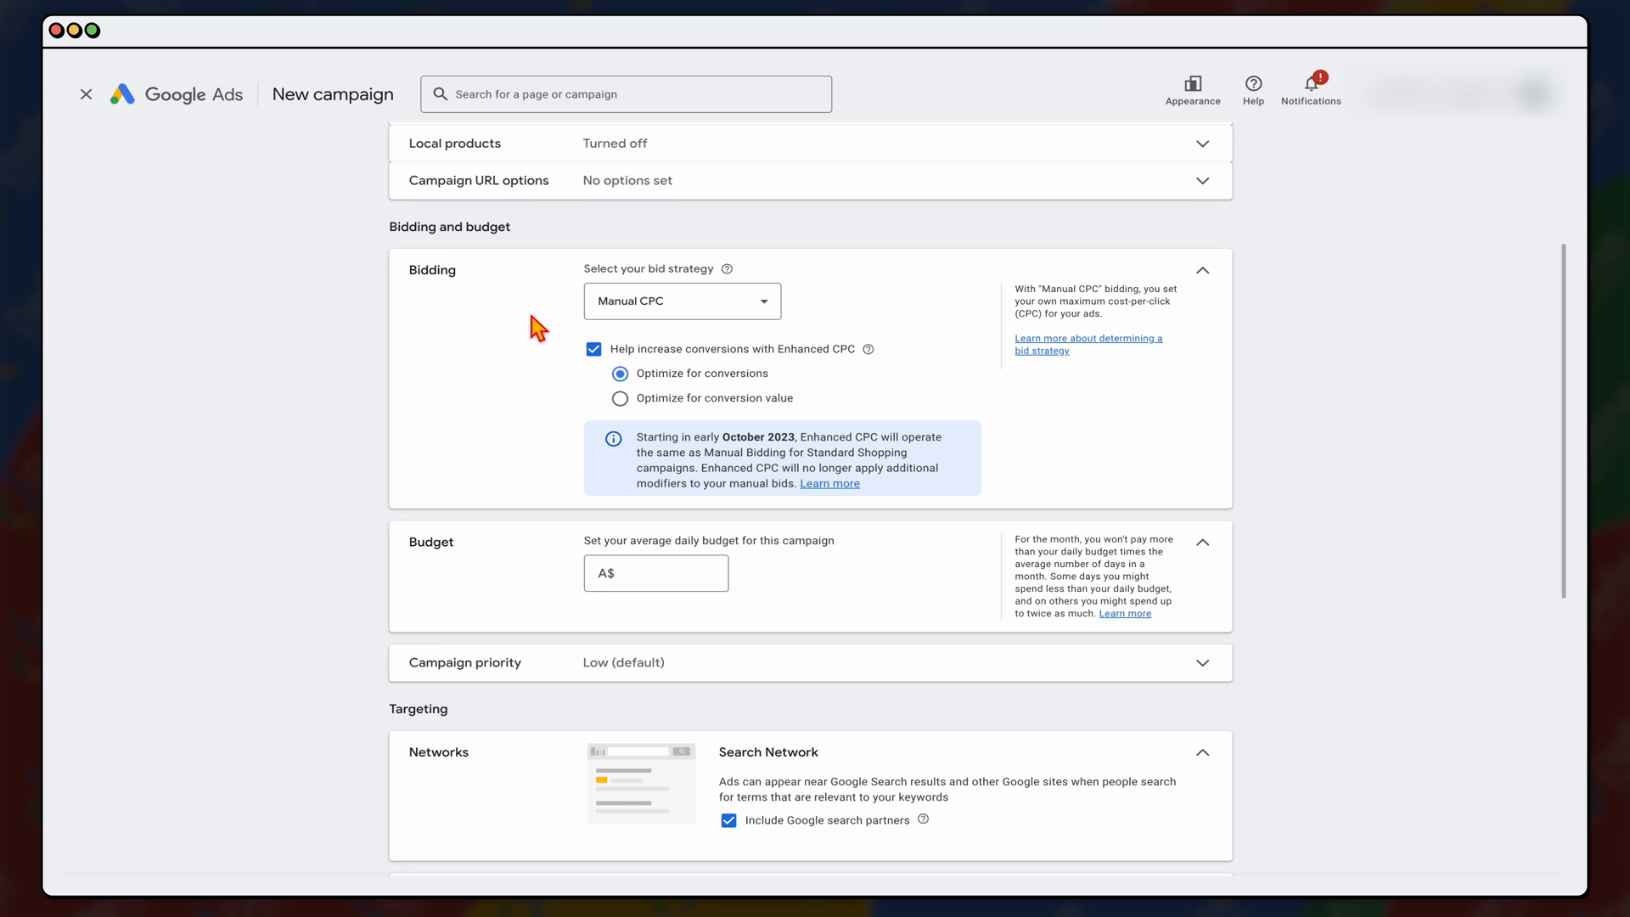
left_click(619, 409)
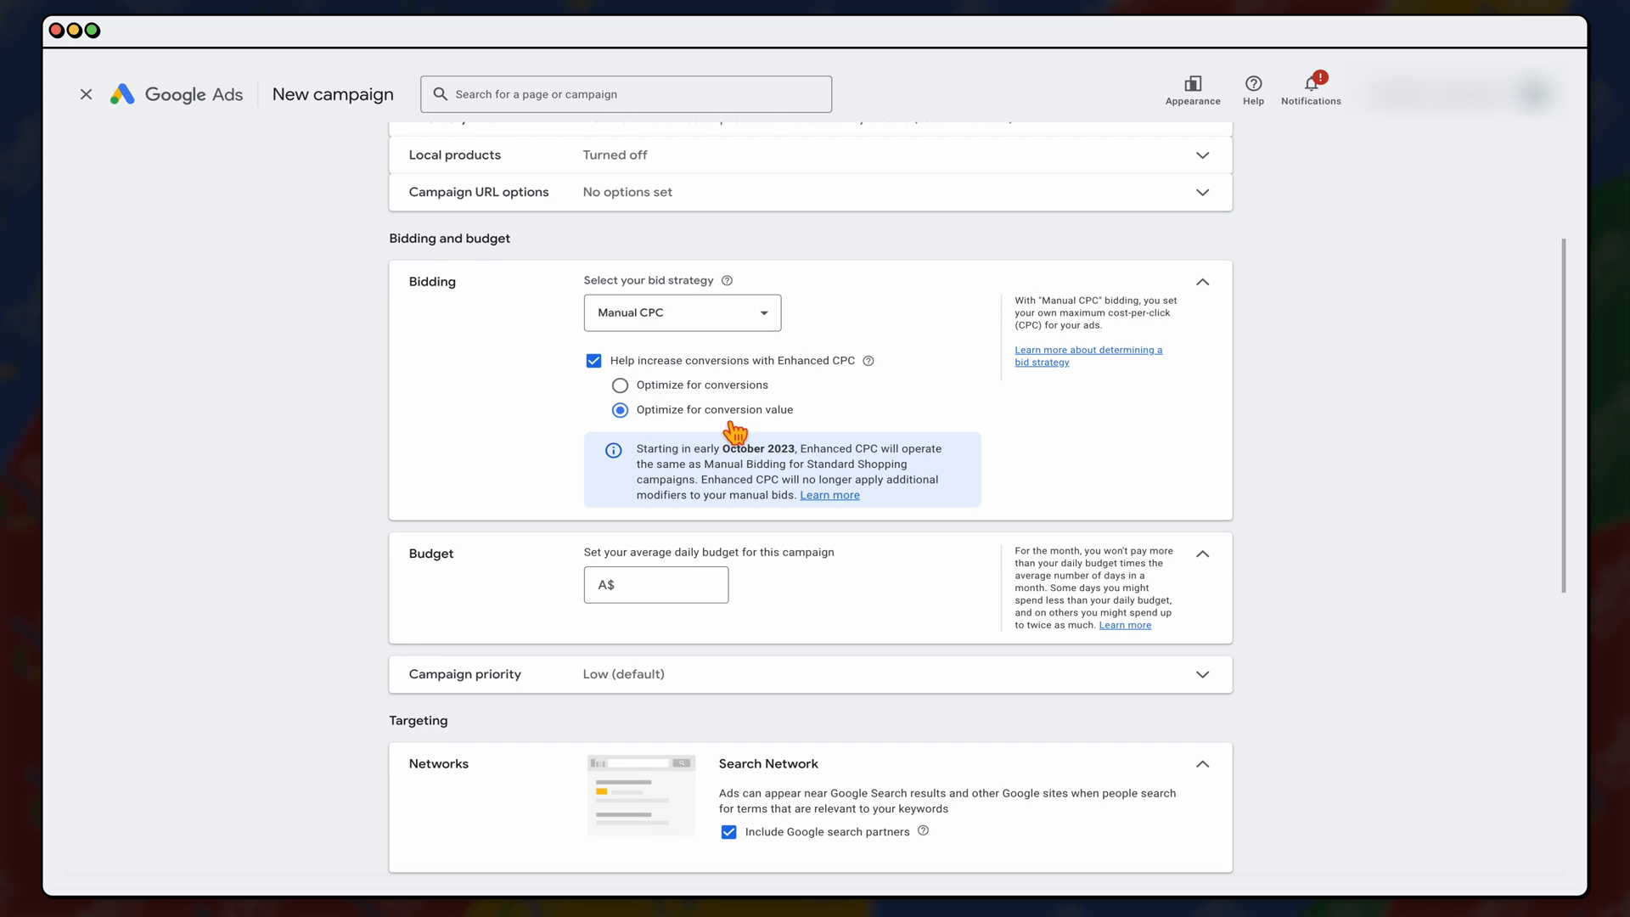
left_click(682, 313)
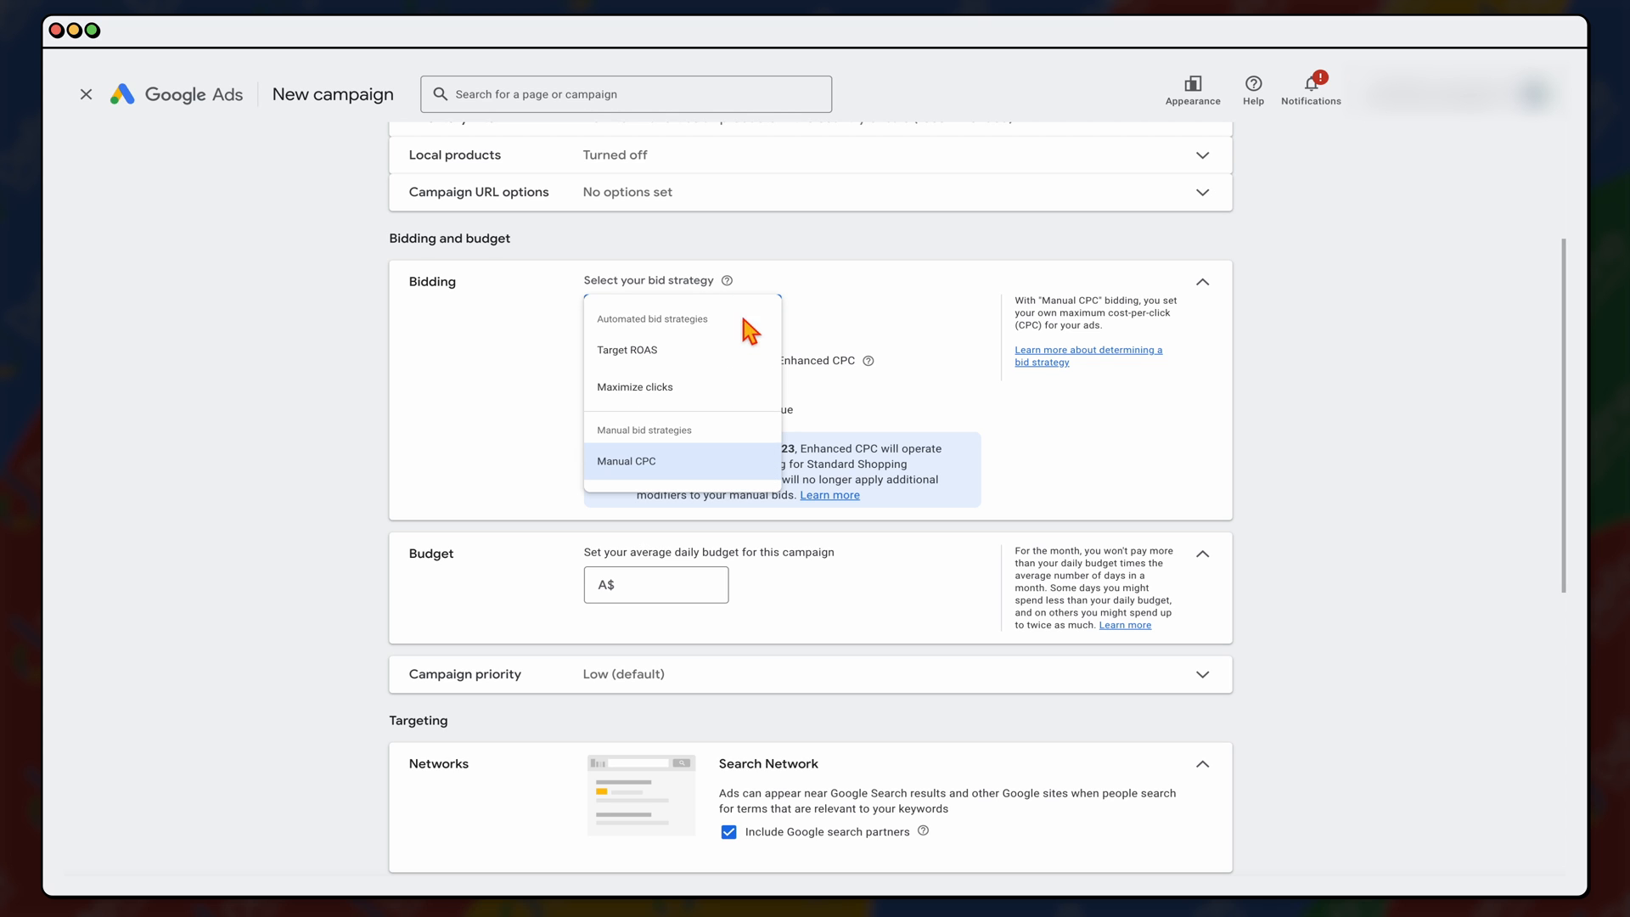
mouse_move(519, 387)
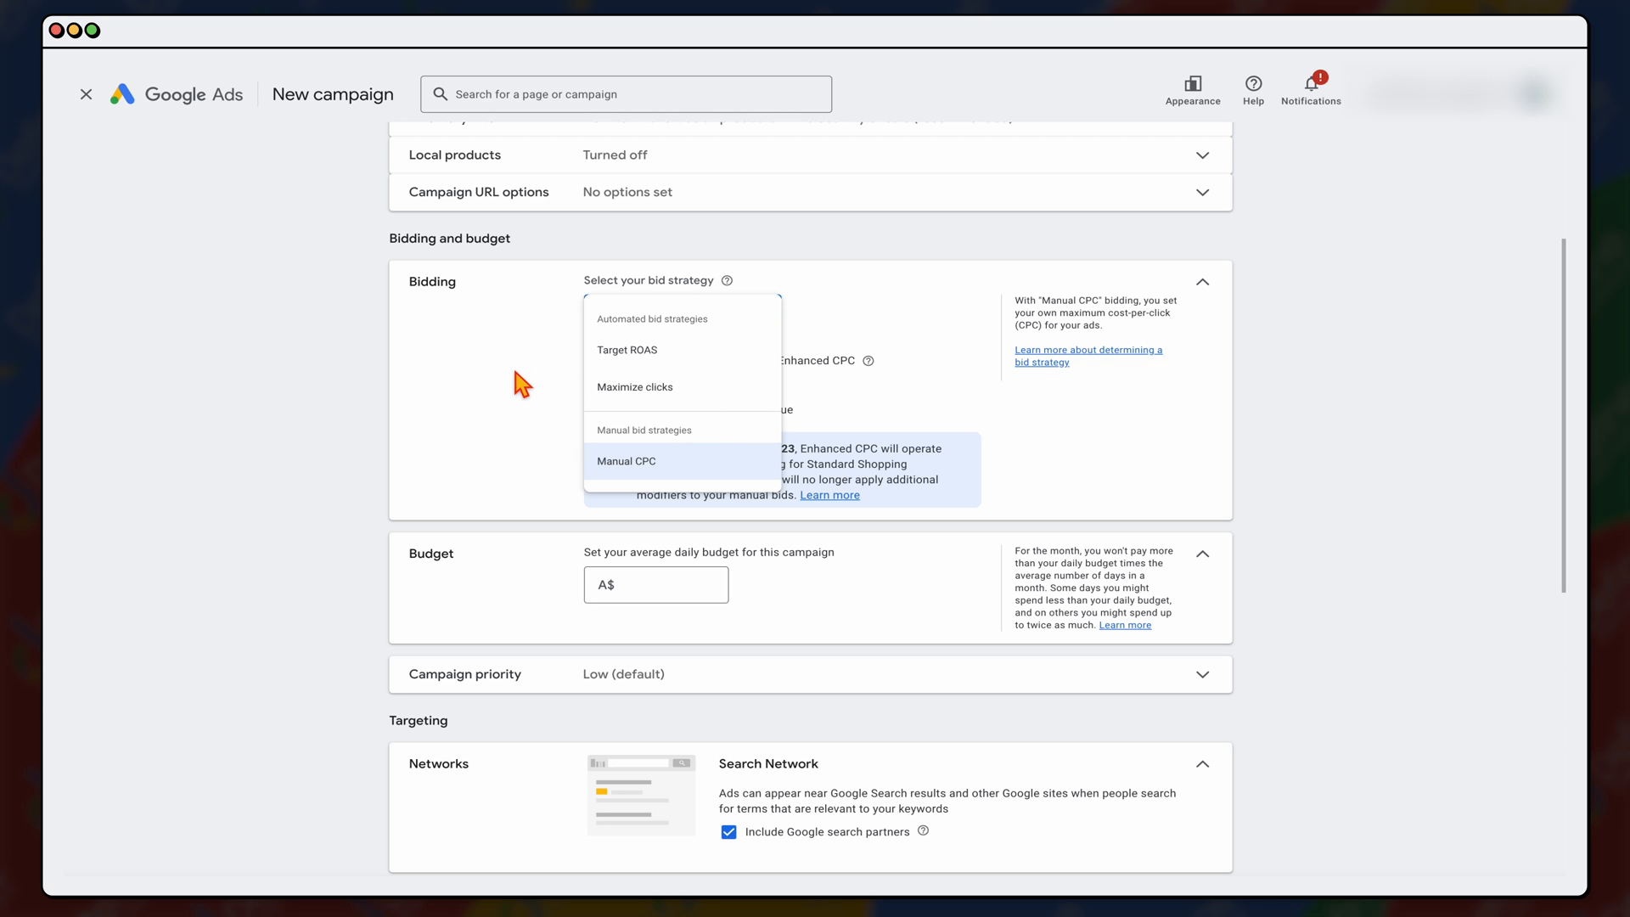
left_click(626, 461)
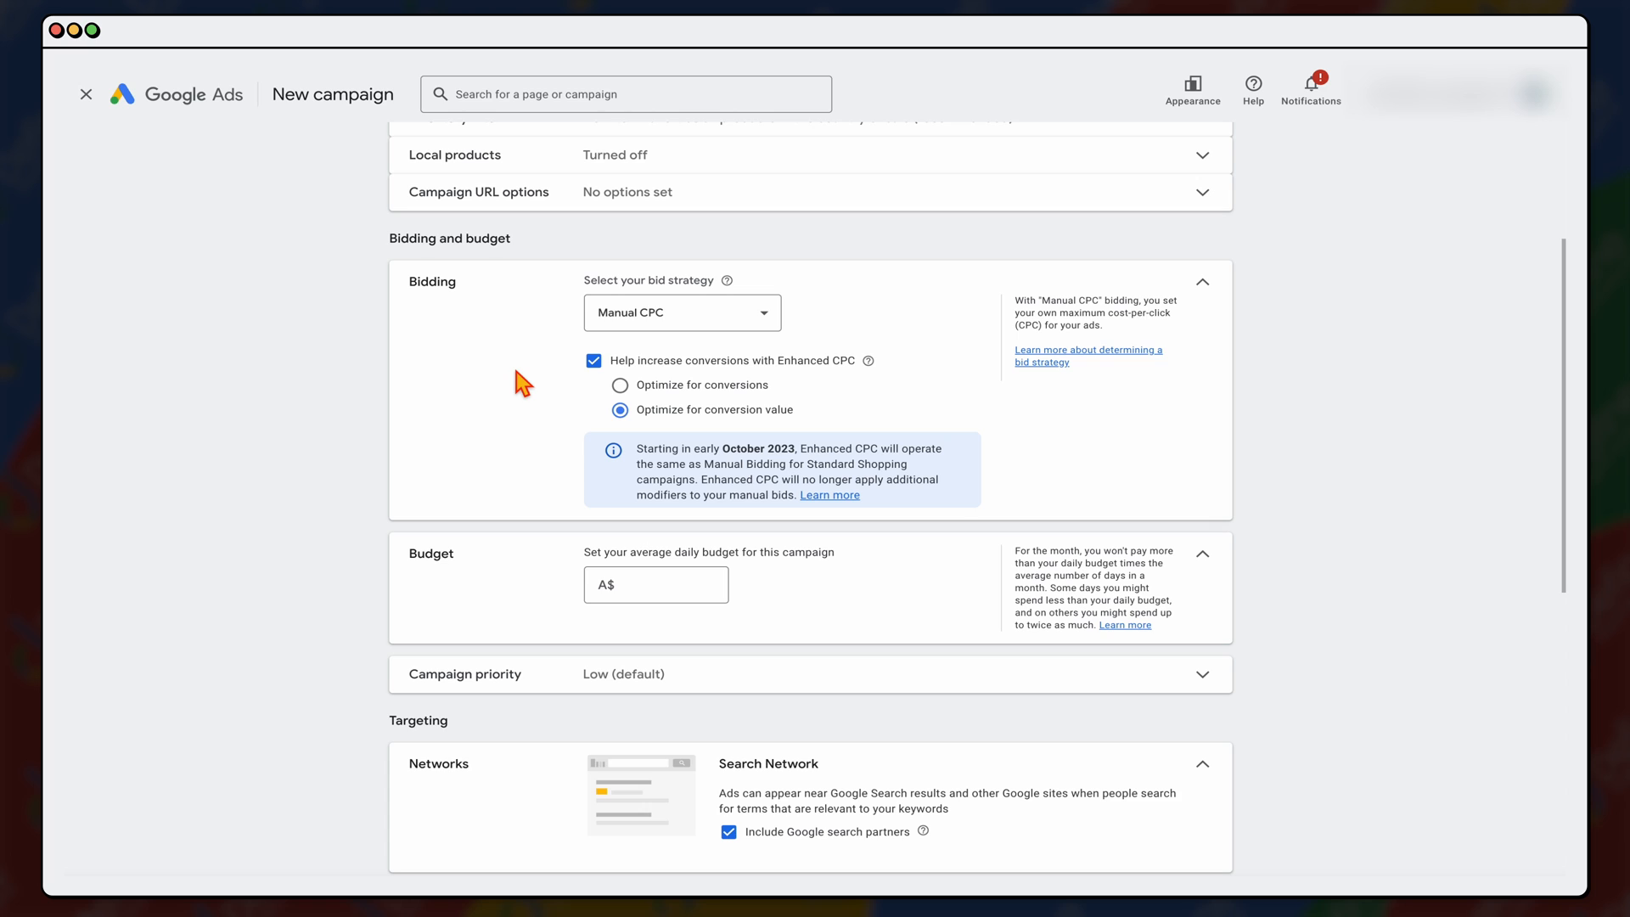
Step: Set the daily budget to A$30 and expand the campaign priority options
left_click(655, 584)
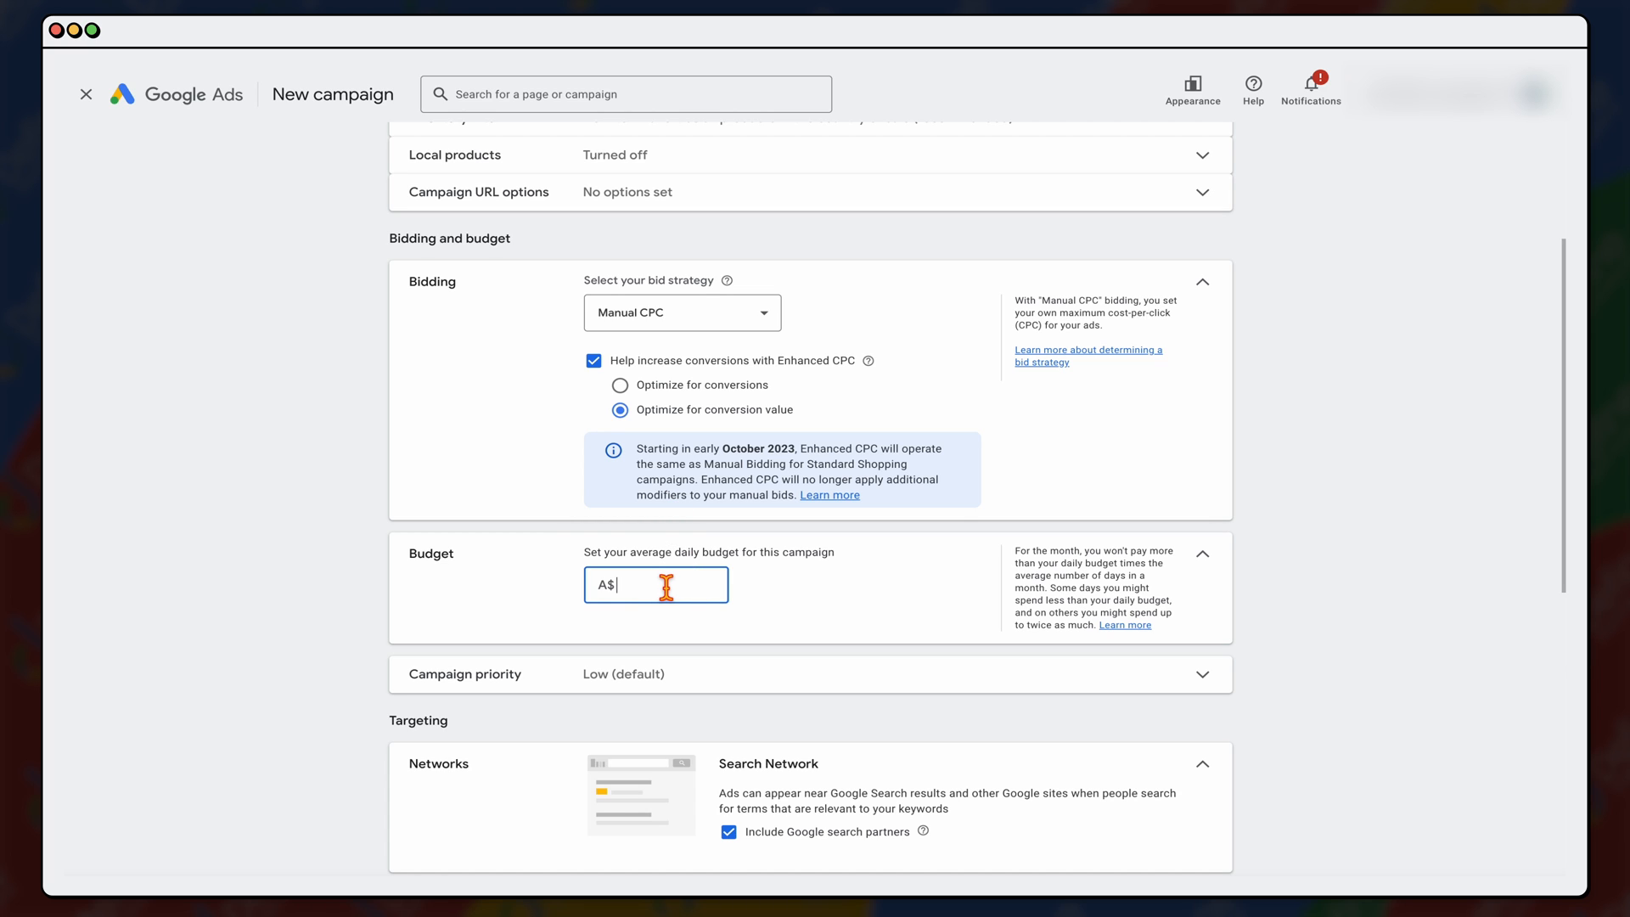
type("30")
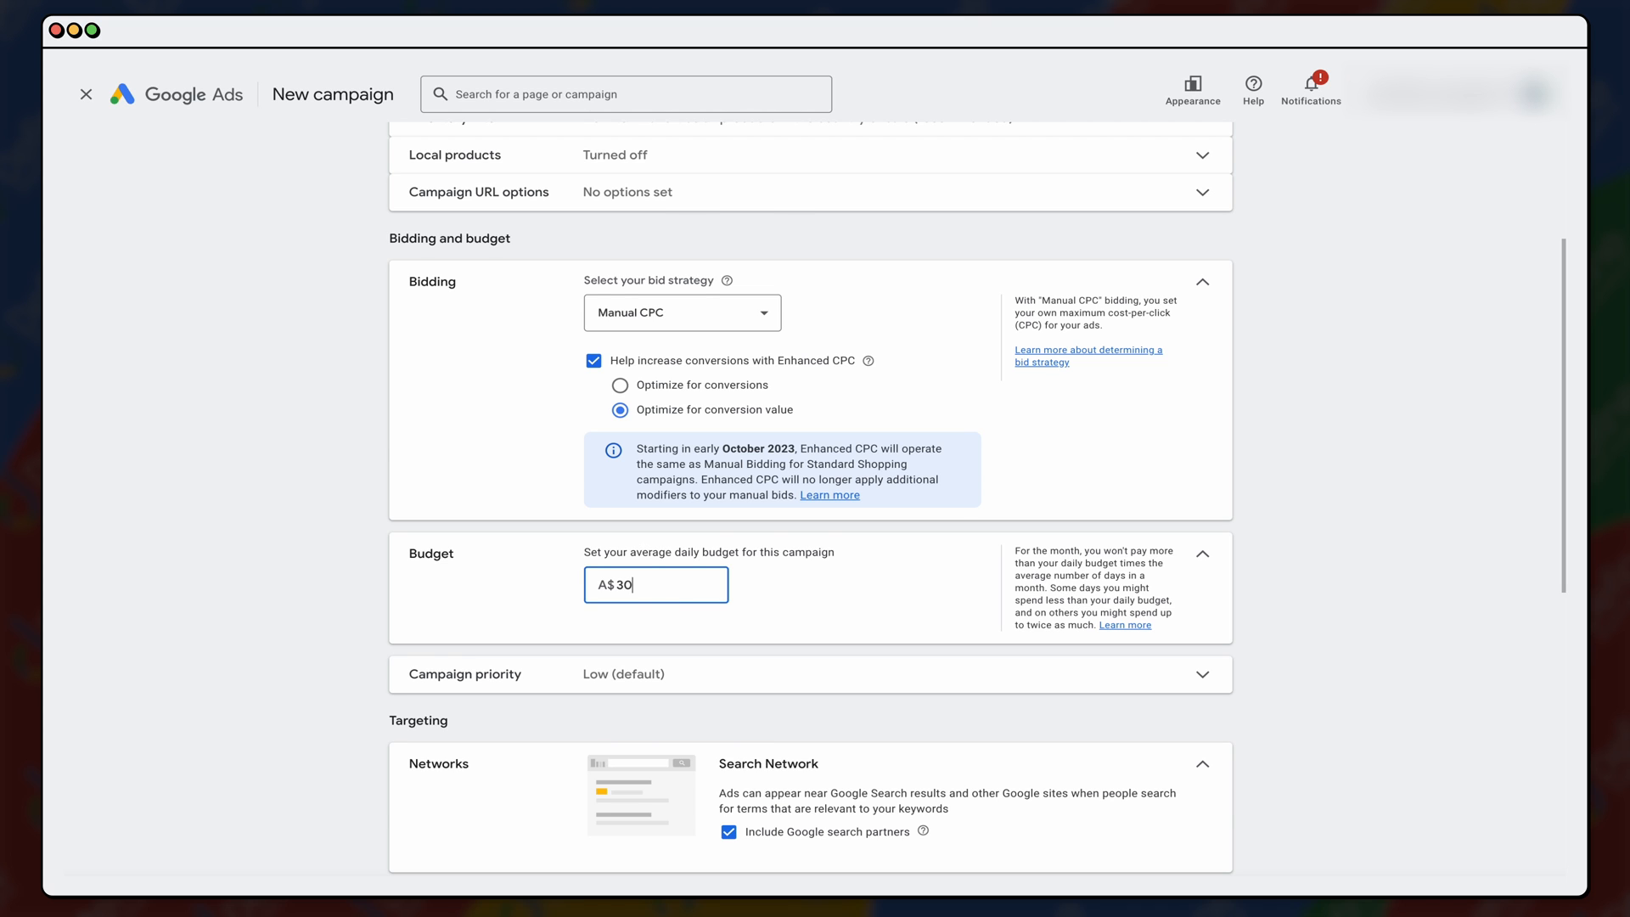
scroll("down", 3)
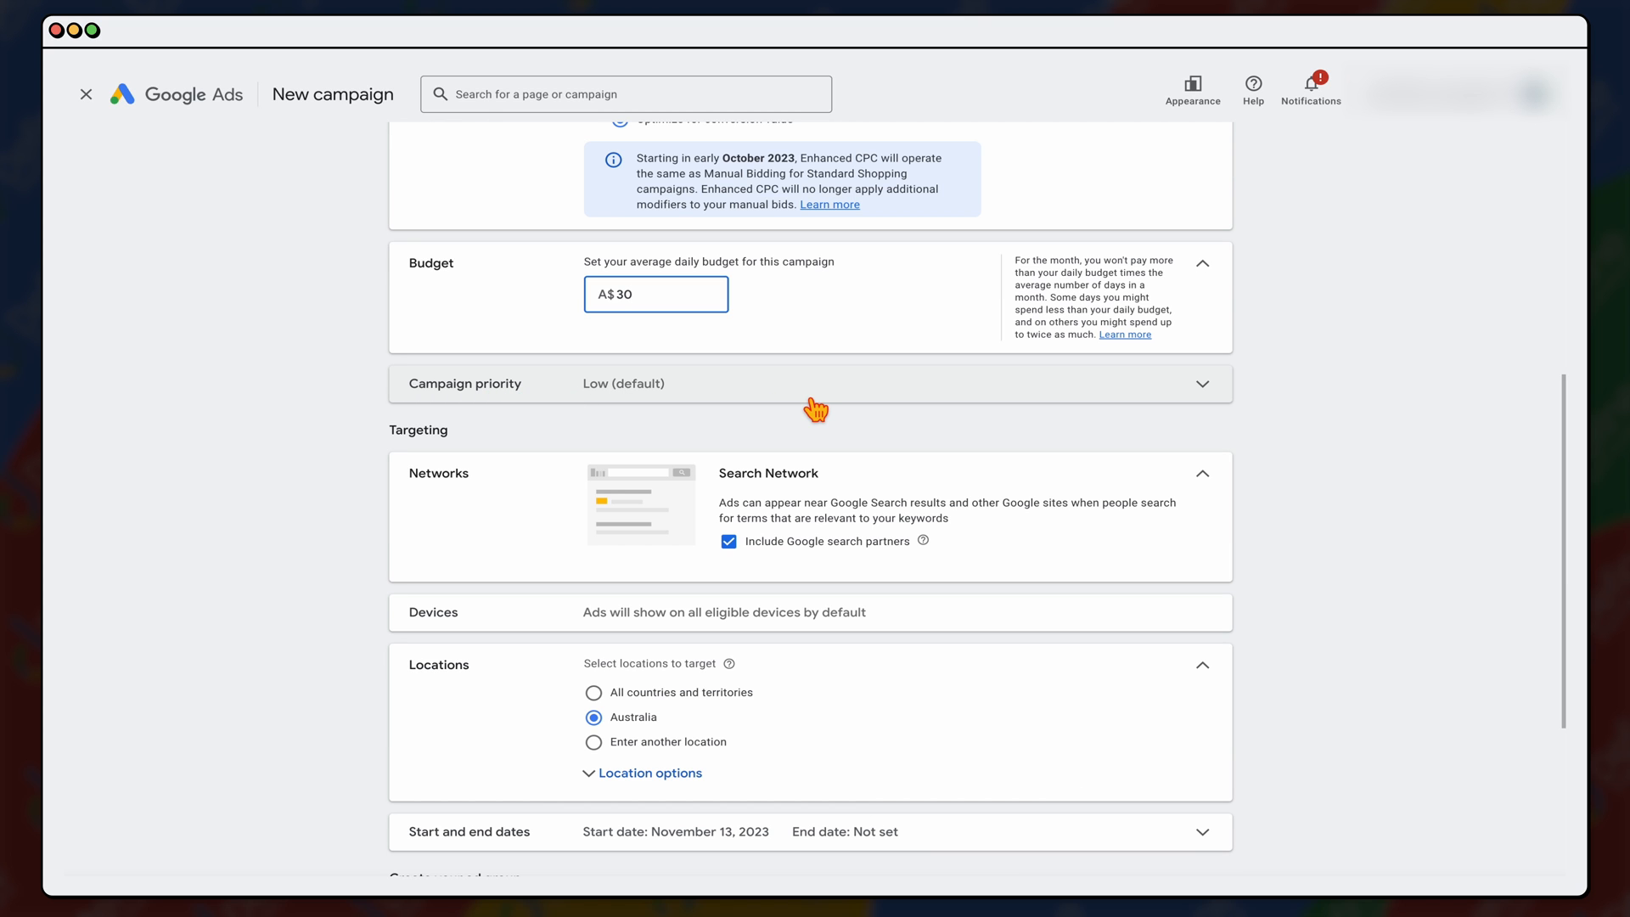
mouse_move(804, 402)
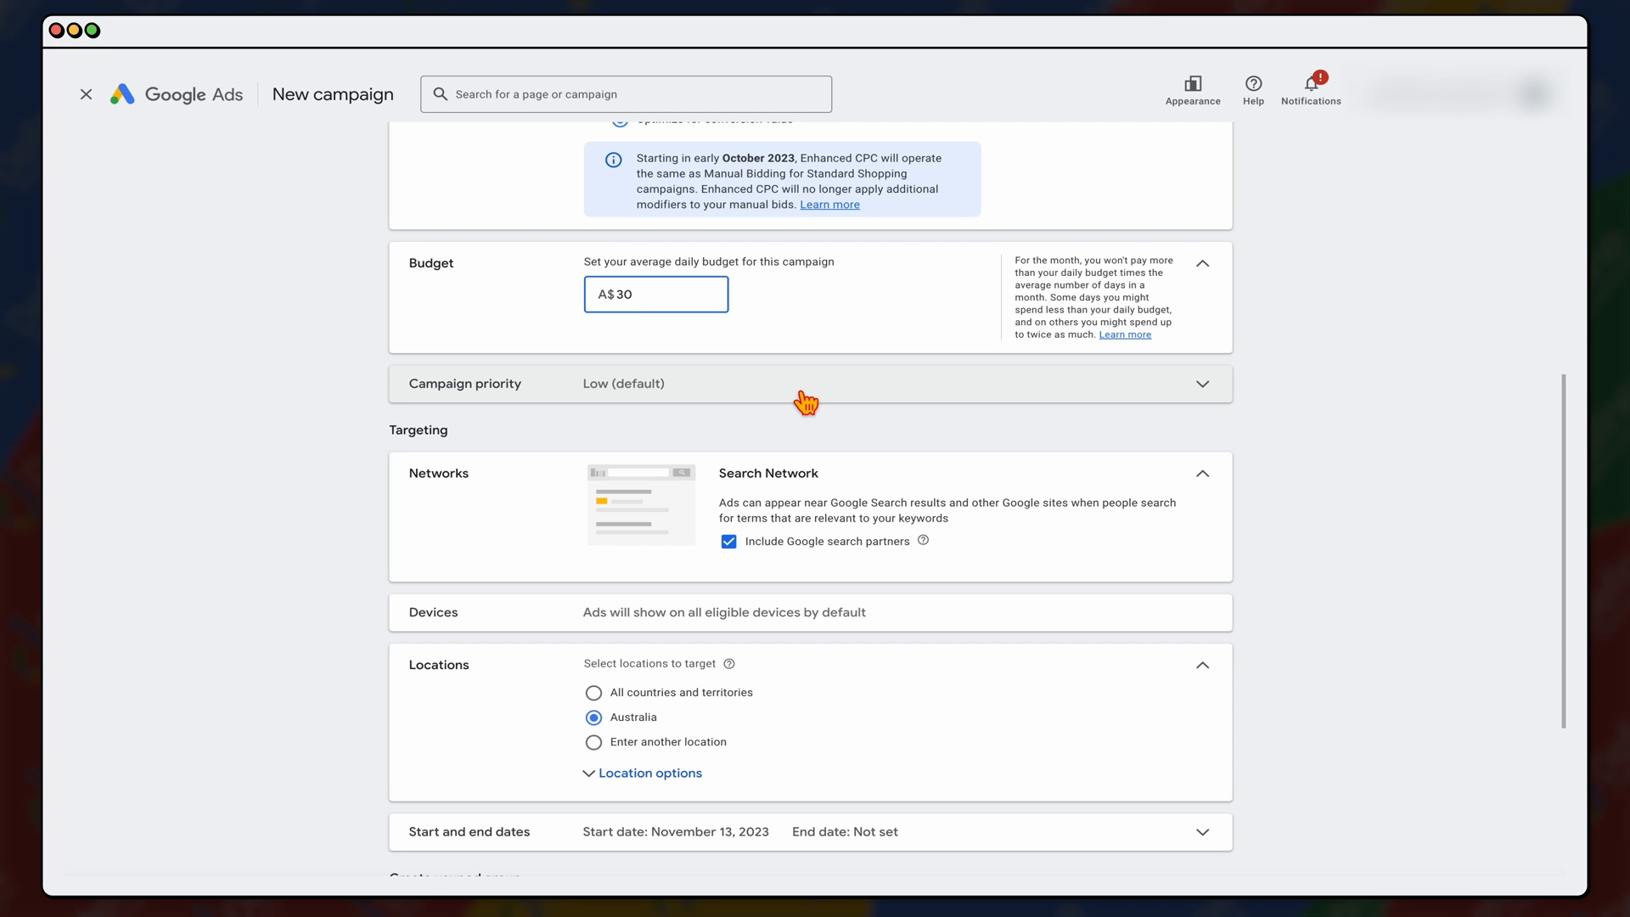
left_click(808, 384)
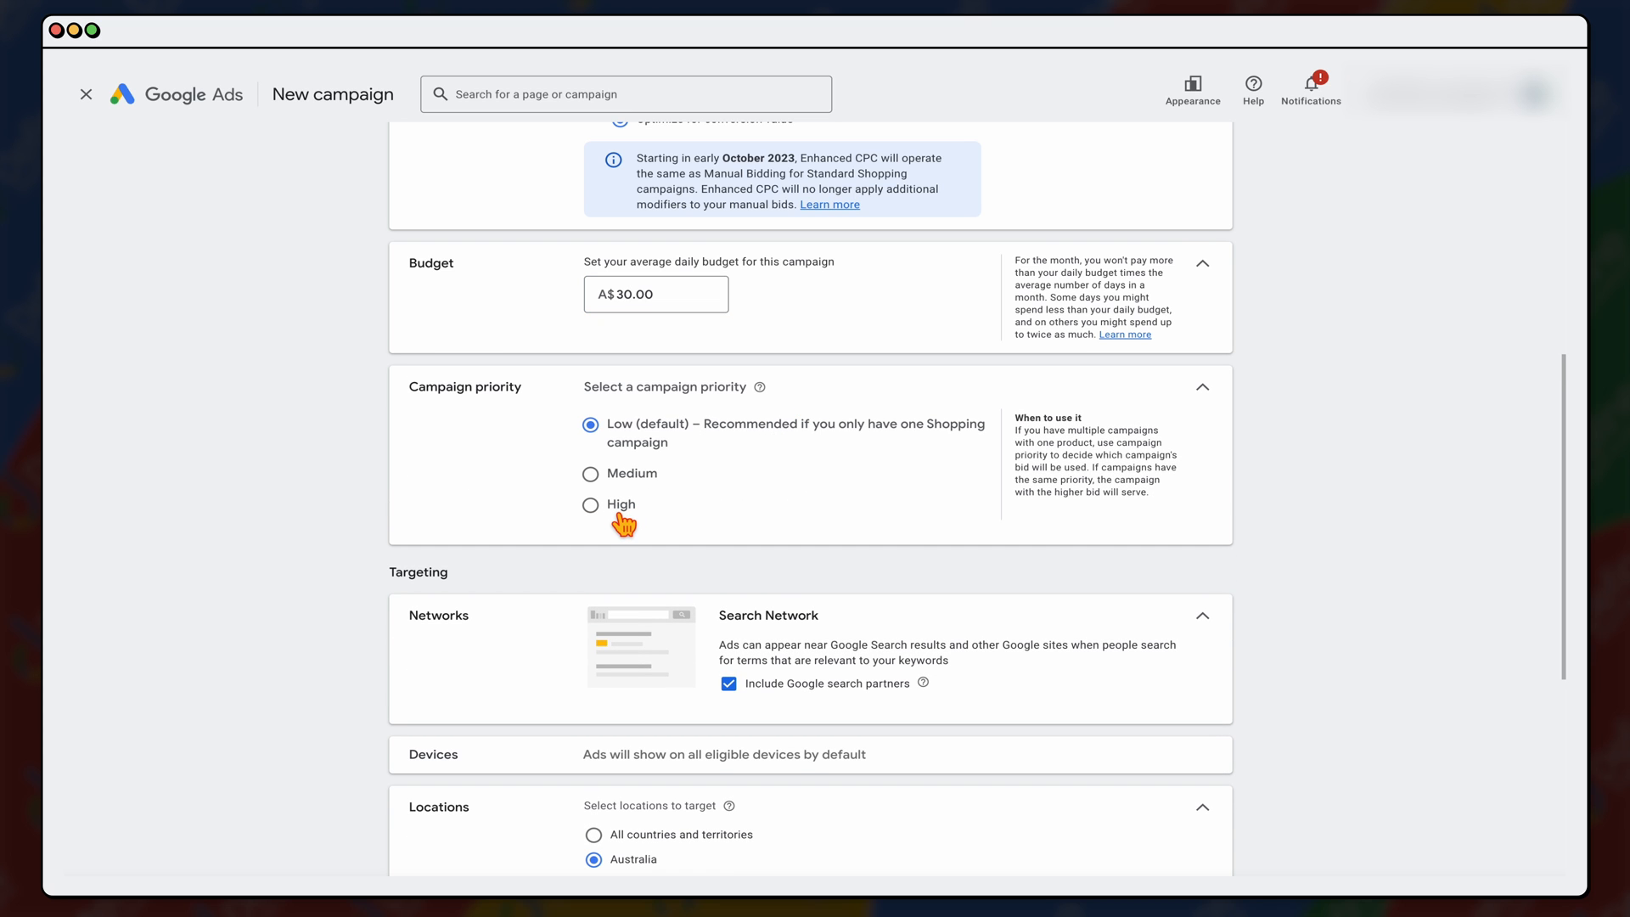
mouse_move(436, 524)
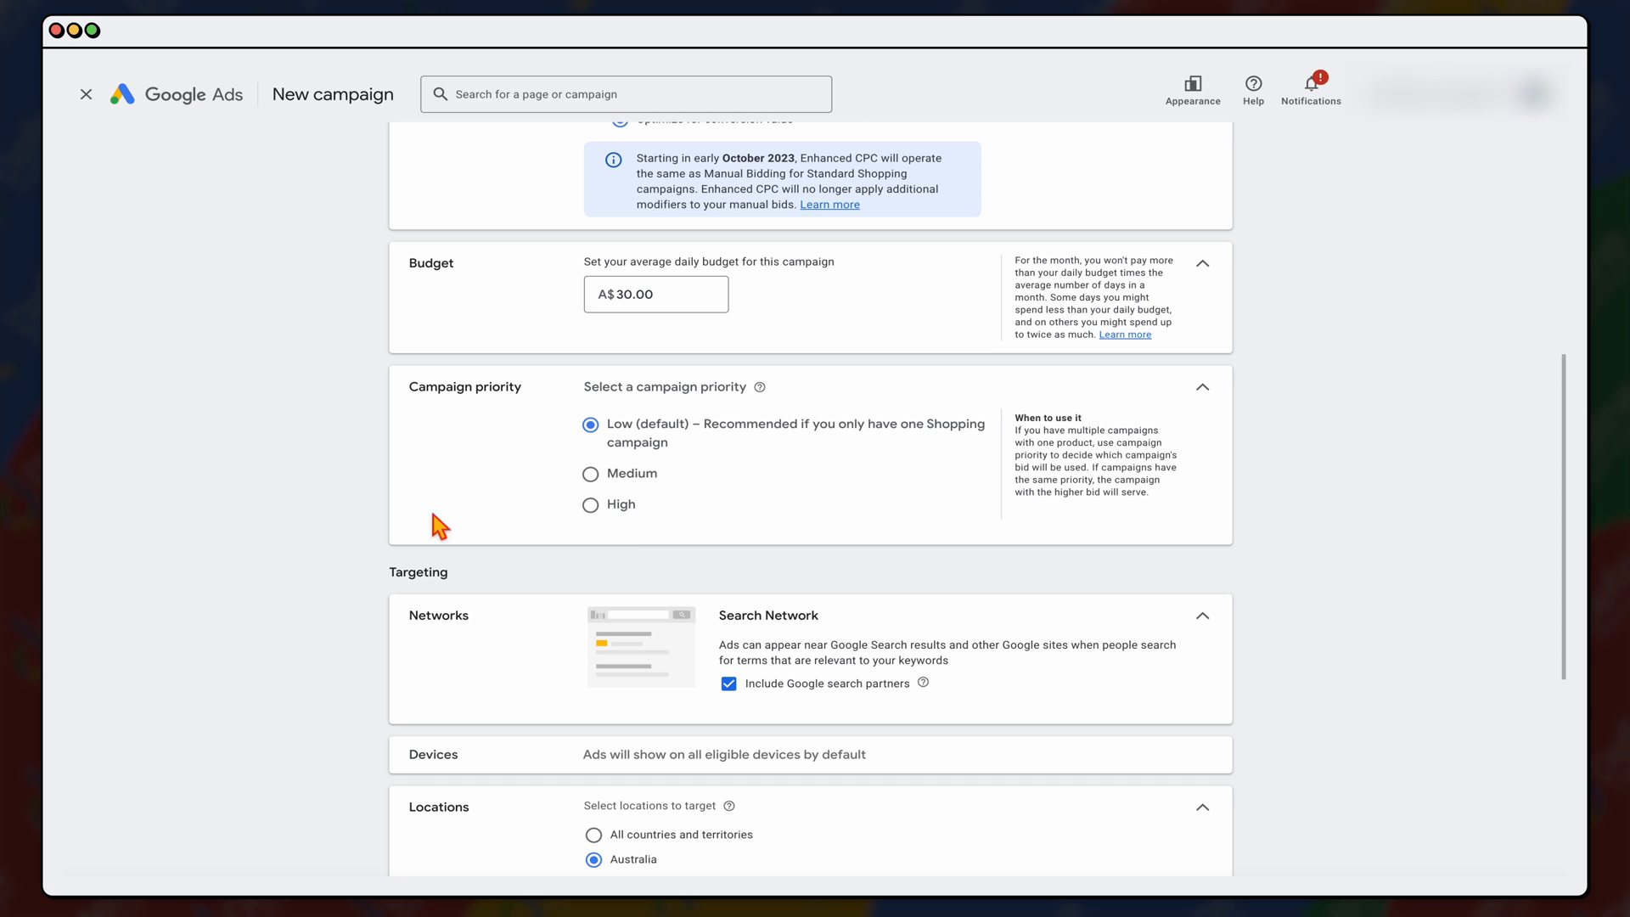
scroll("down", 3)
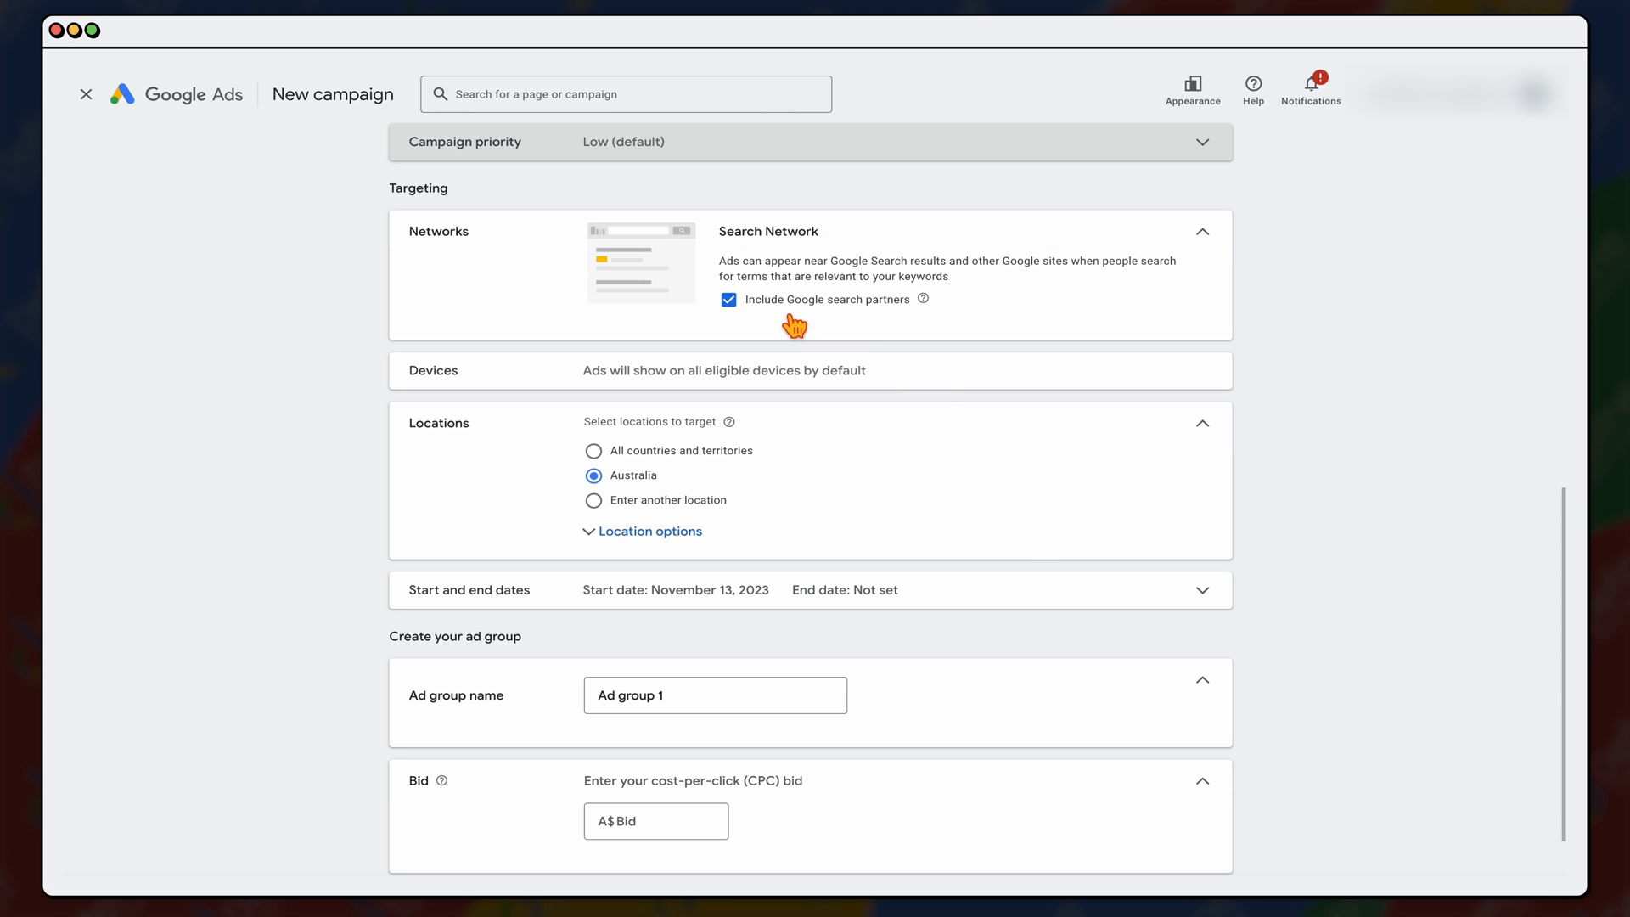
mouse_move(777, 316)
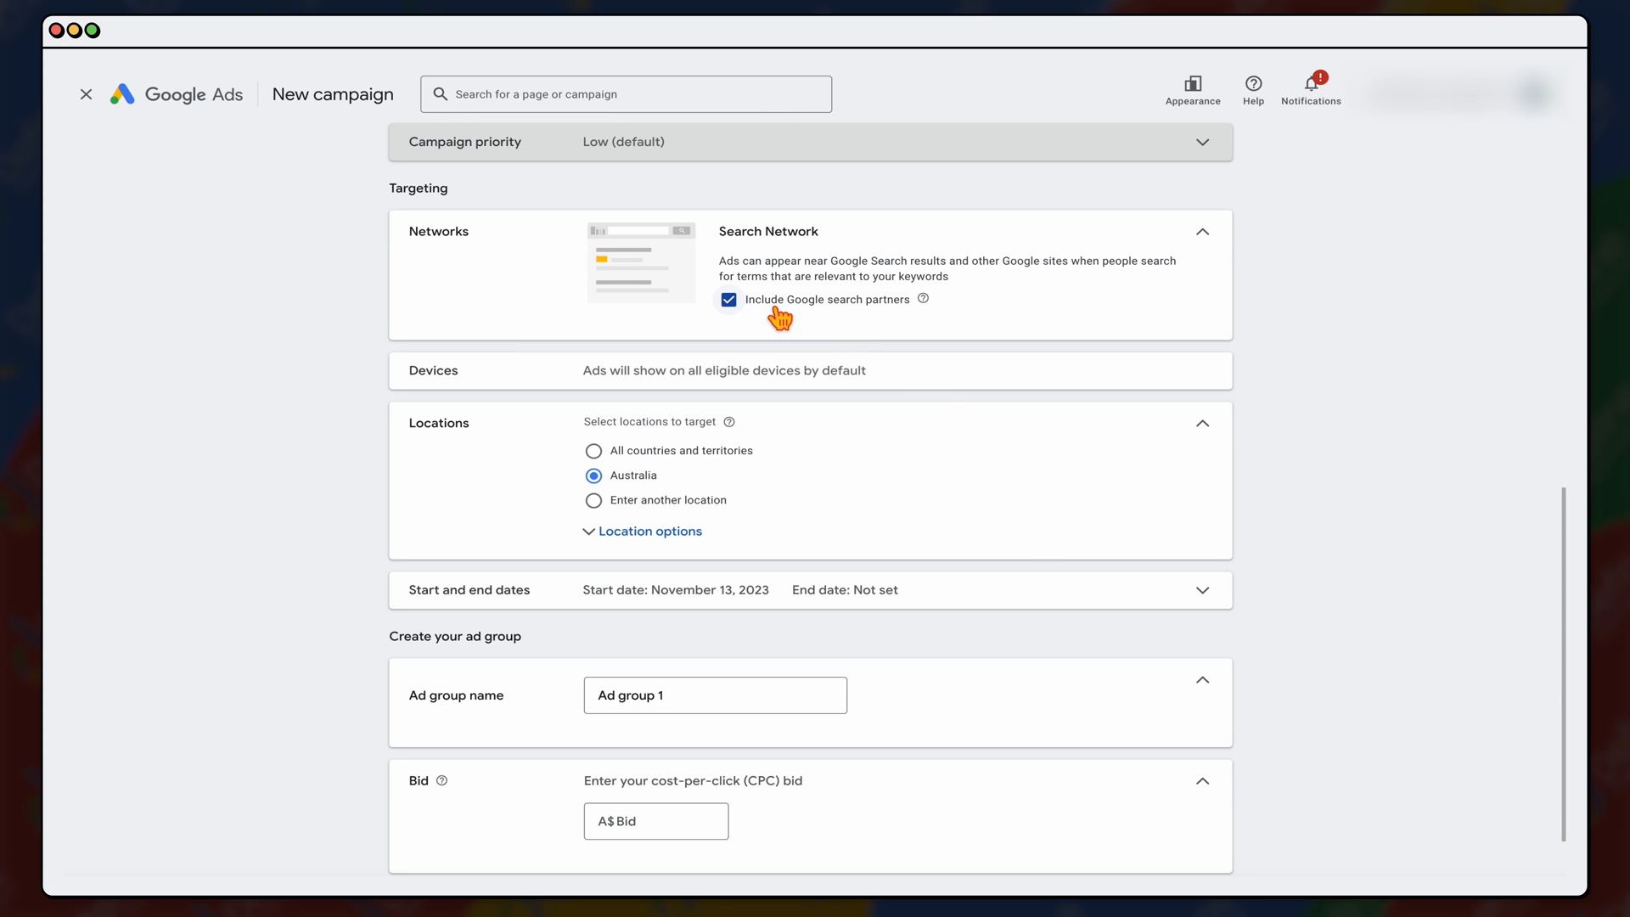
mouse_move(864, 319)
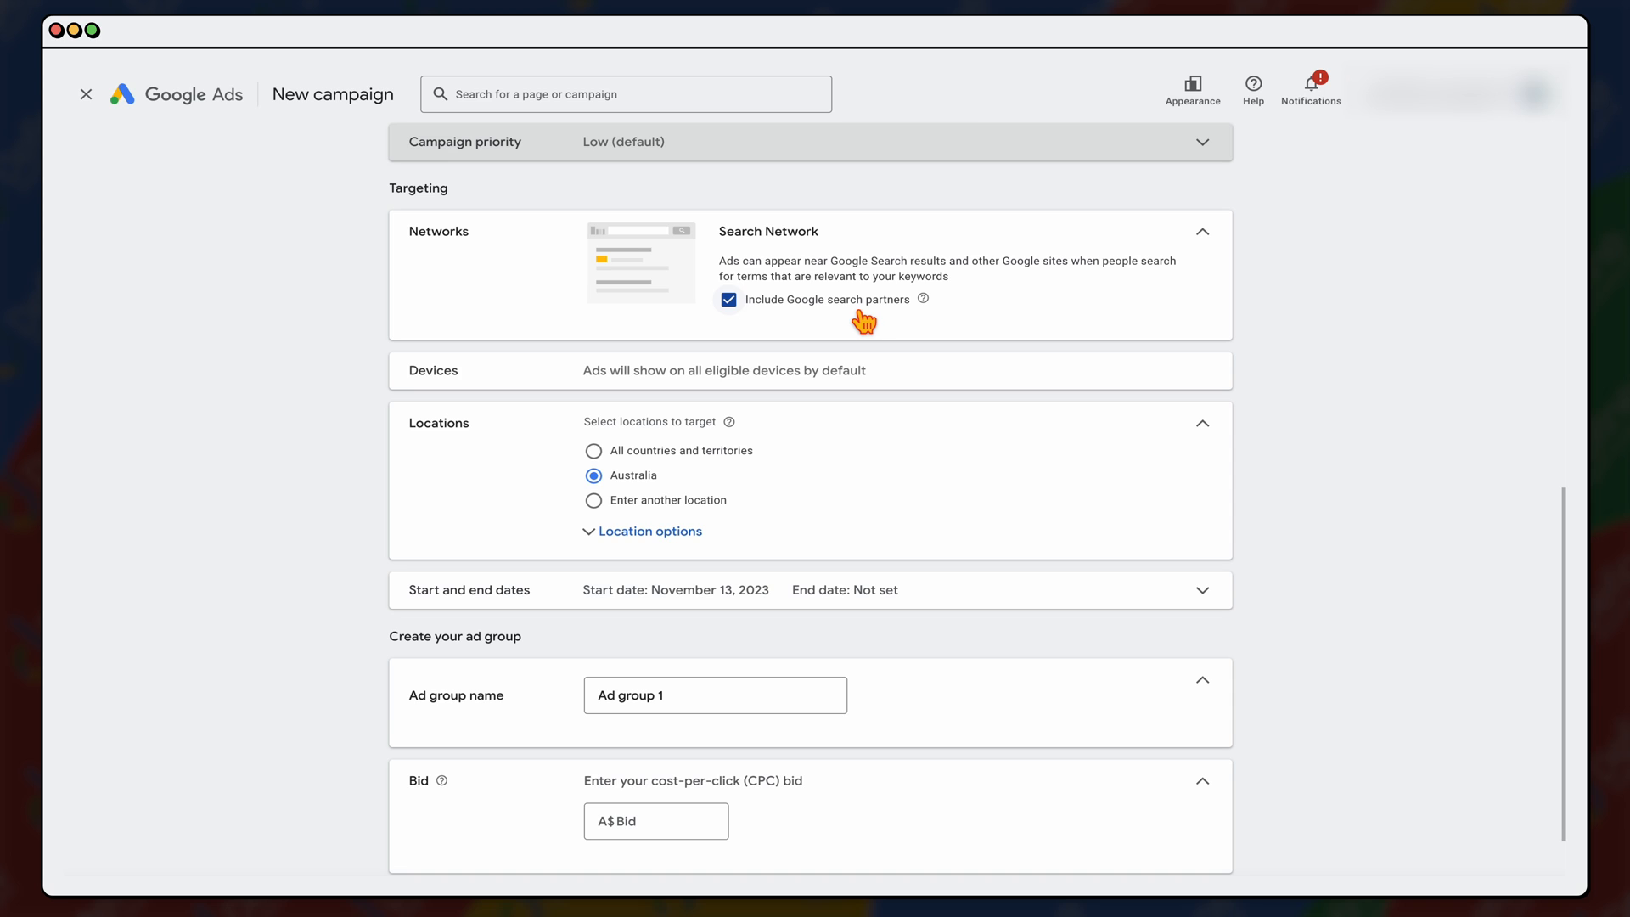
mouse_move(851, 310)
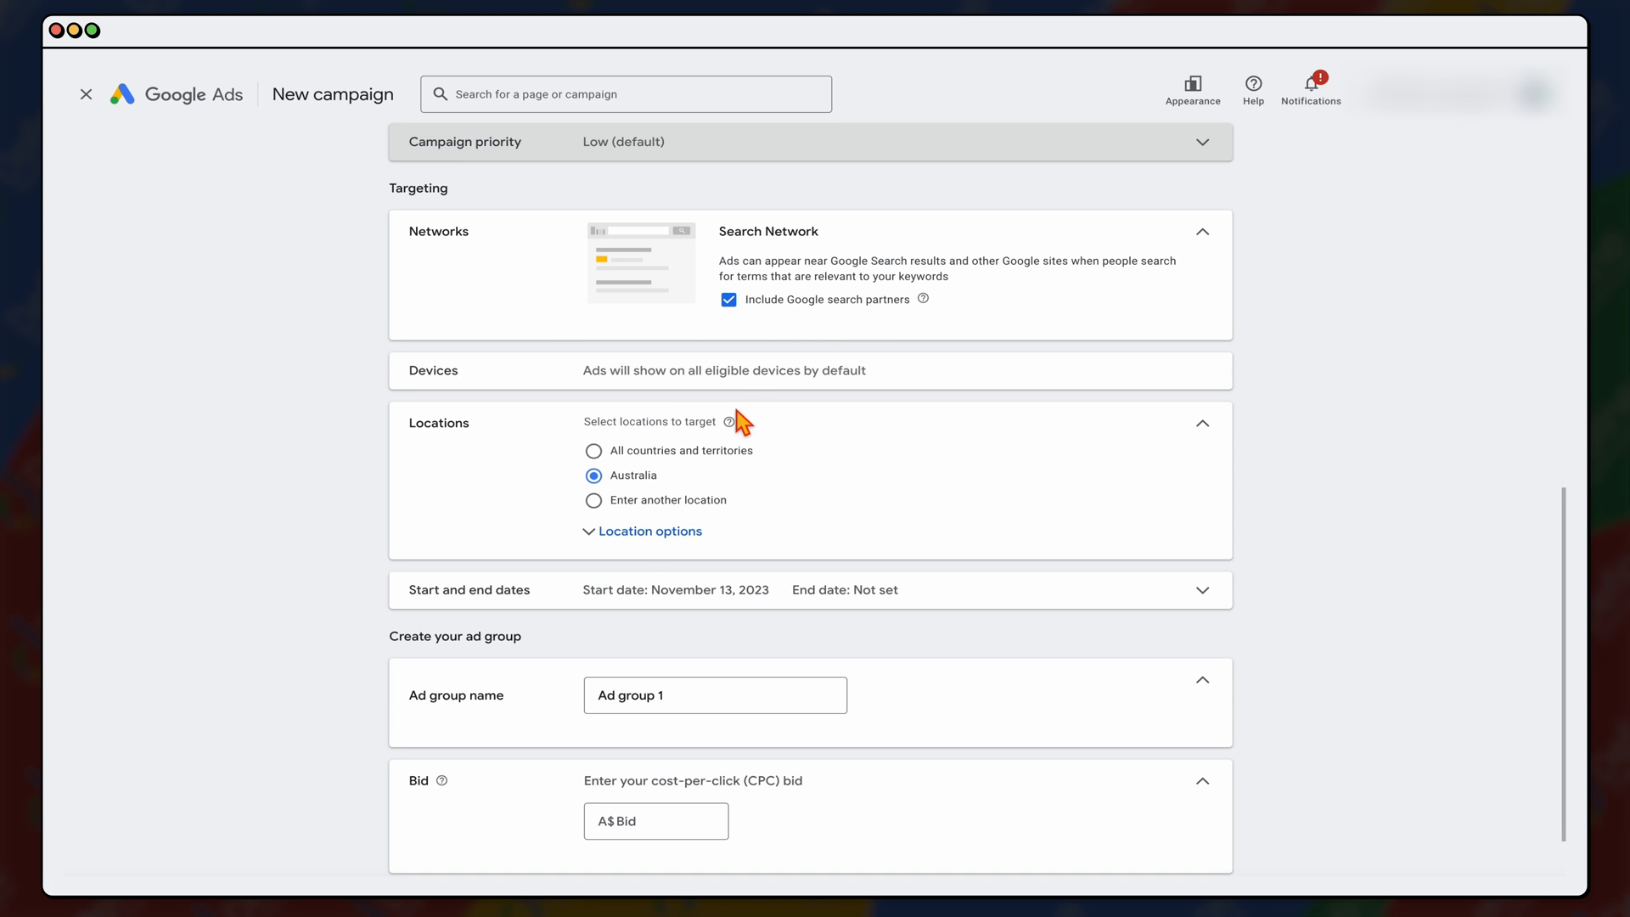
Step: Target the United States, reaching only people present in that country
left_click(592, 500)
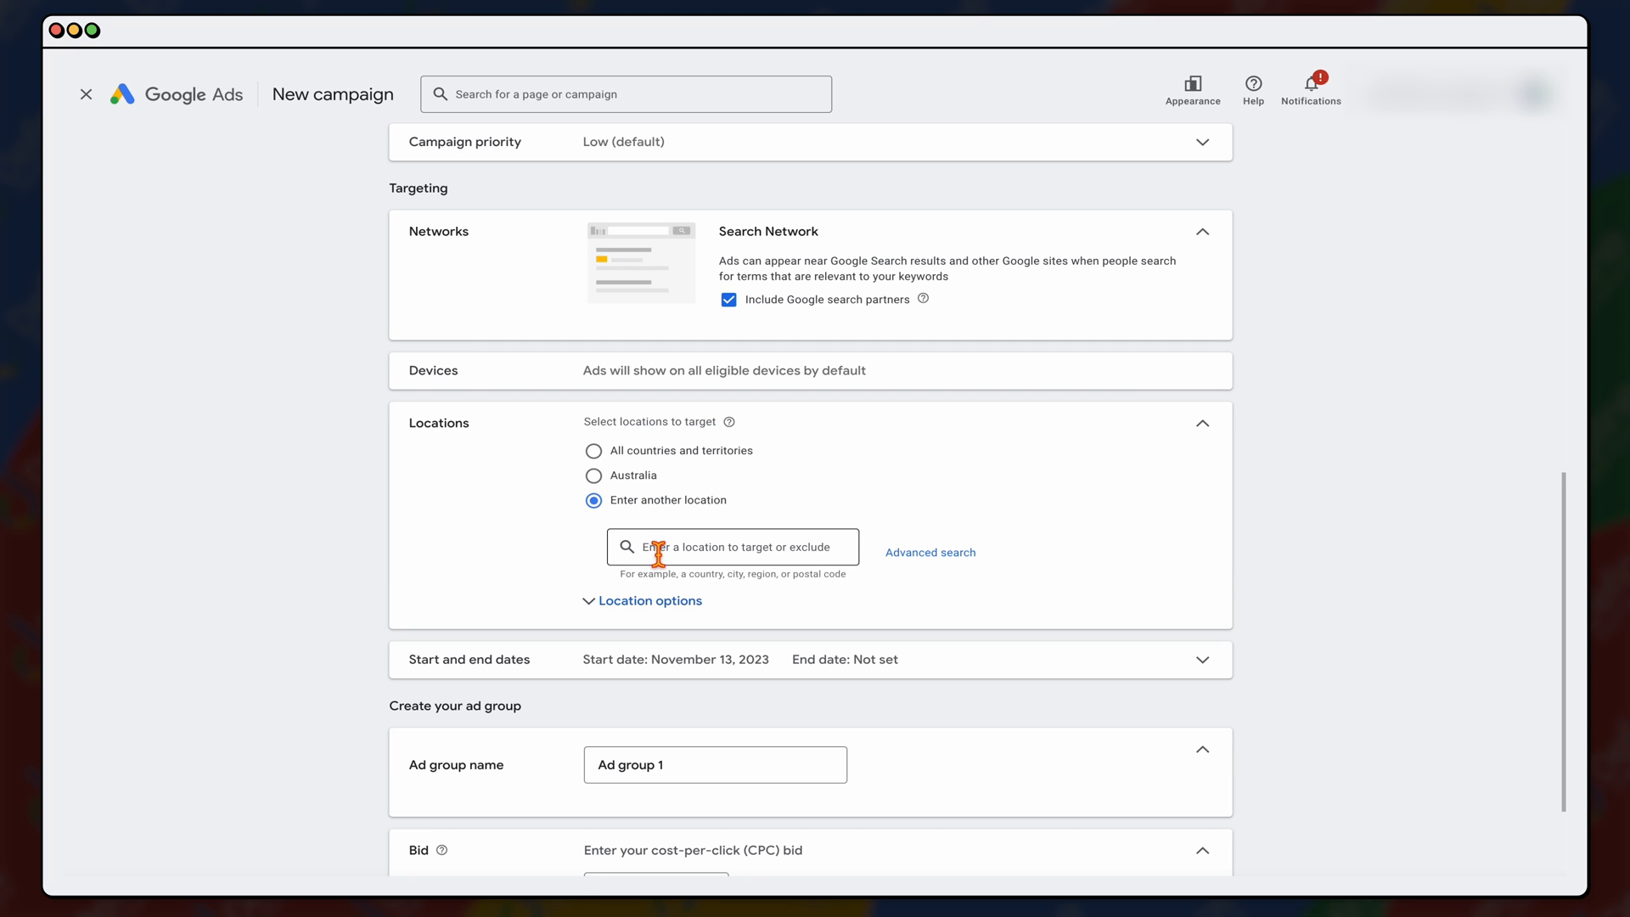
type("unit")
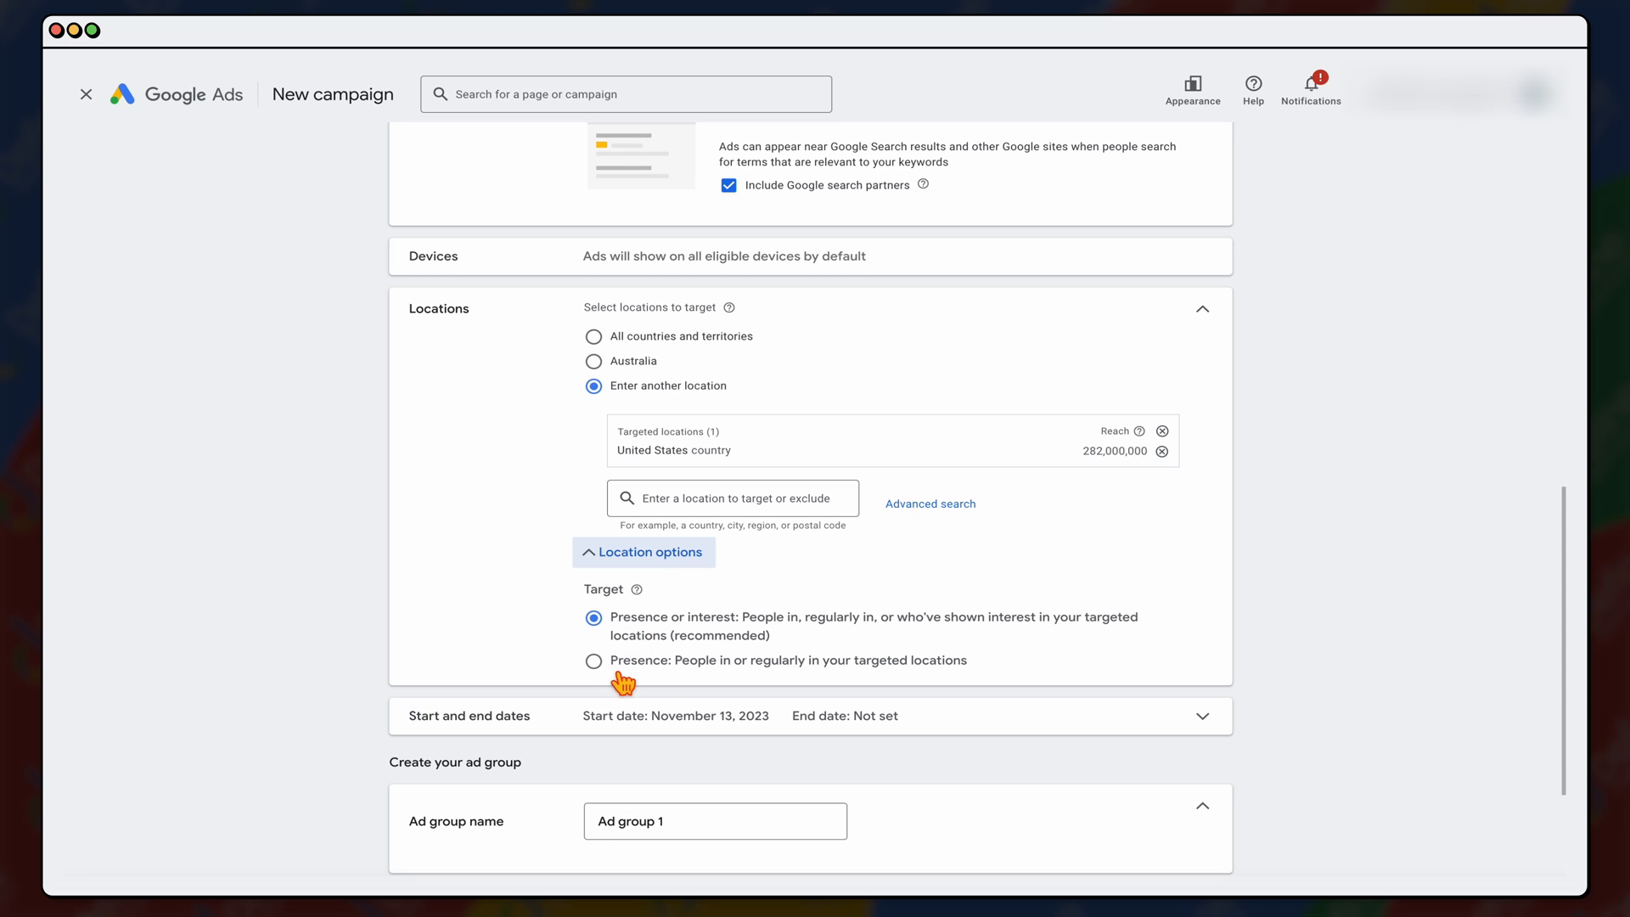
mouse_move(591, 672)
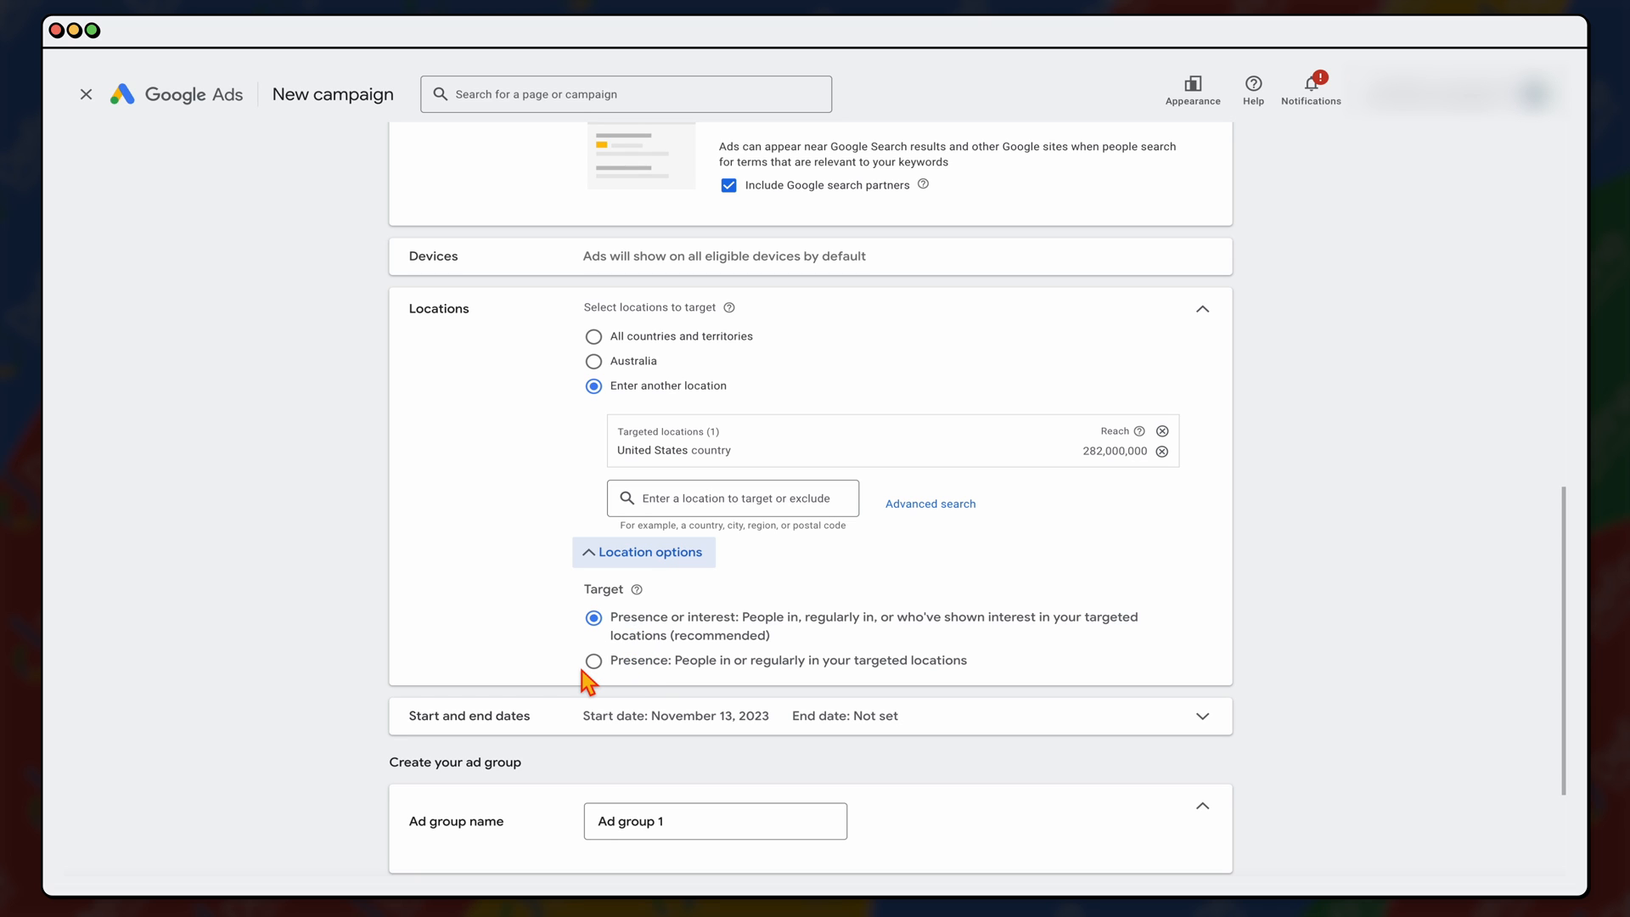
left_click(593, 660)
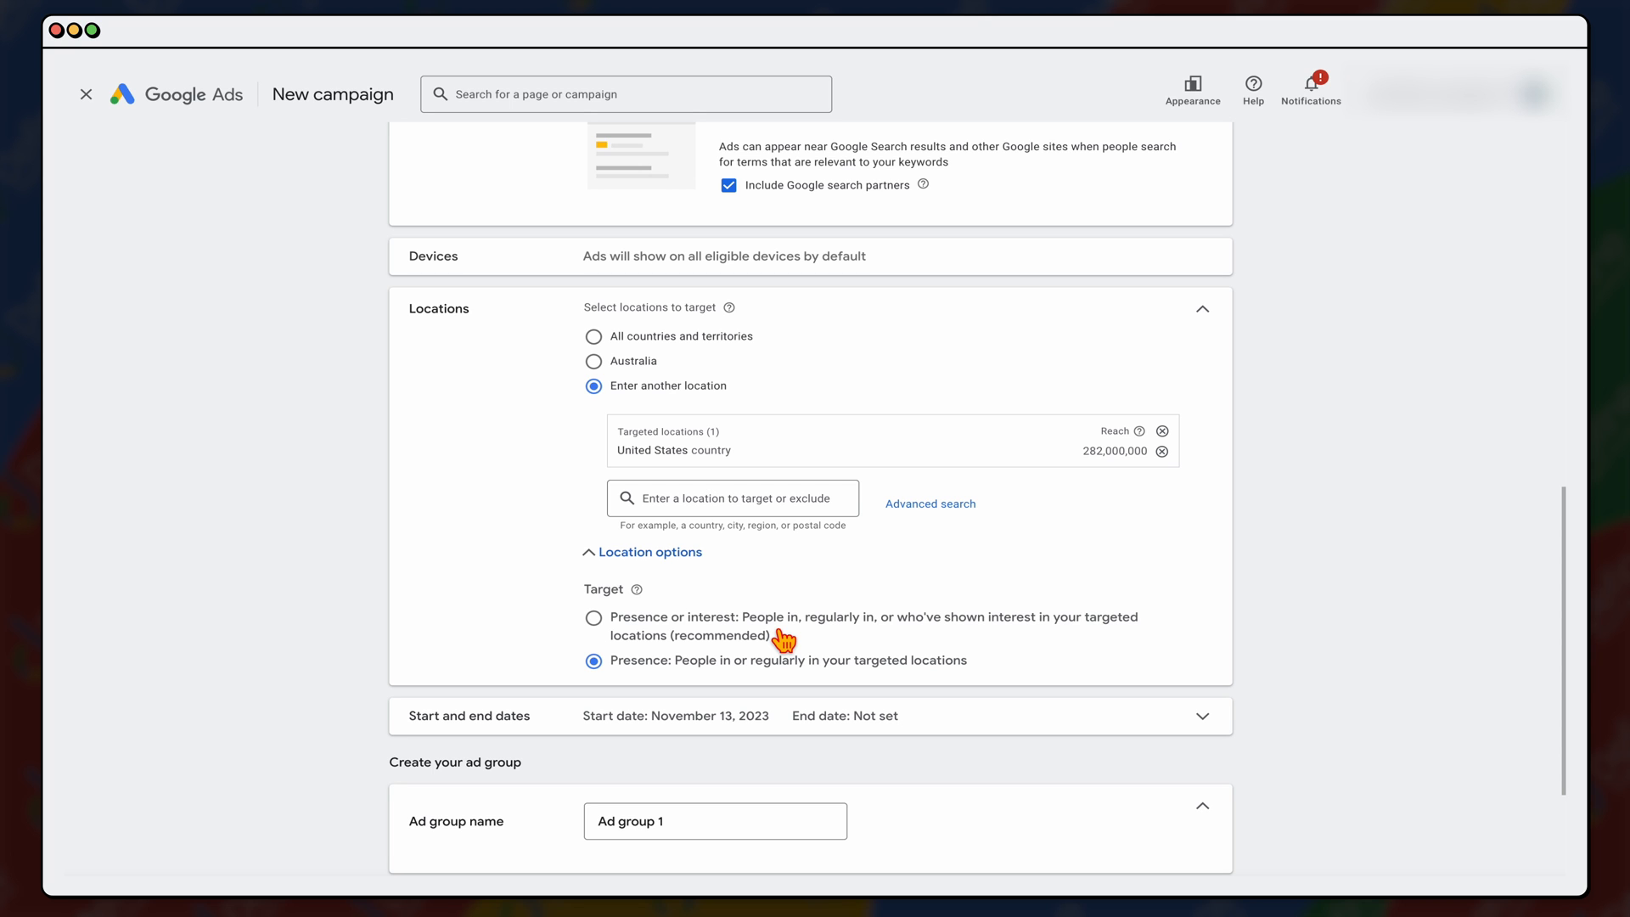
scroll("down", 3)
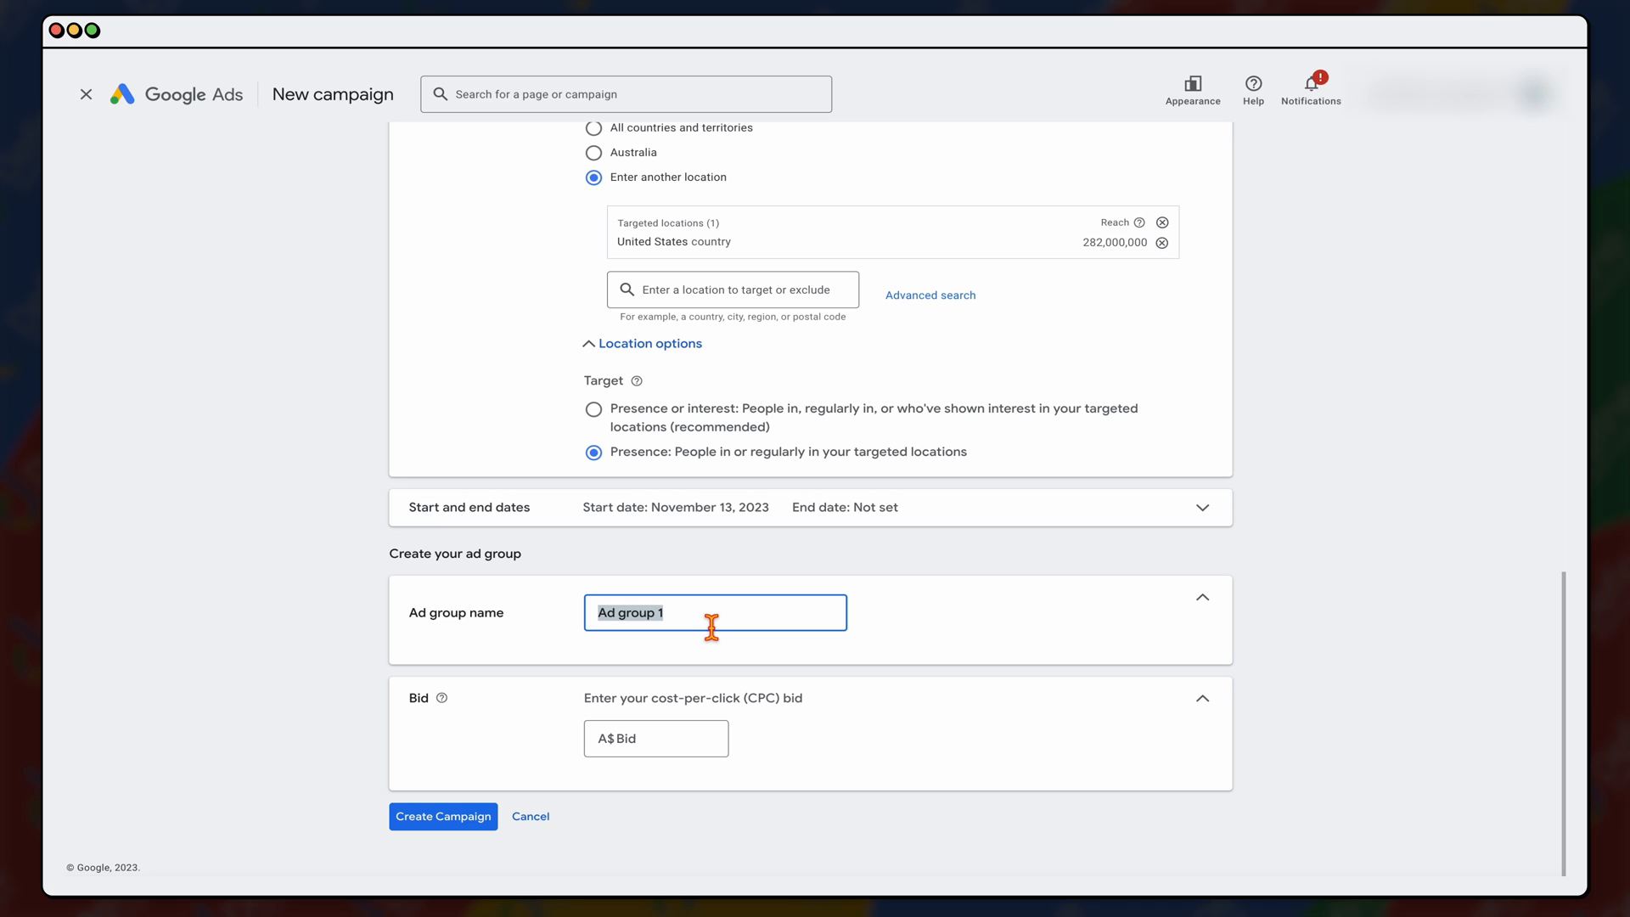
Step: Name the ad group 'Night Lights' with a A$2 bid and create the campaign
type("Night Lights")
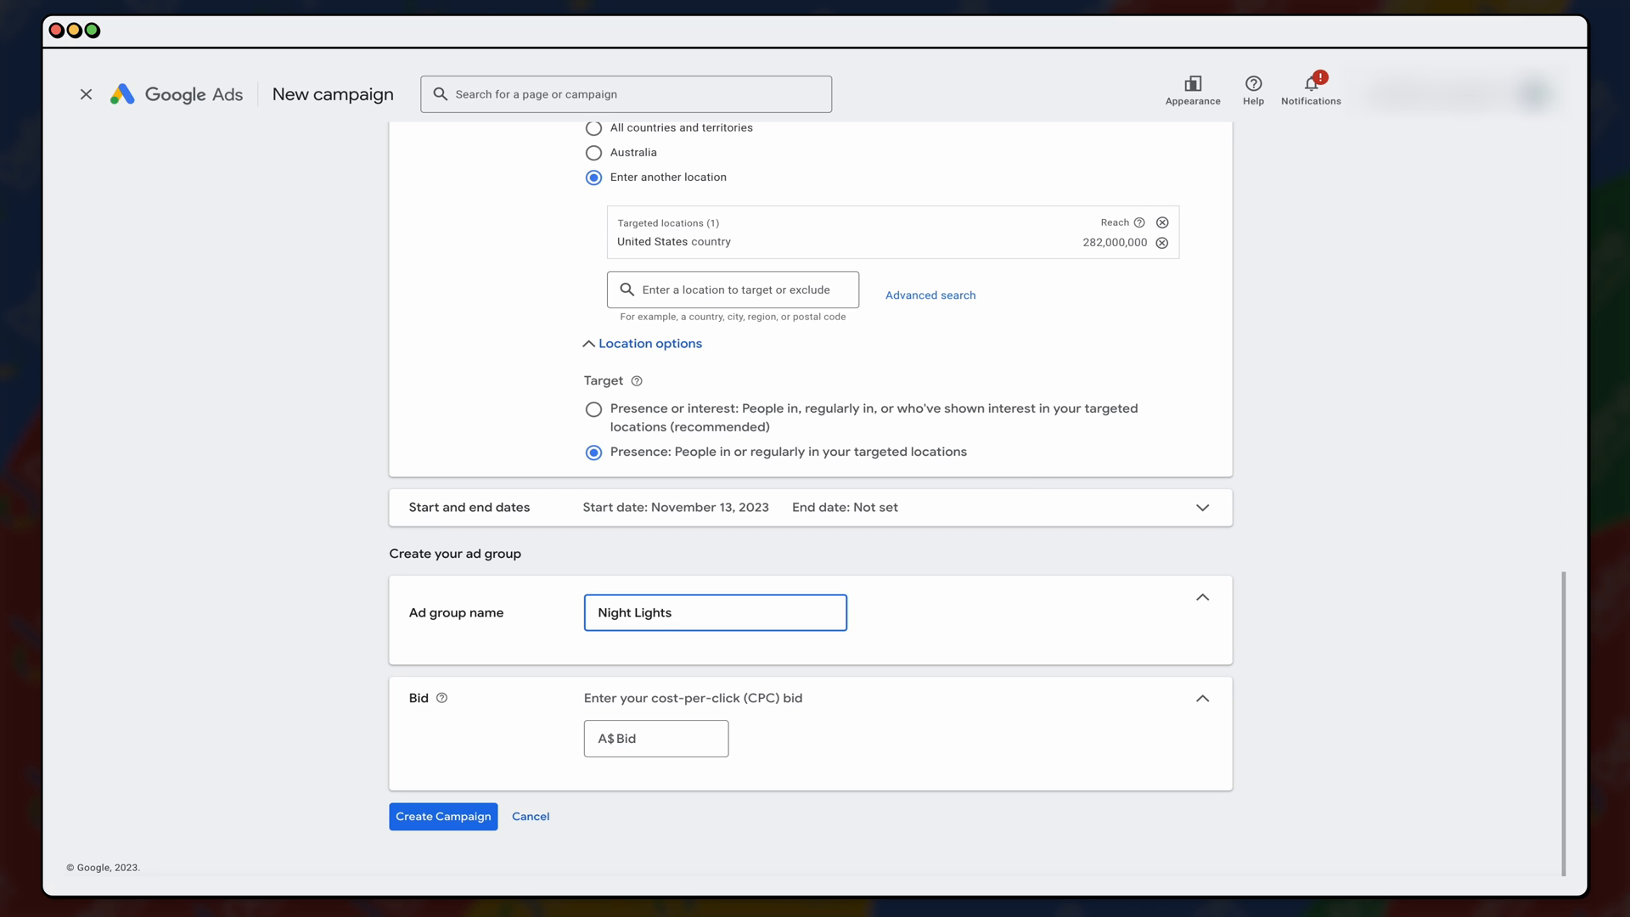
left_click(714, 612)
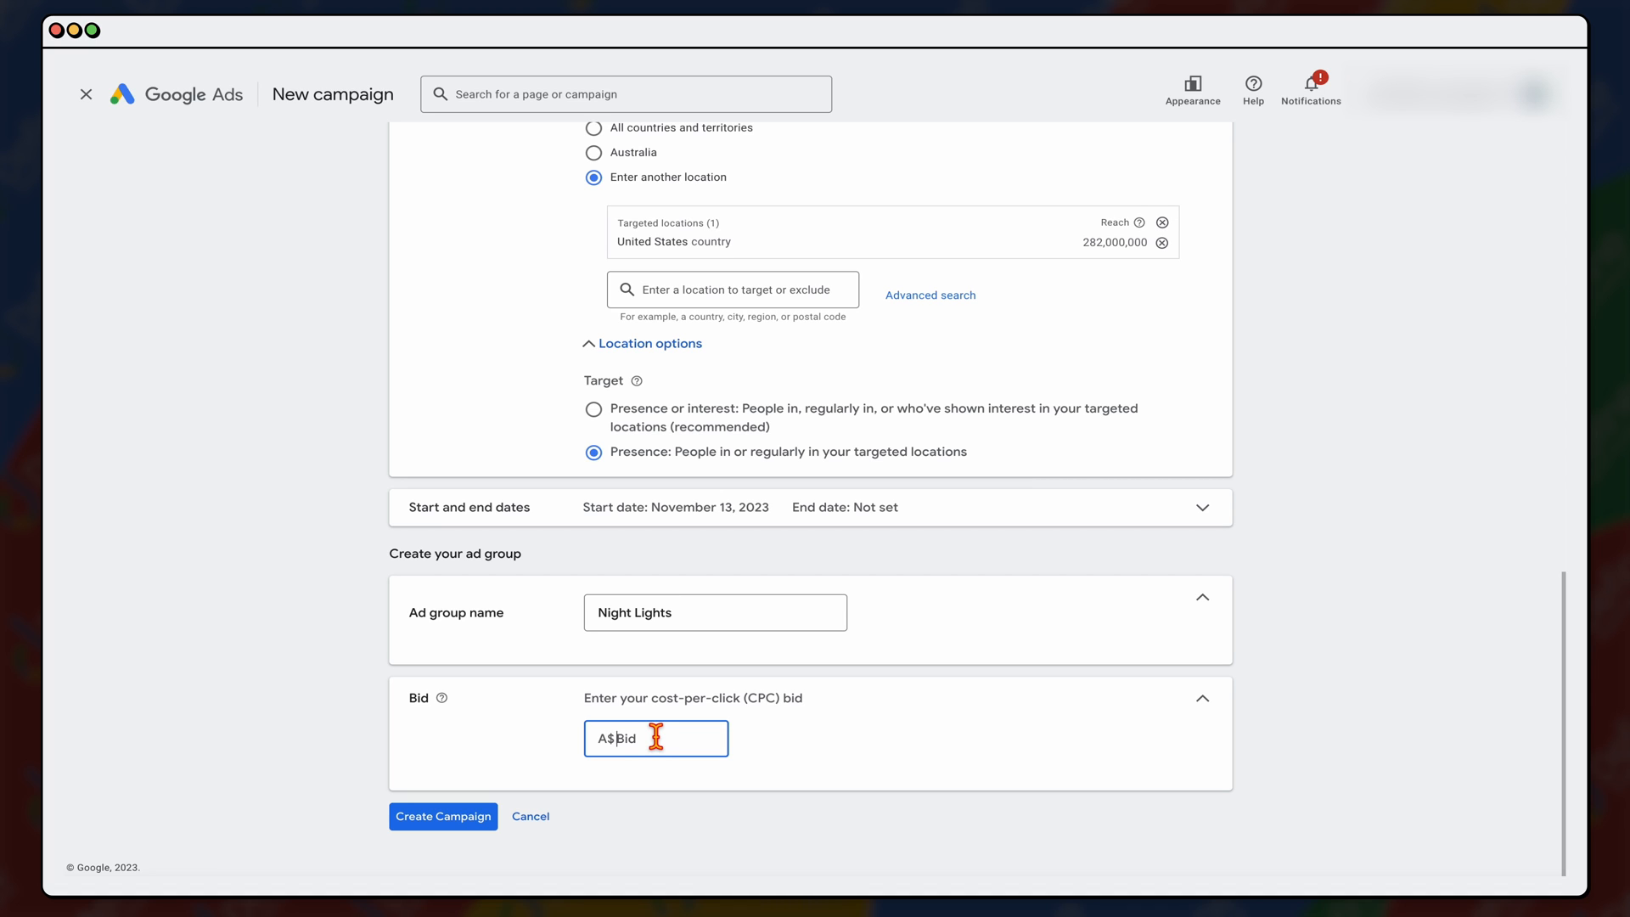
type("2")
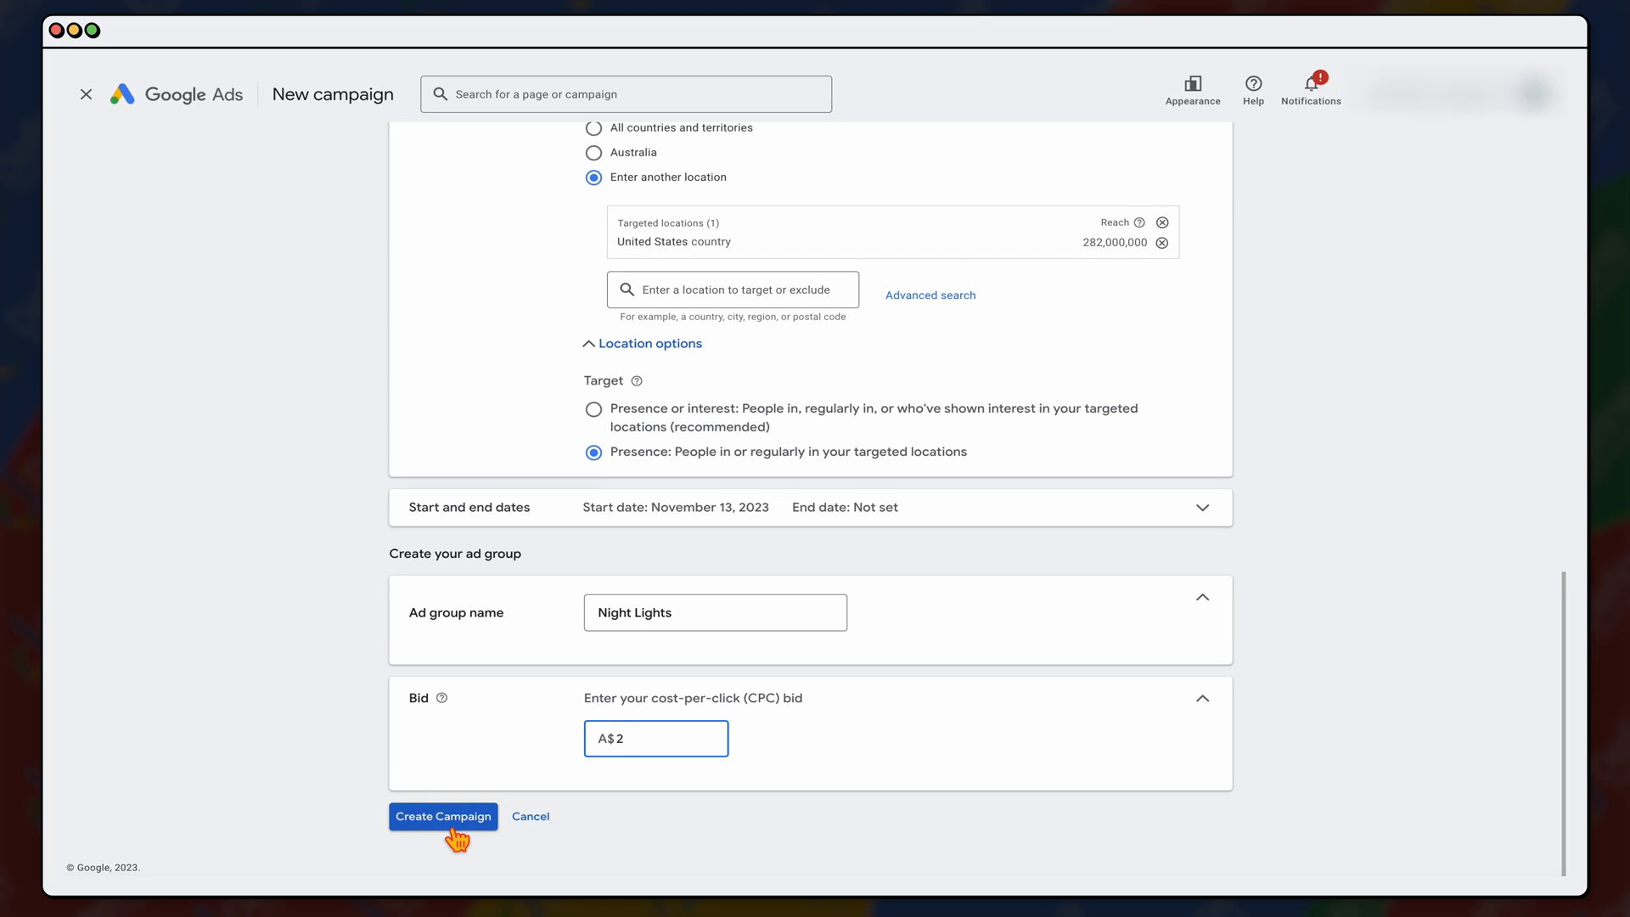
left_click(443, 816)
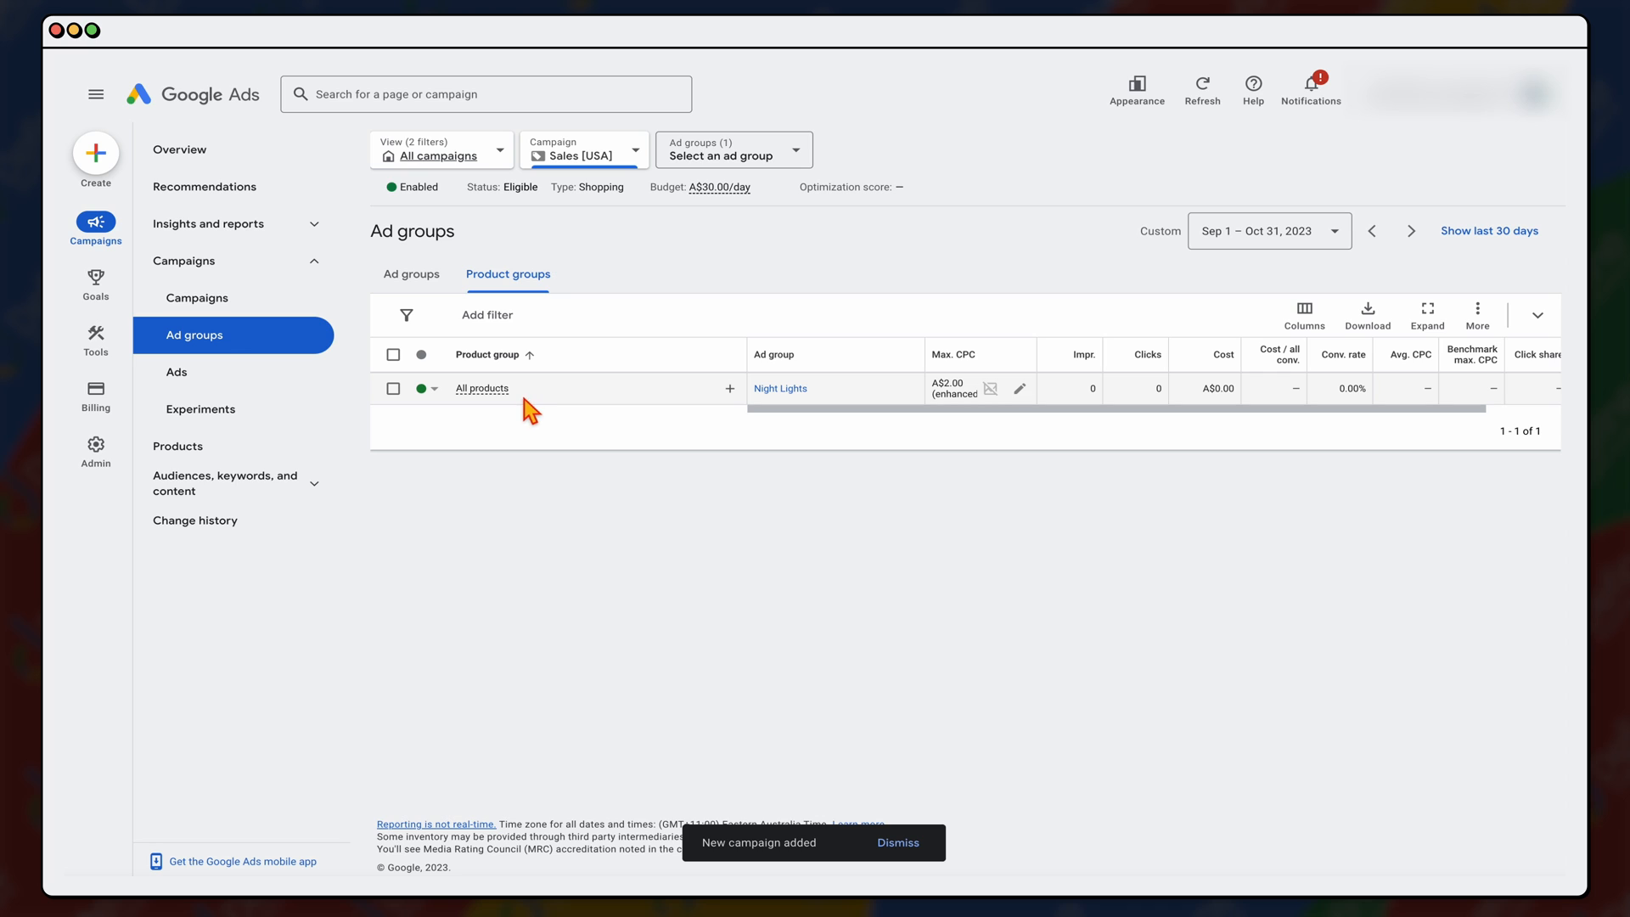
mouse_move(539, 405)
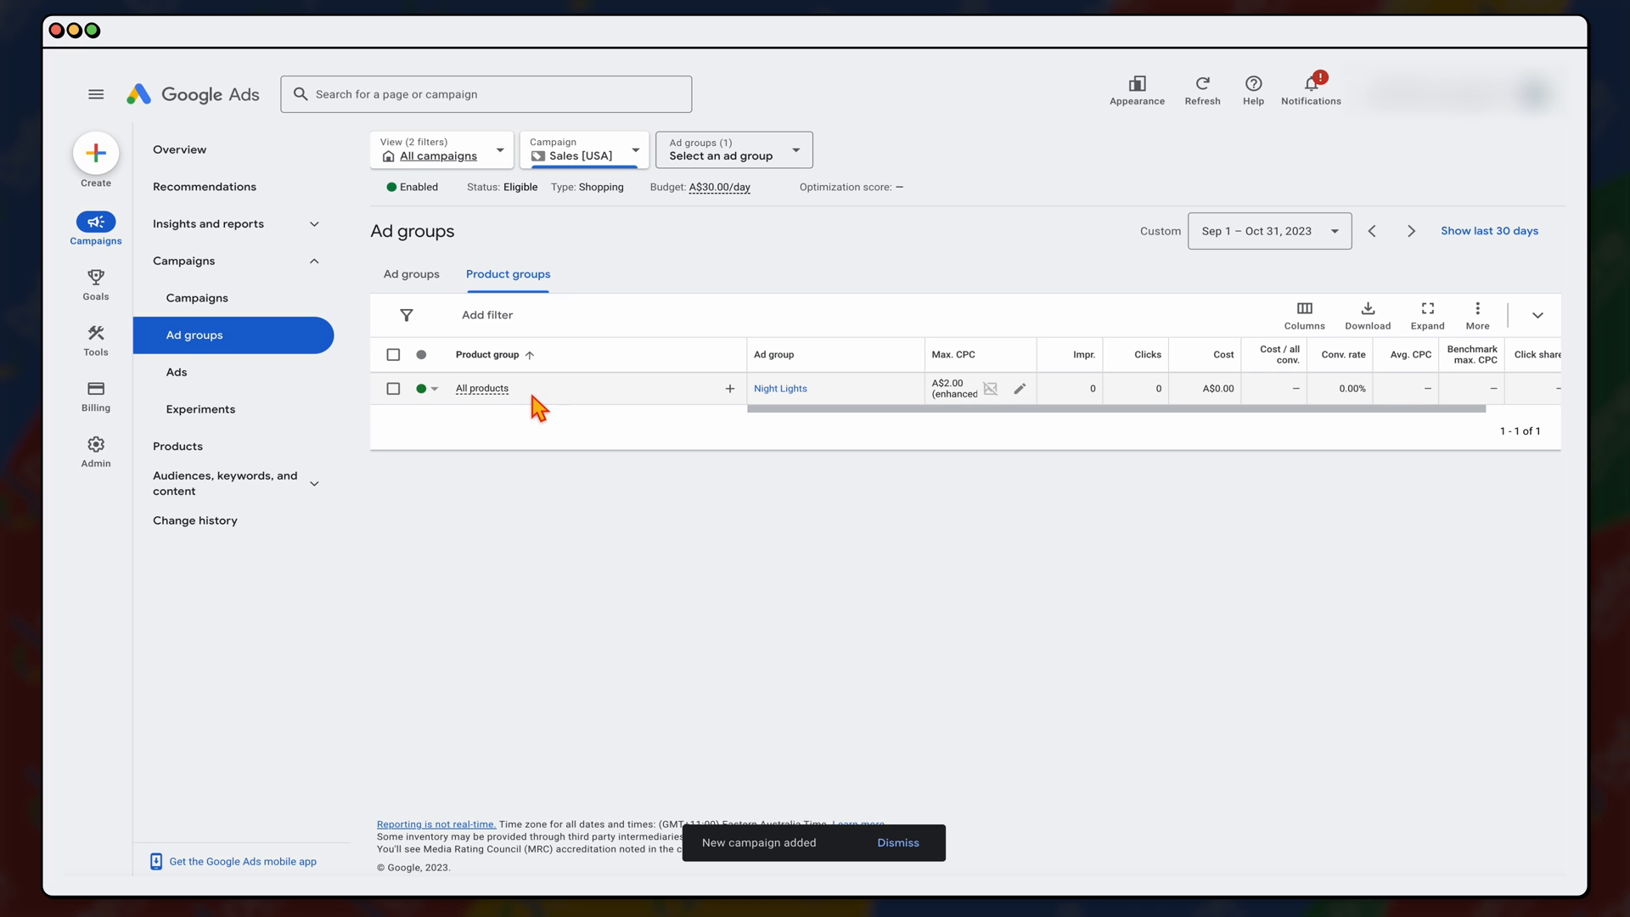
mouse_move(628, 402)
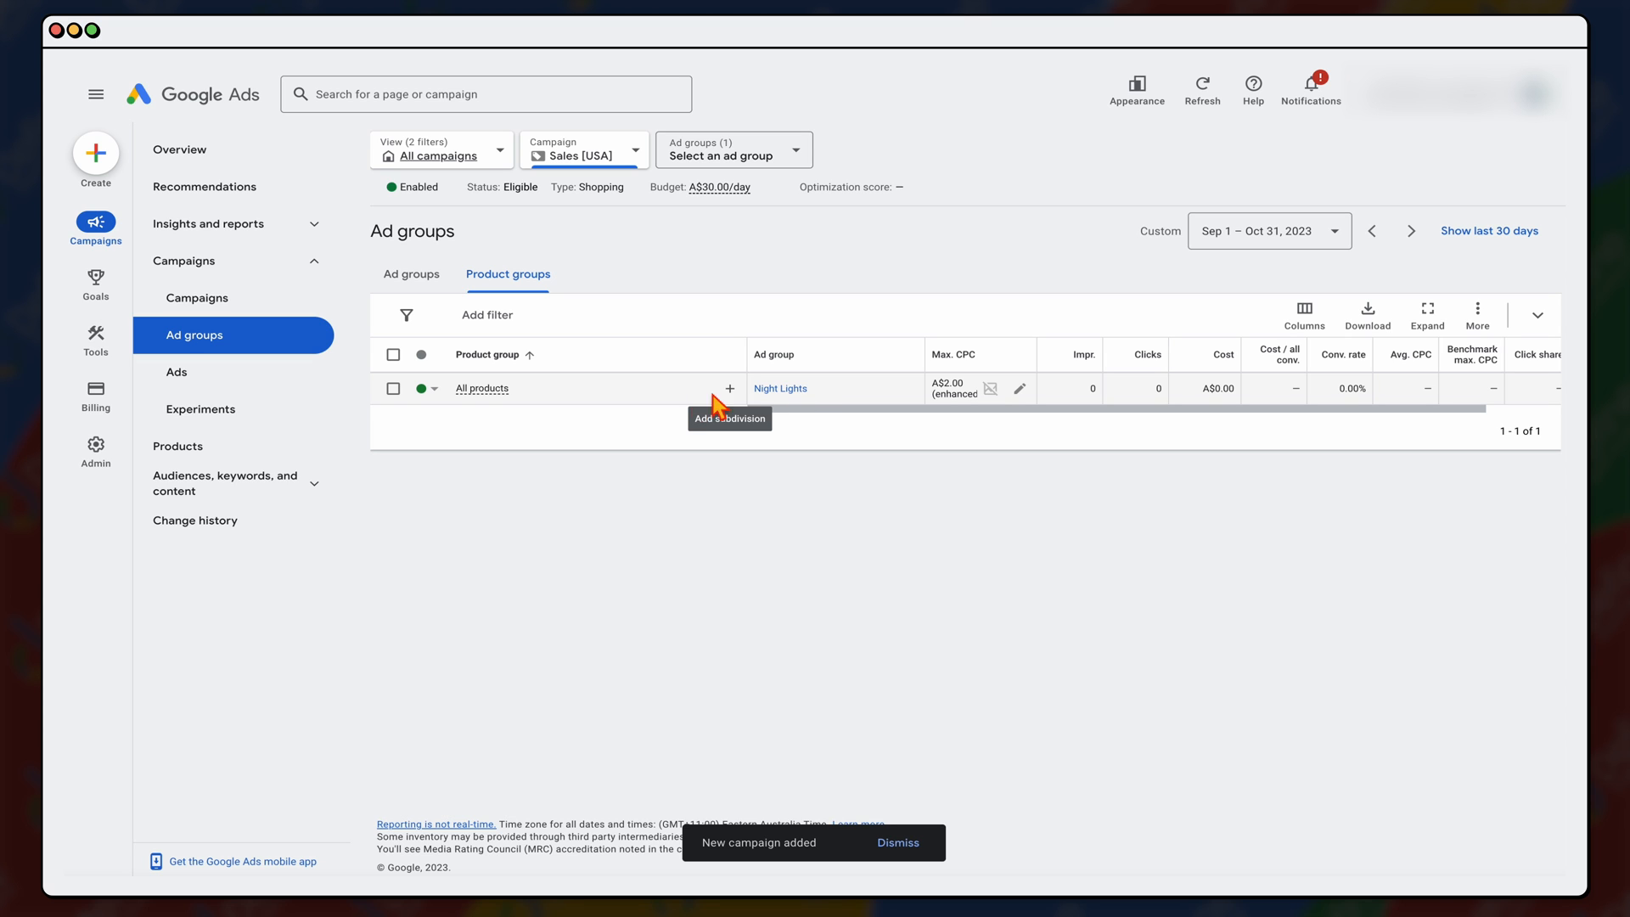
Step: Subdivide Night Lights' All products by Item ID, selecting the 'night light' items
left_click(729, 388)
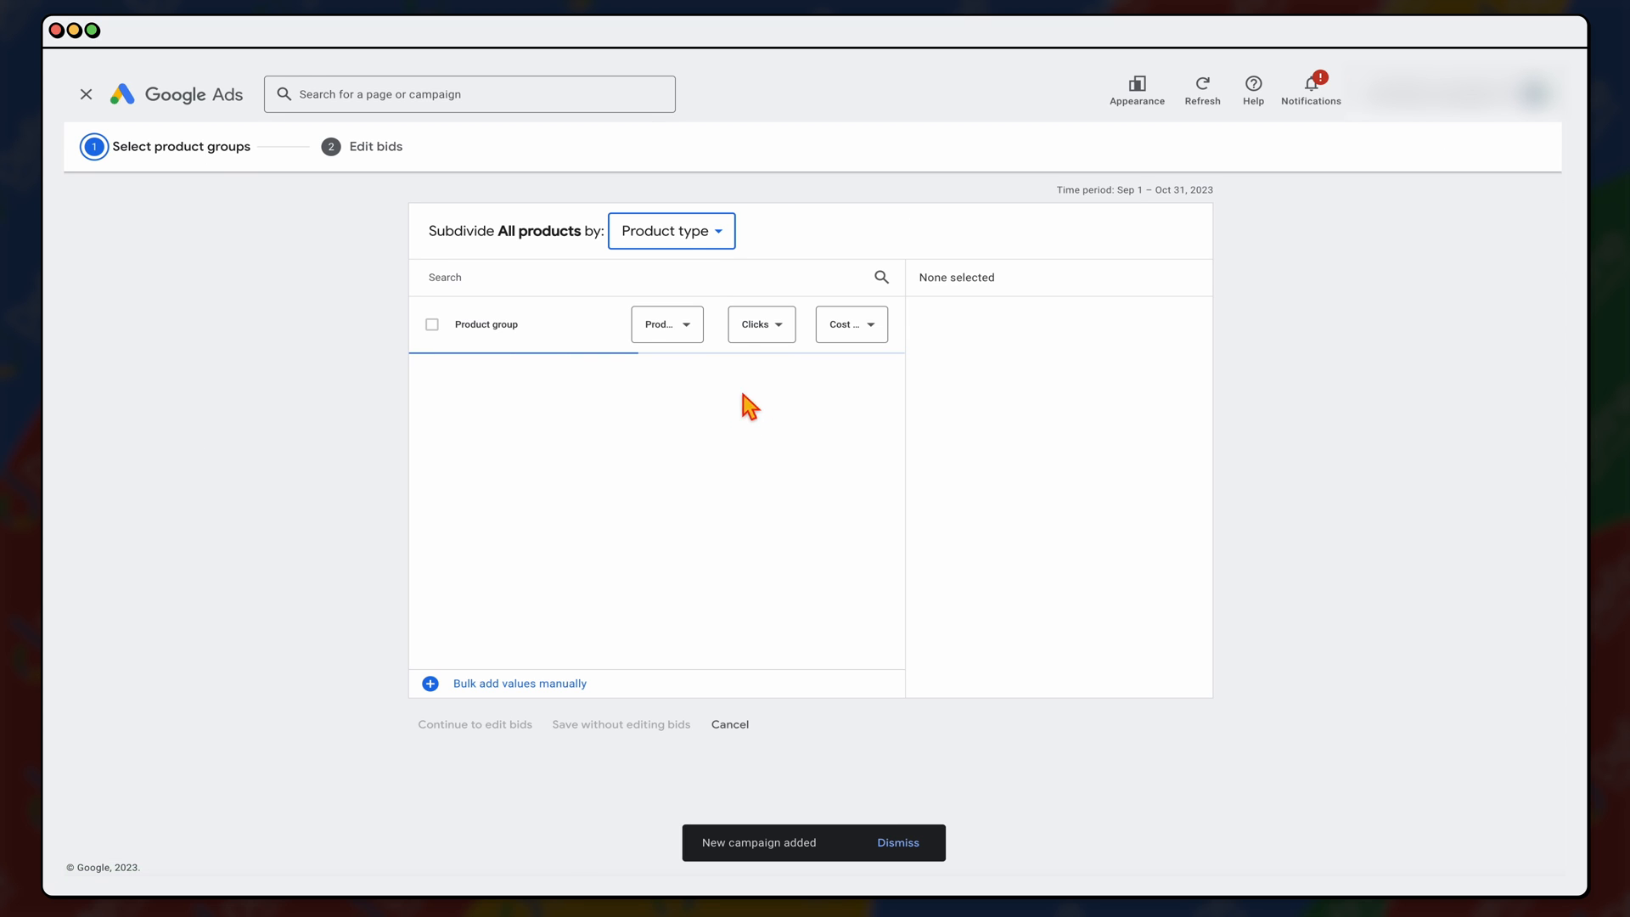
type("night light")
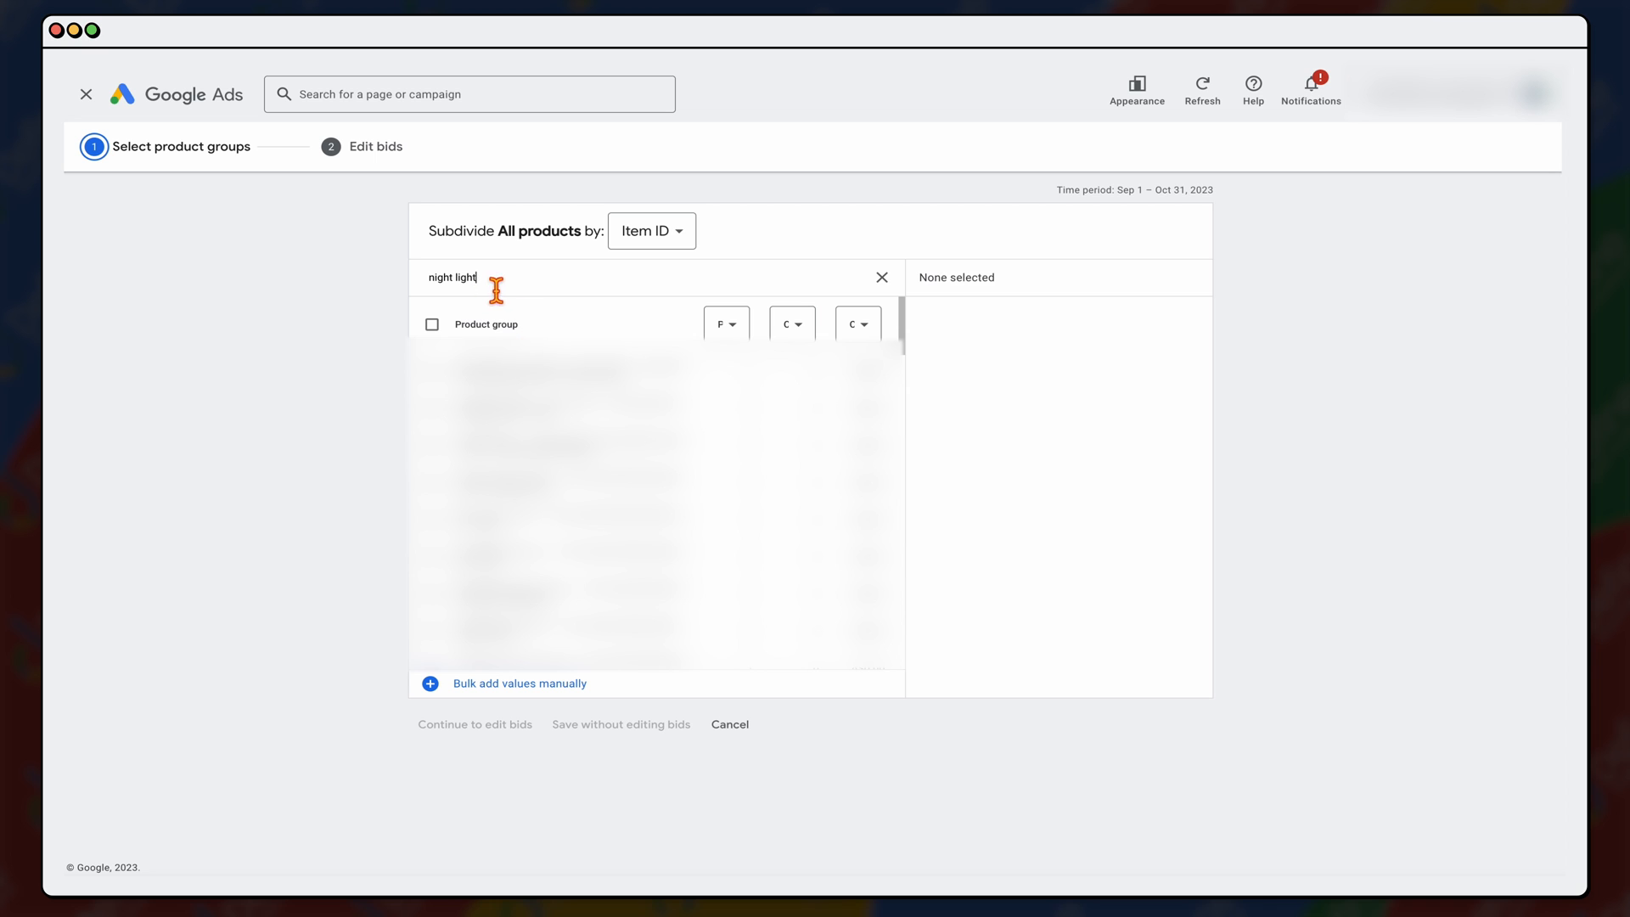
left_click(652, 231)
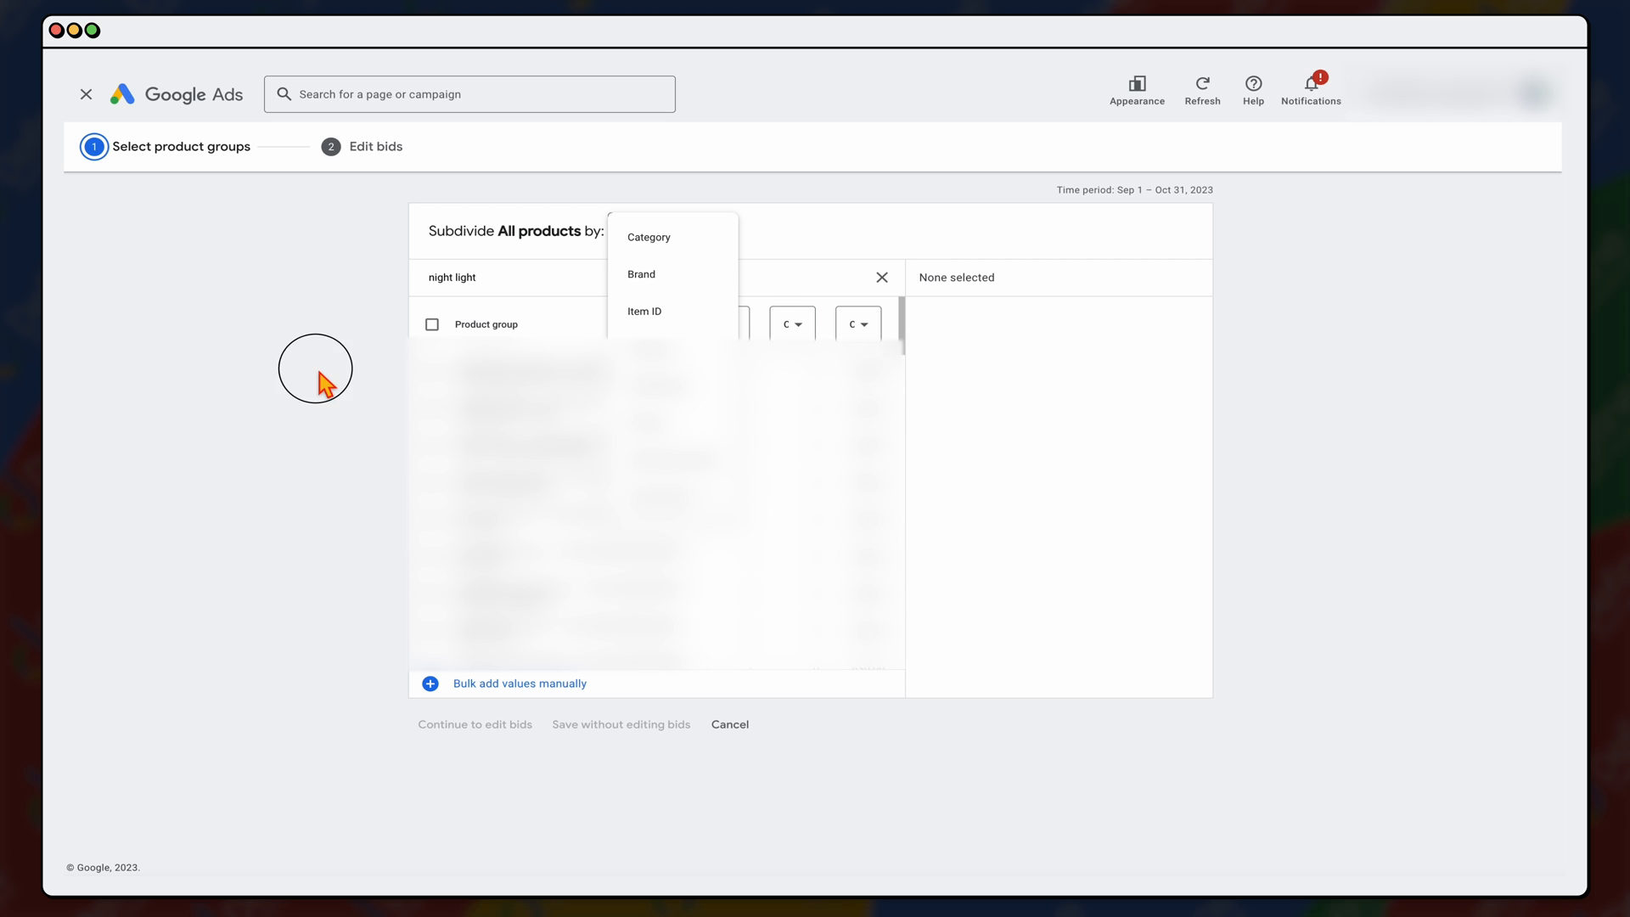
left_click(644, 311)
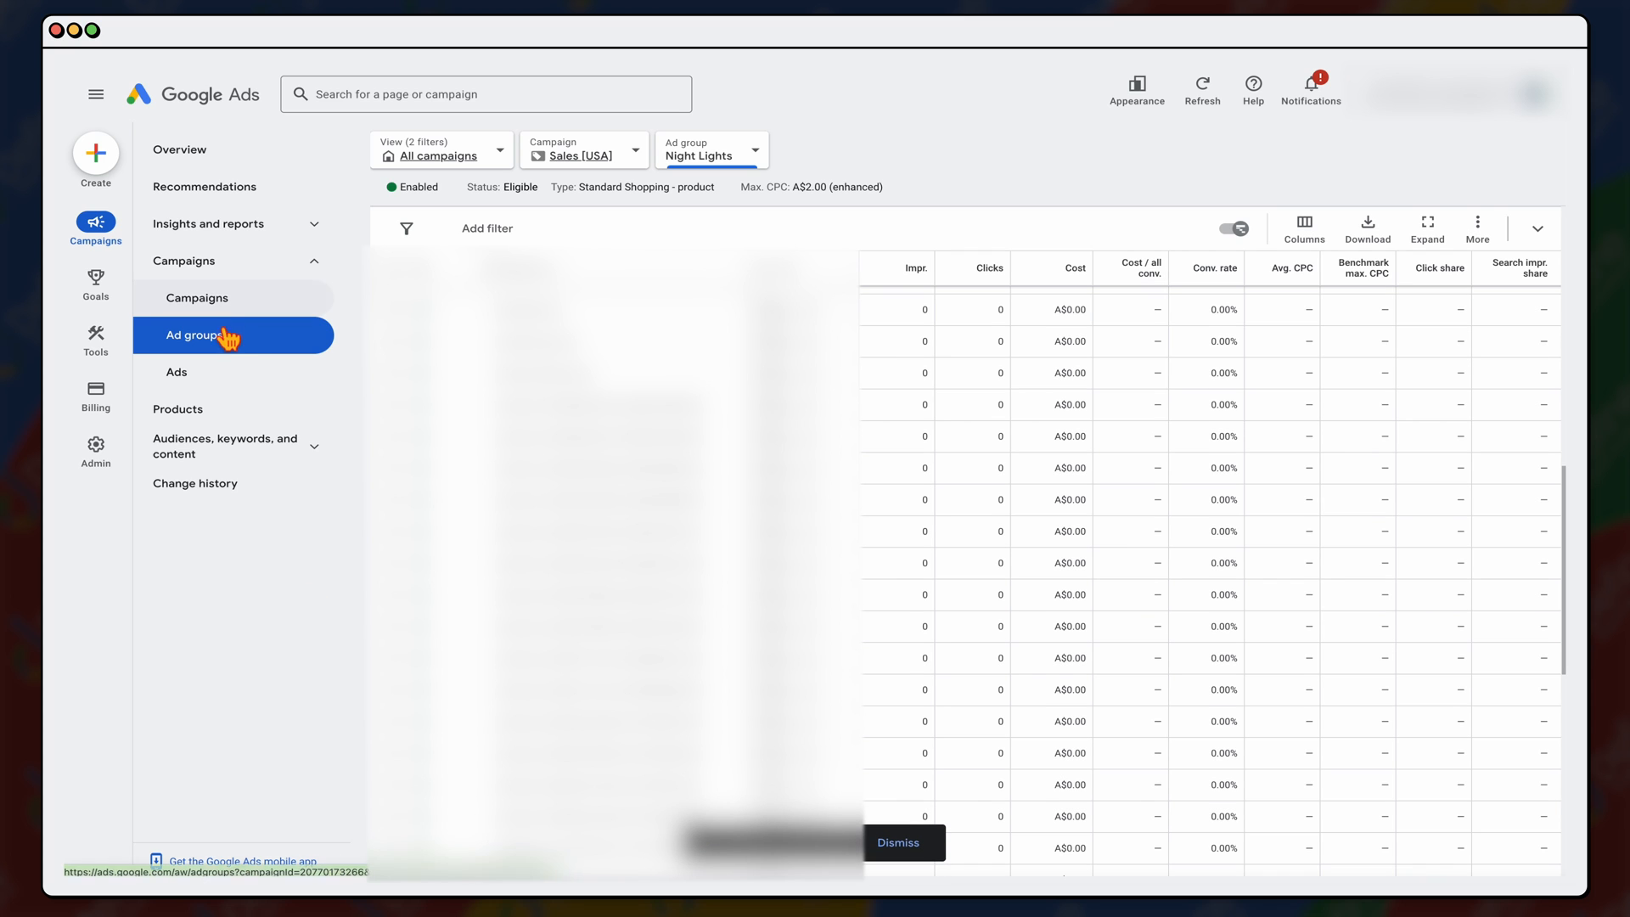
Step: Add and save the Money Boxes ad group, then begin subdividing its products
left_click(192, 336)
type("M0ne")
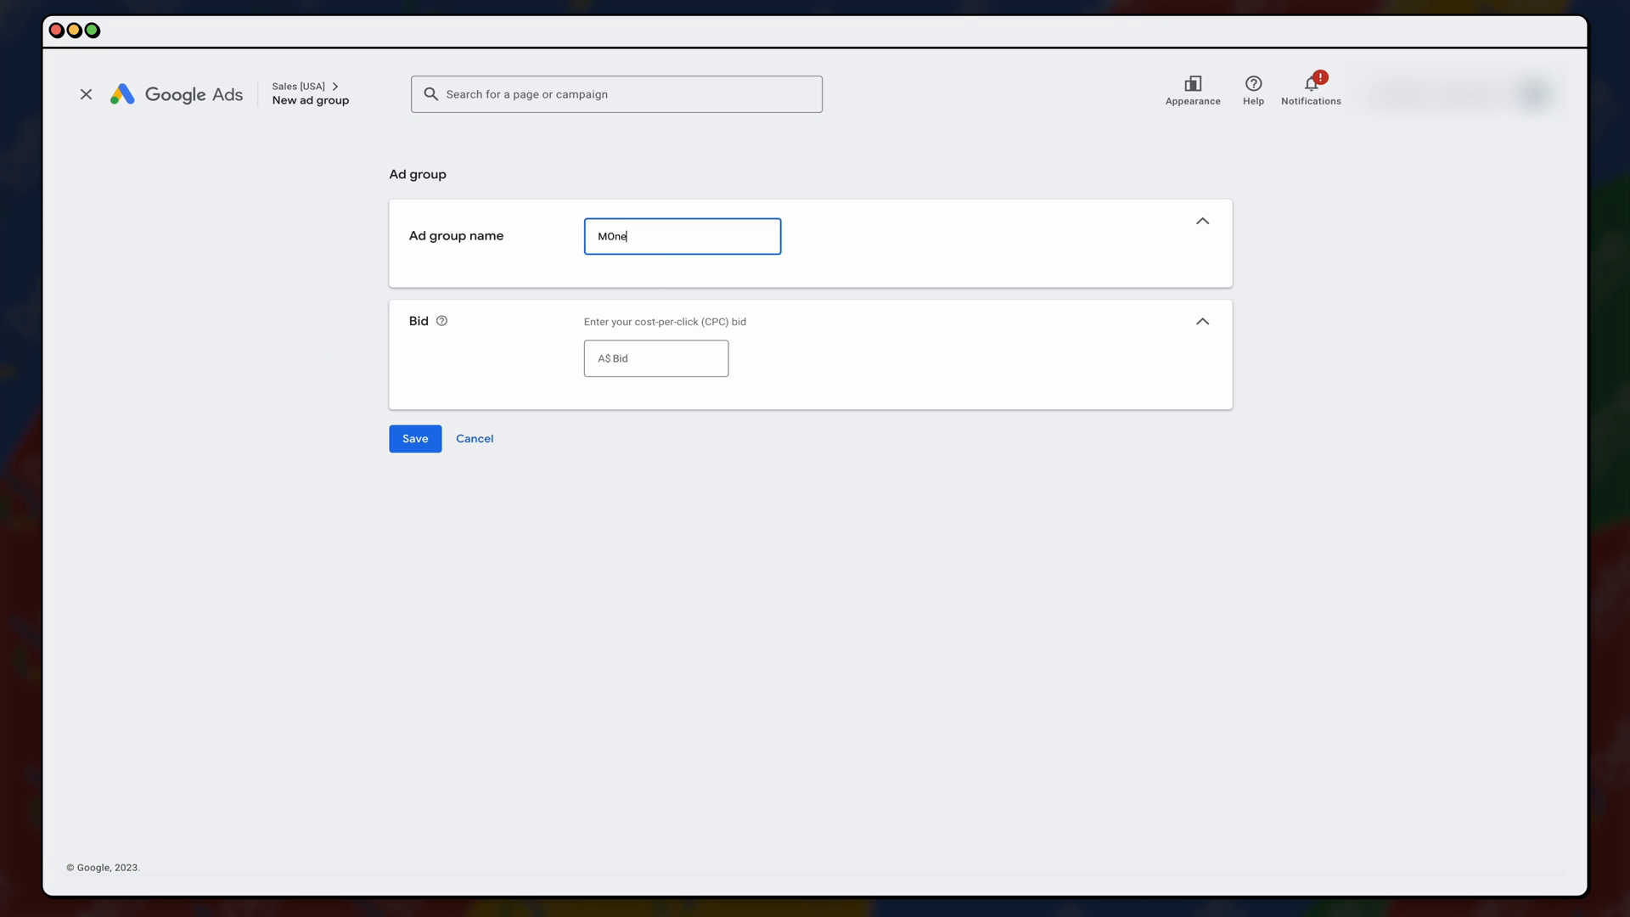
left_click(415, 438)
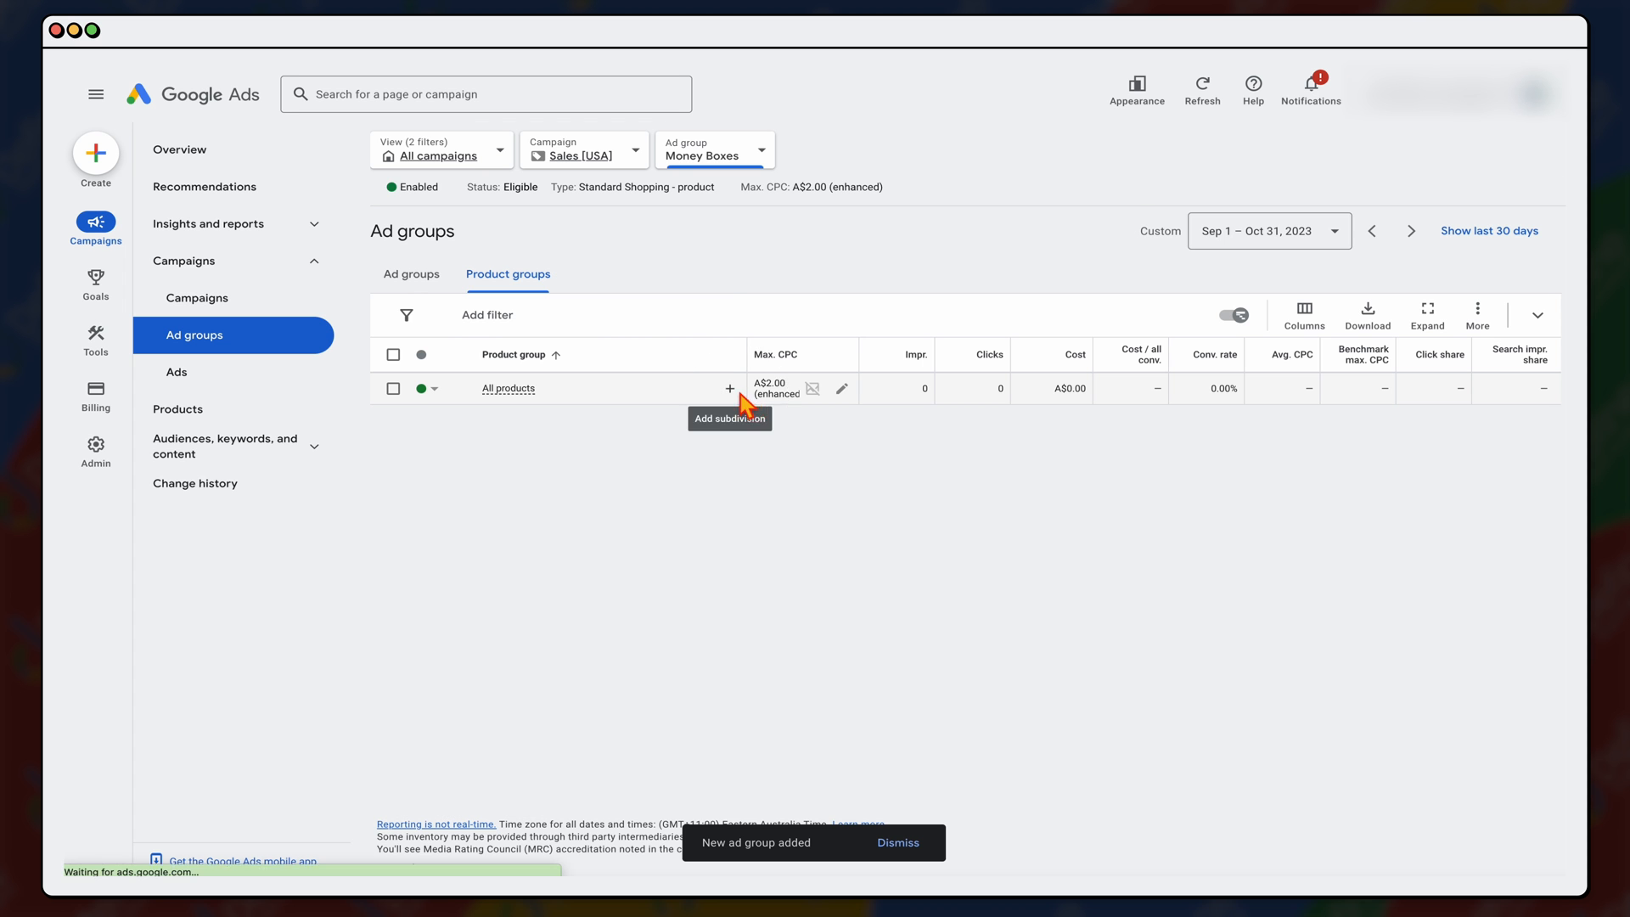
left_click(730, 389)
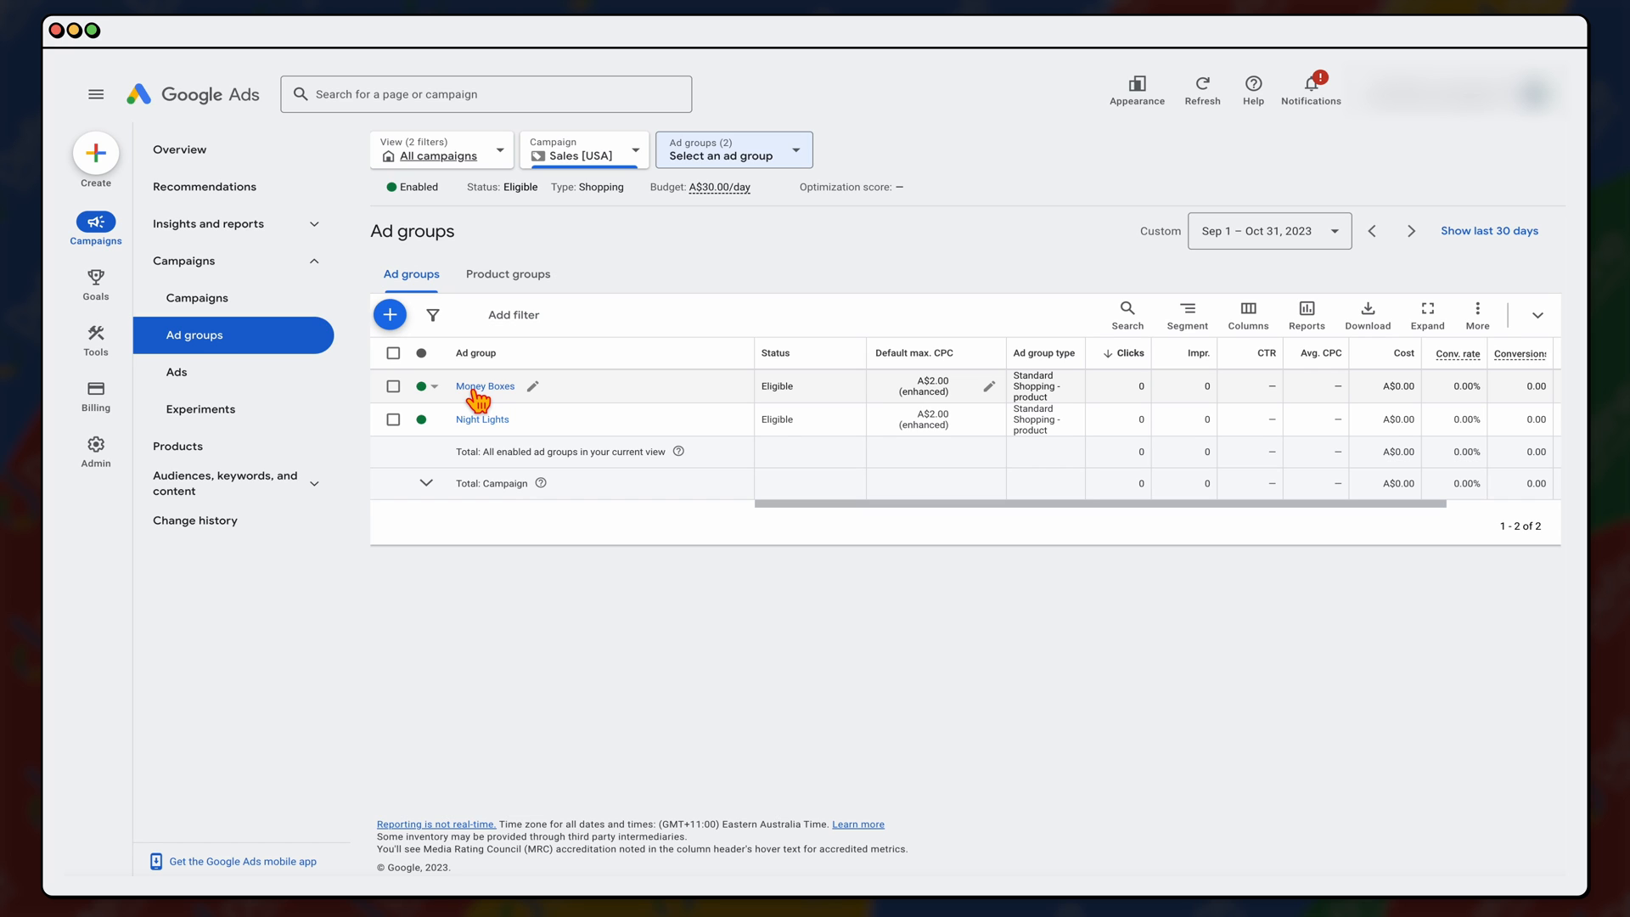
mouse_move(493, 435)
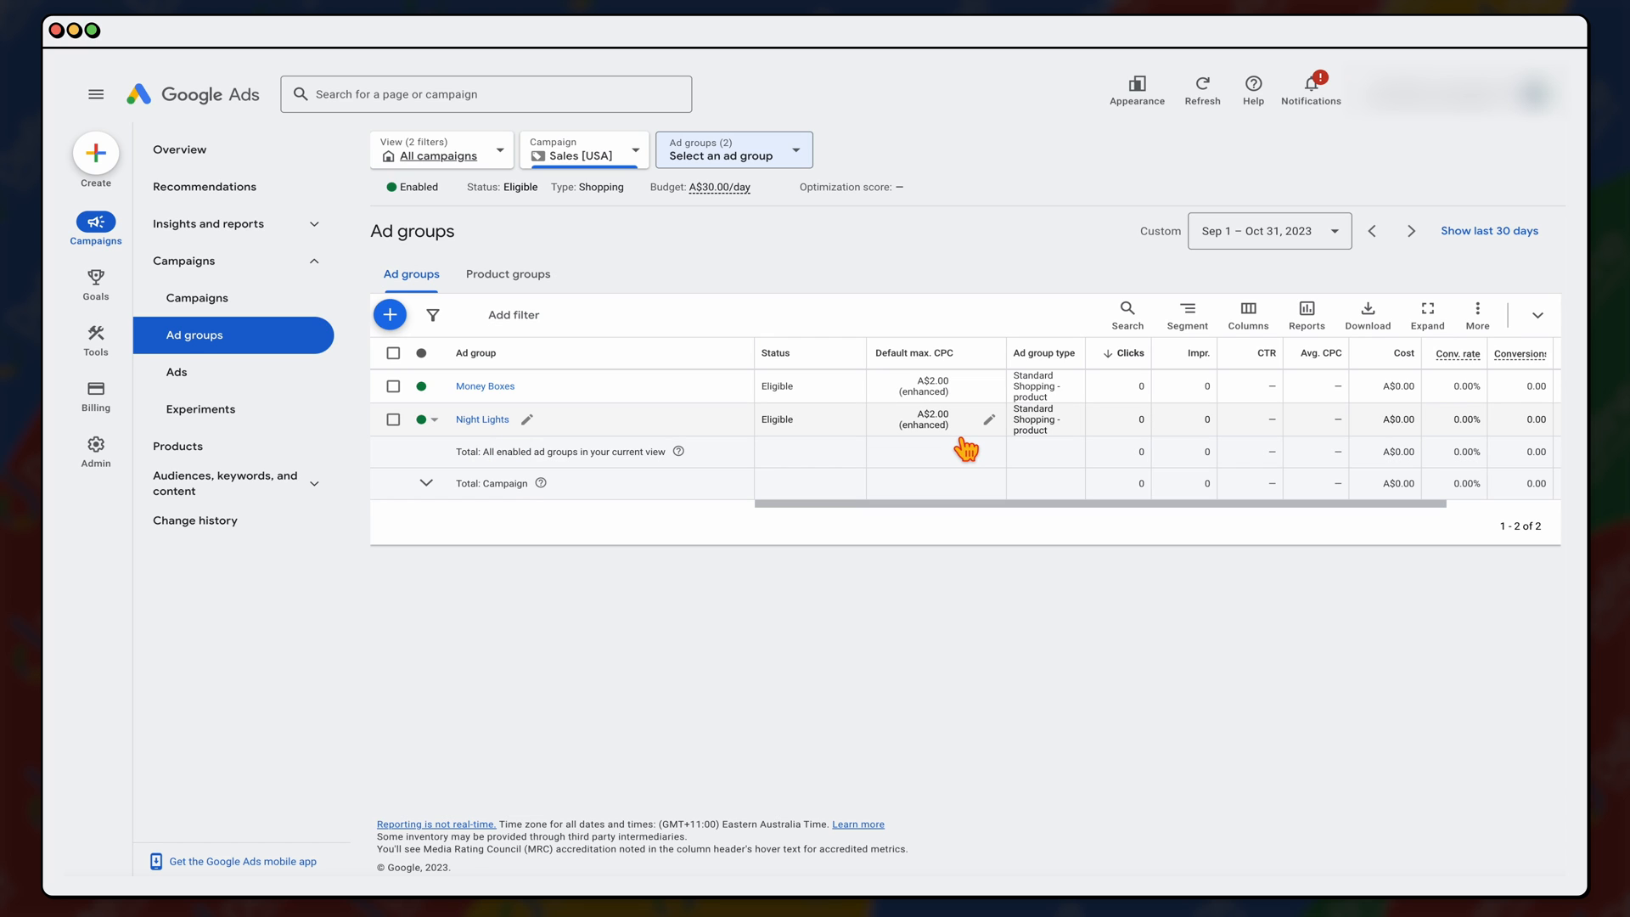
mouse_move(959, 441)
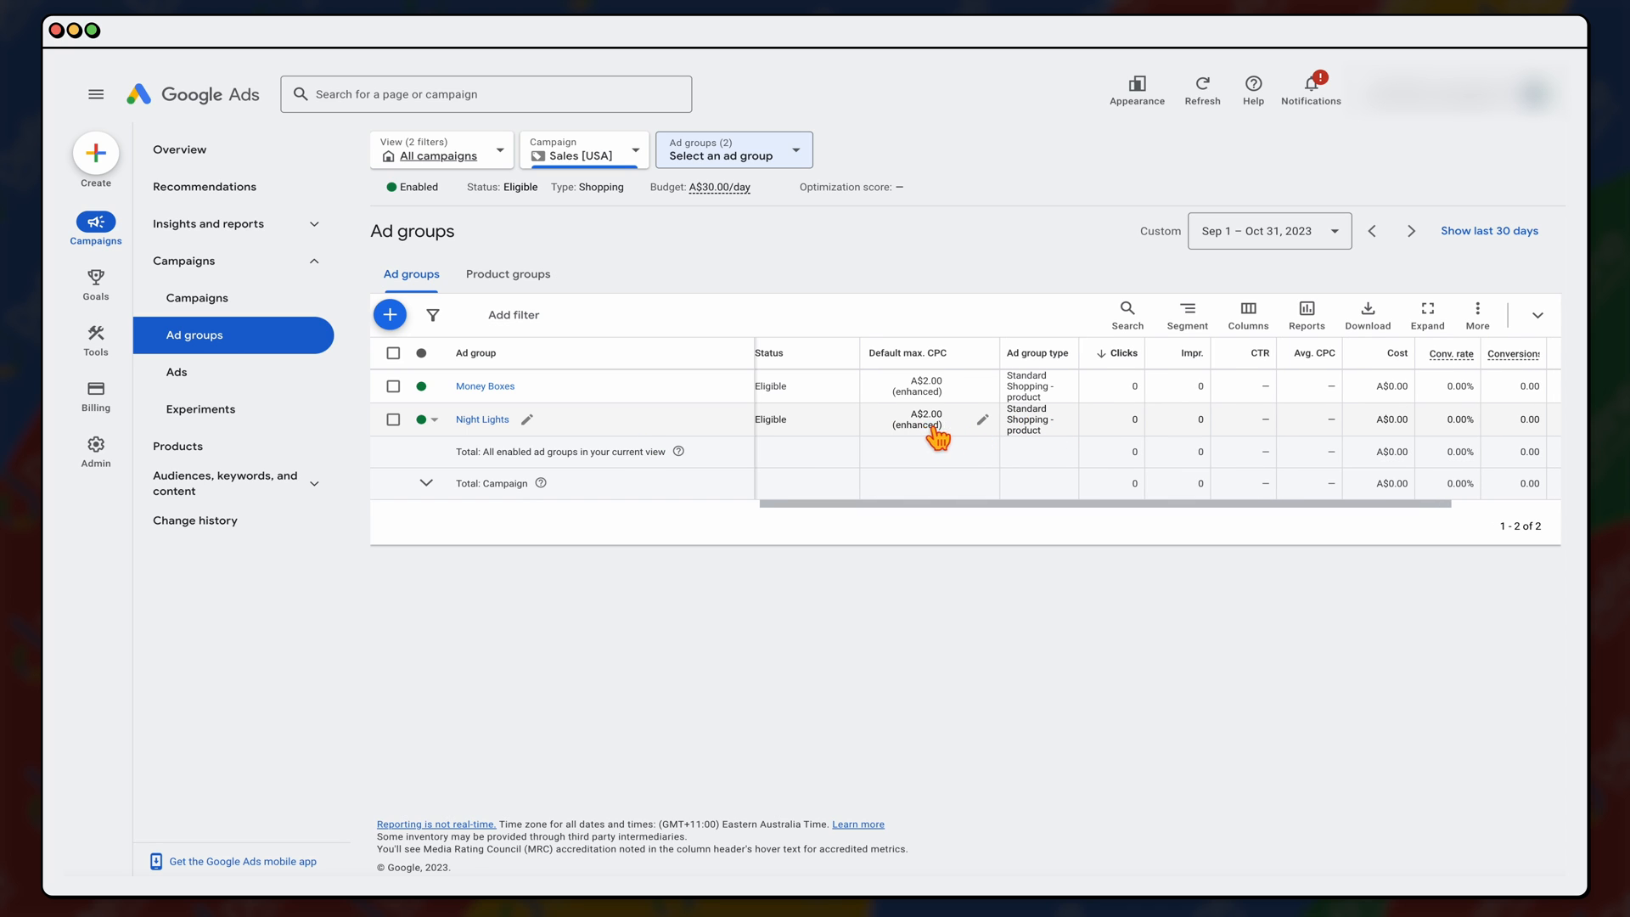
mouse_move(976, 433)
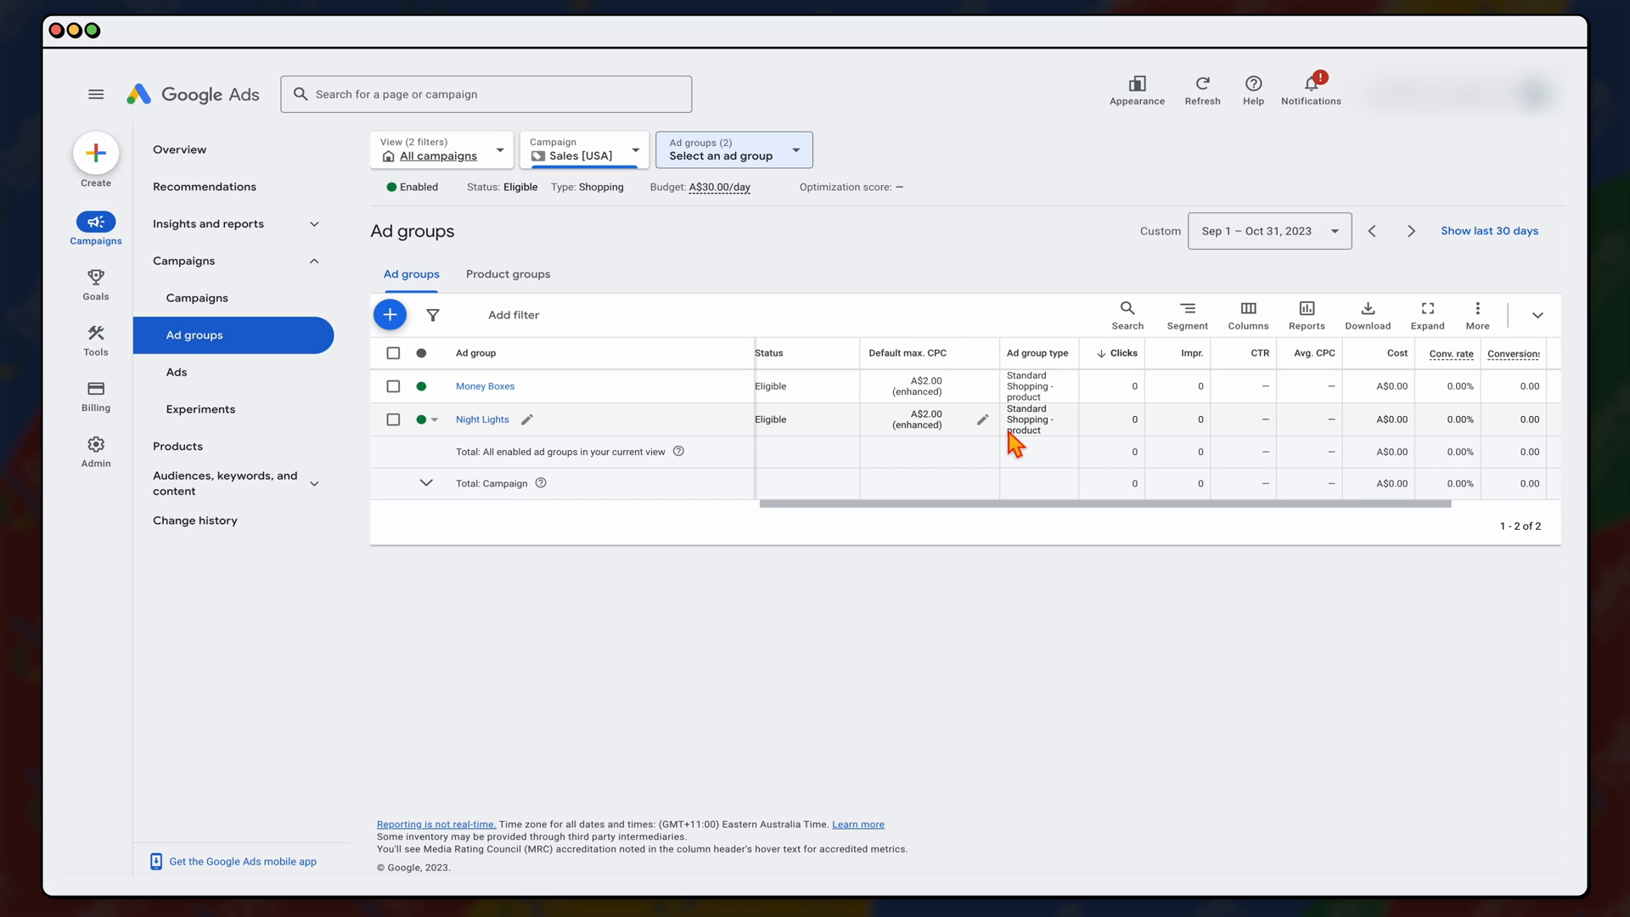
left_click(392, 386)
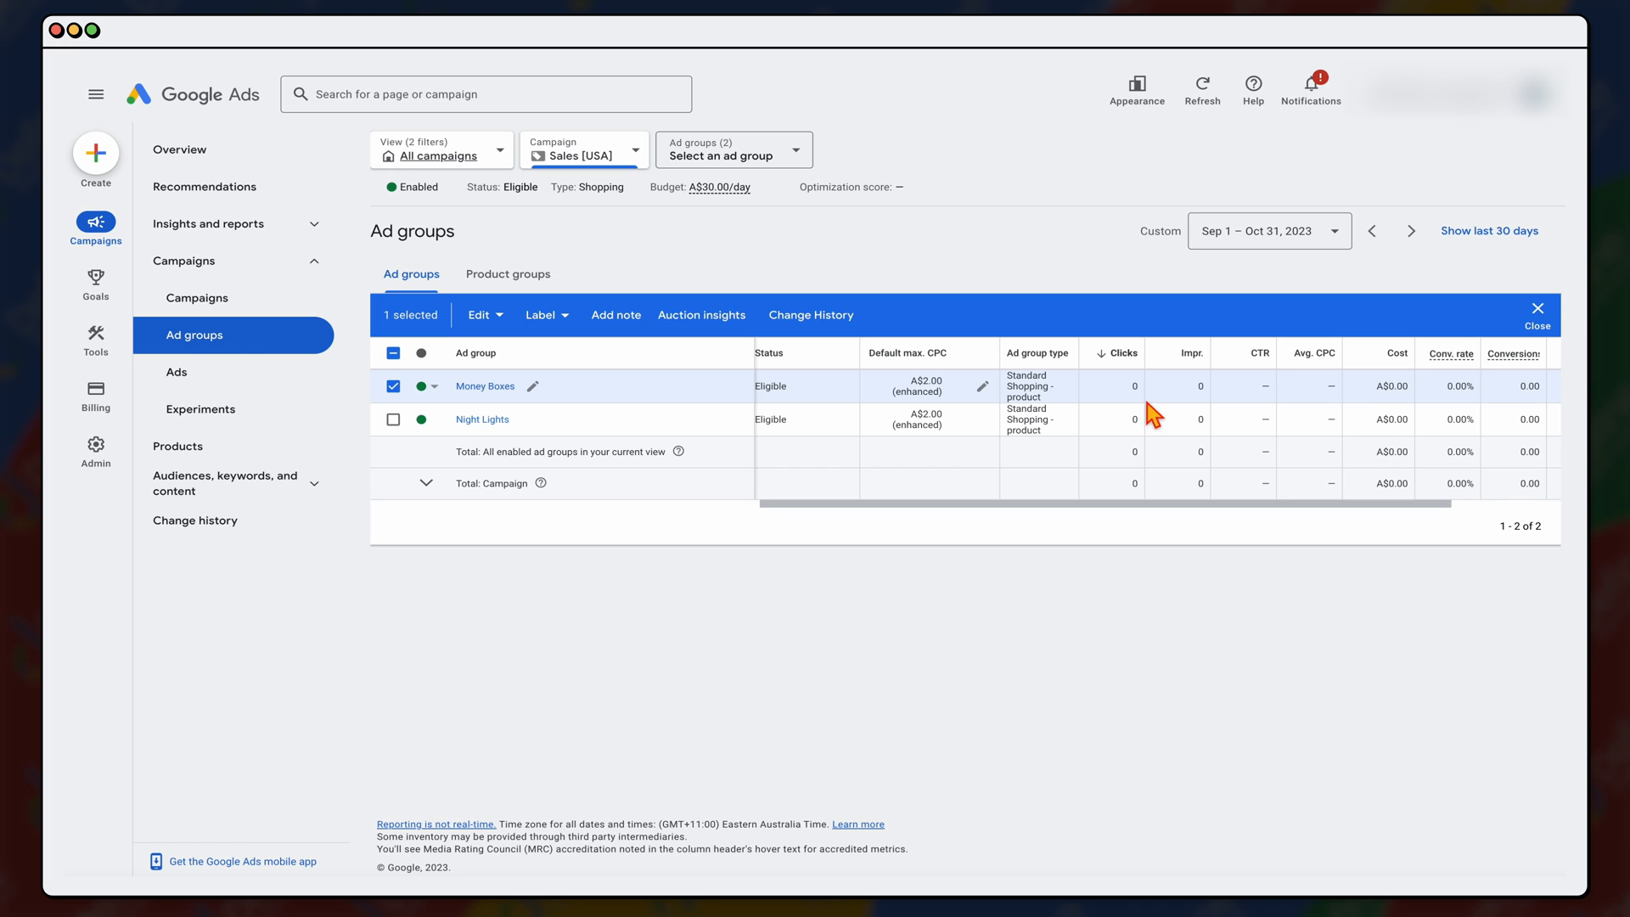
mouse_move(1226, 432)
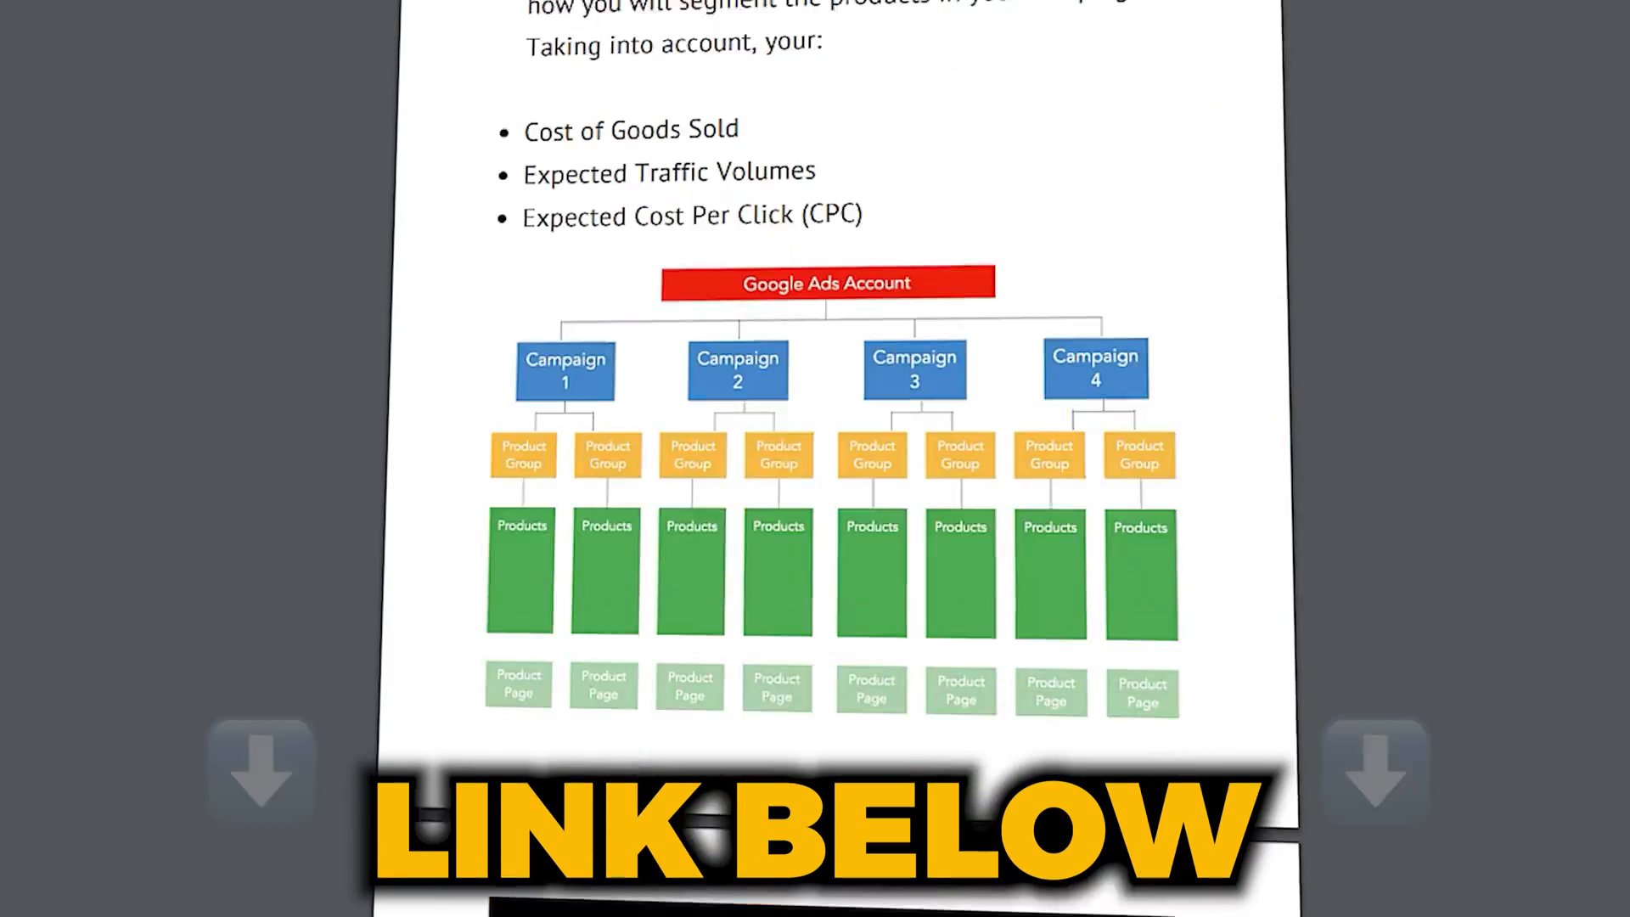
scroll("down", 3)
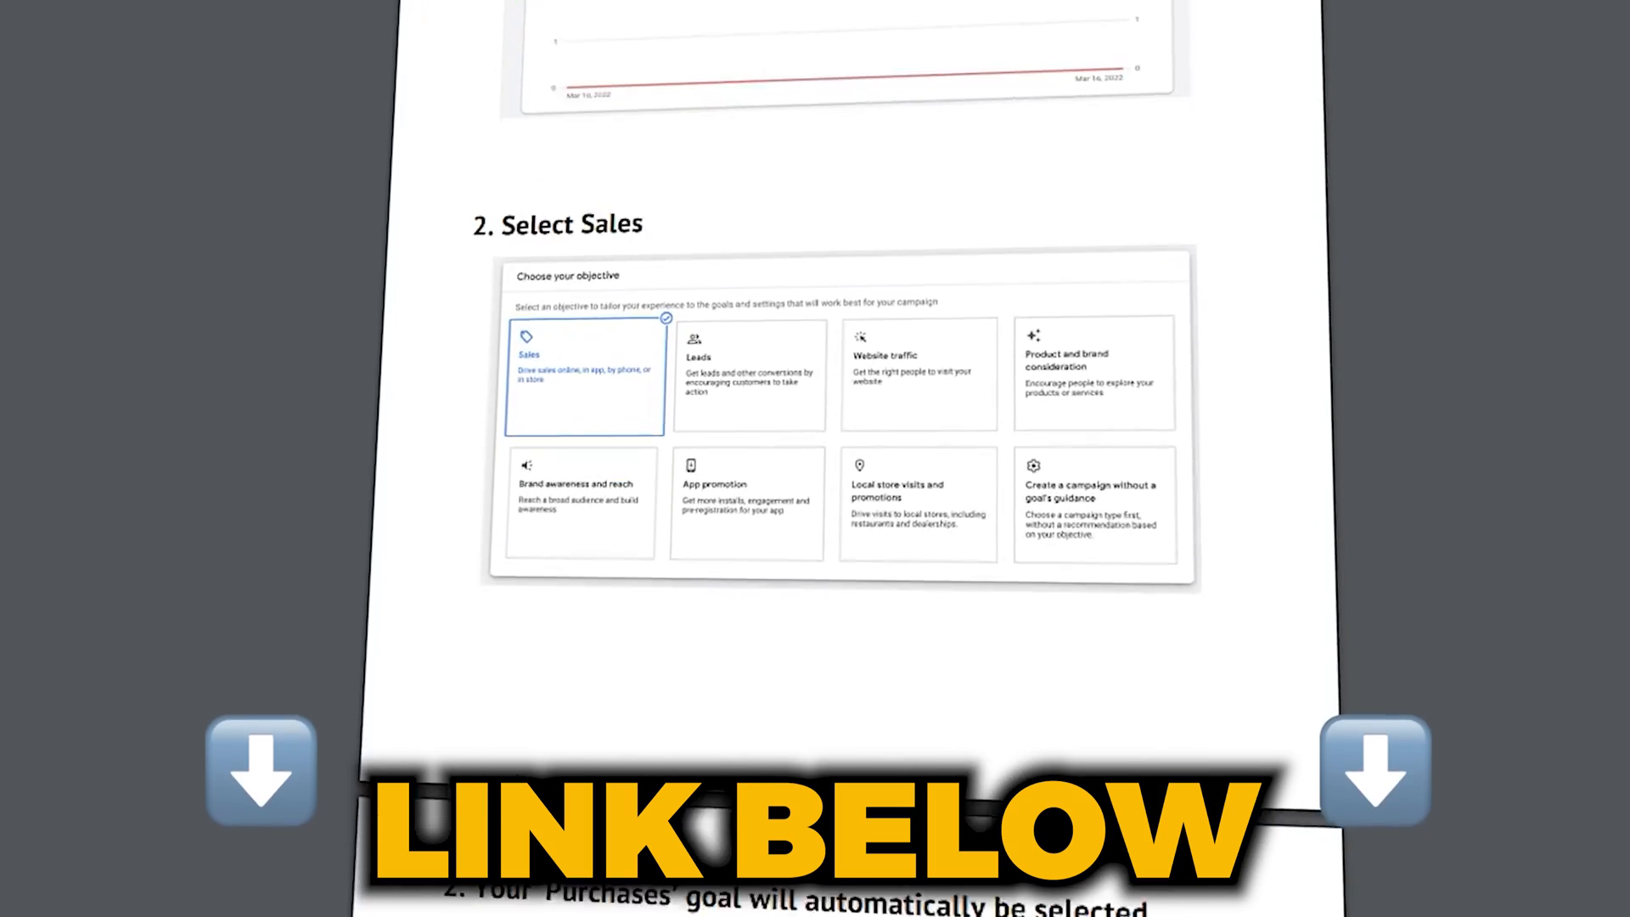
scroll("down", 3)
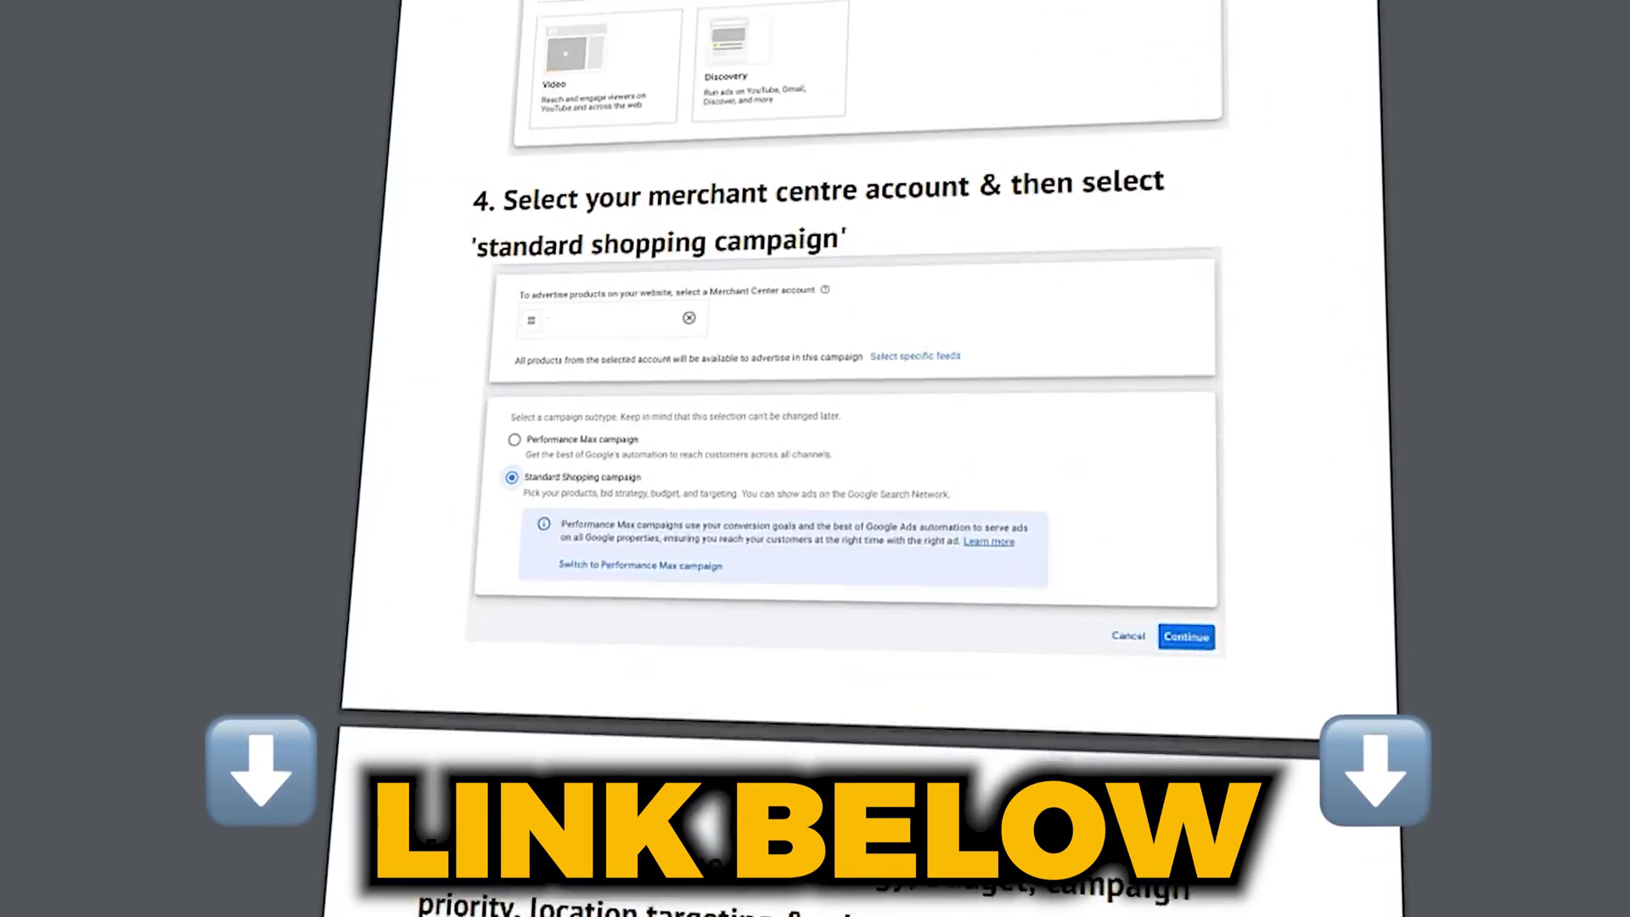